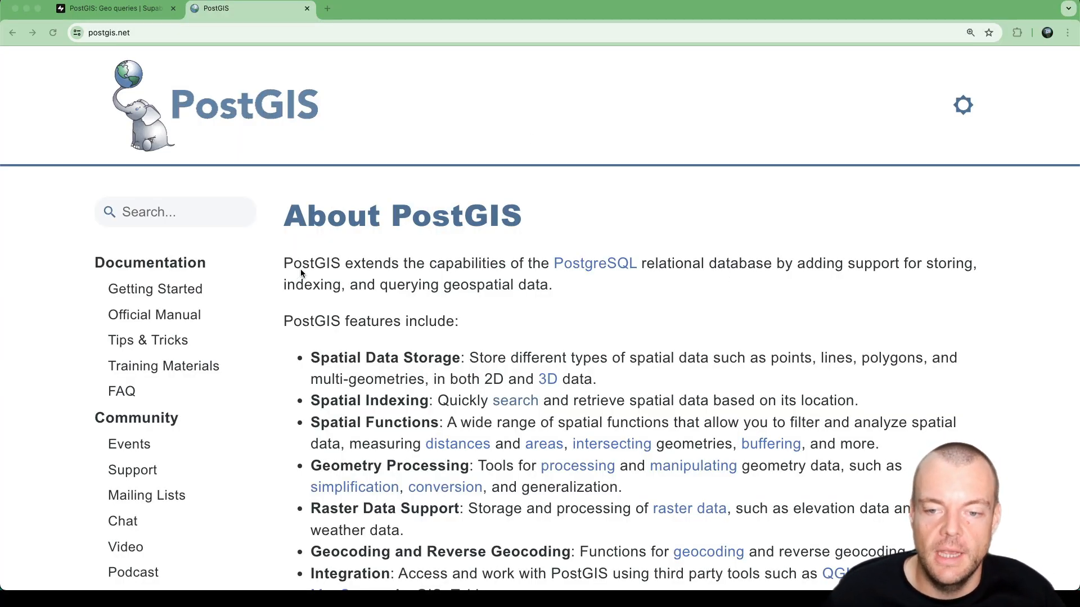
mouse_move(472, 274)
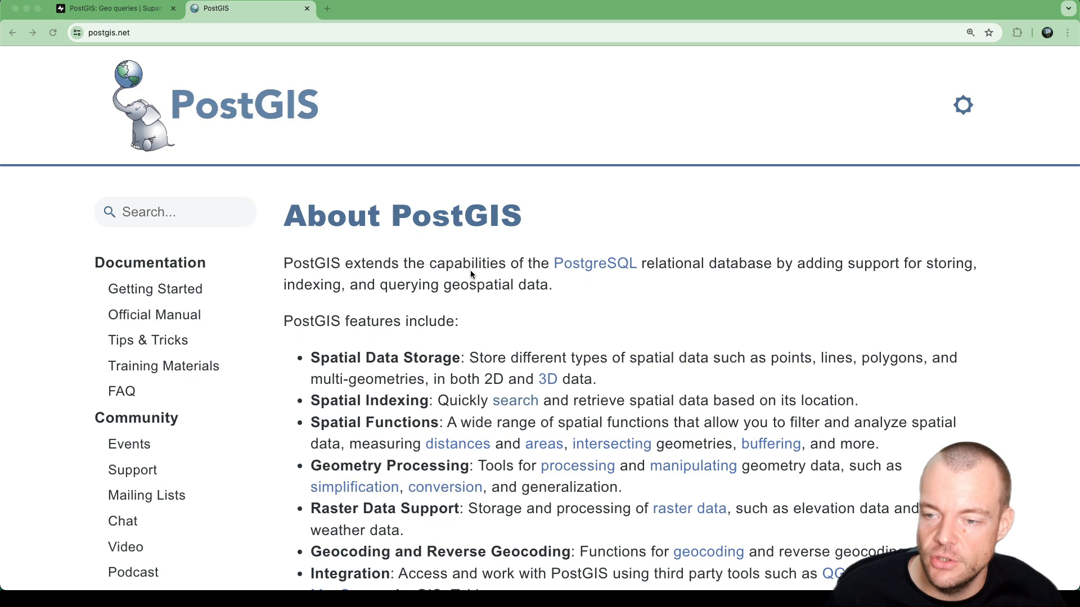
mouse_move(701, 299)
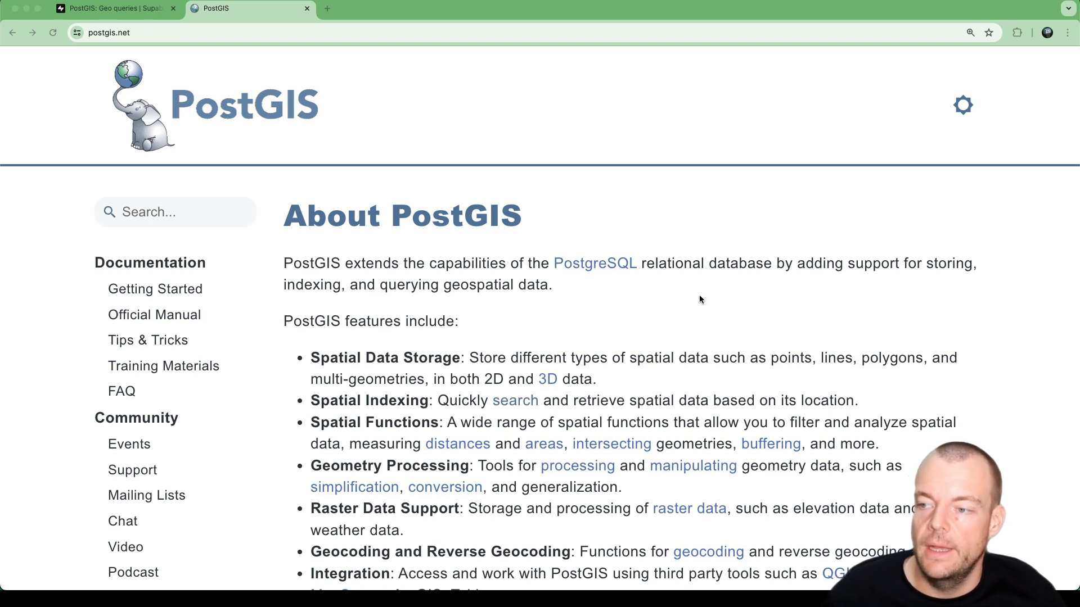
mouse_move(857, 293)
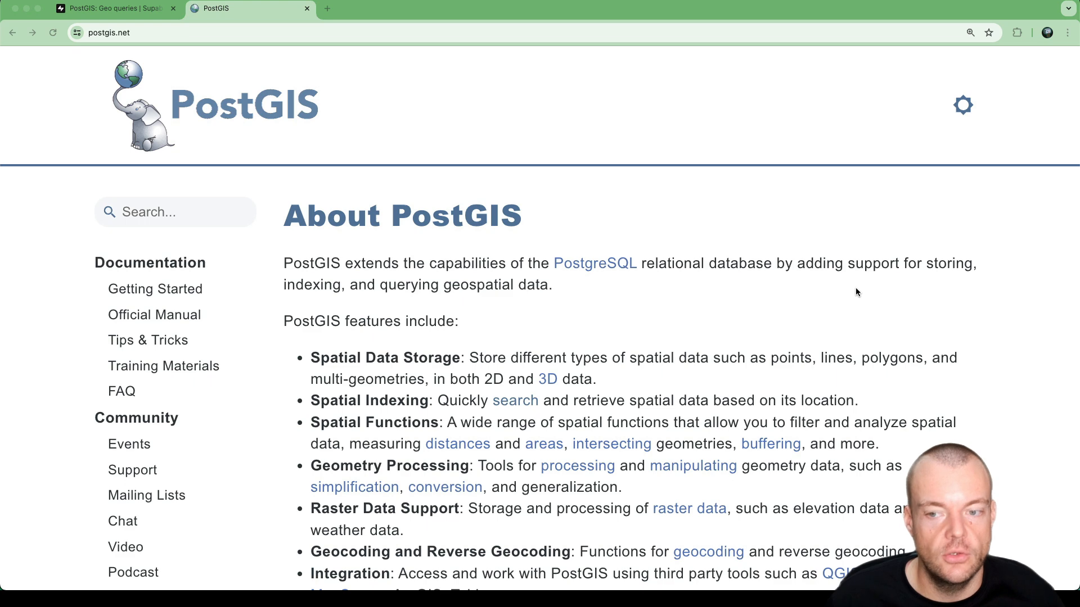
mouse_move(585, 205)
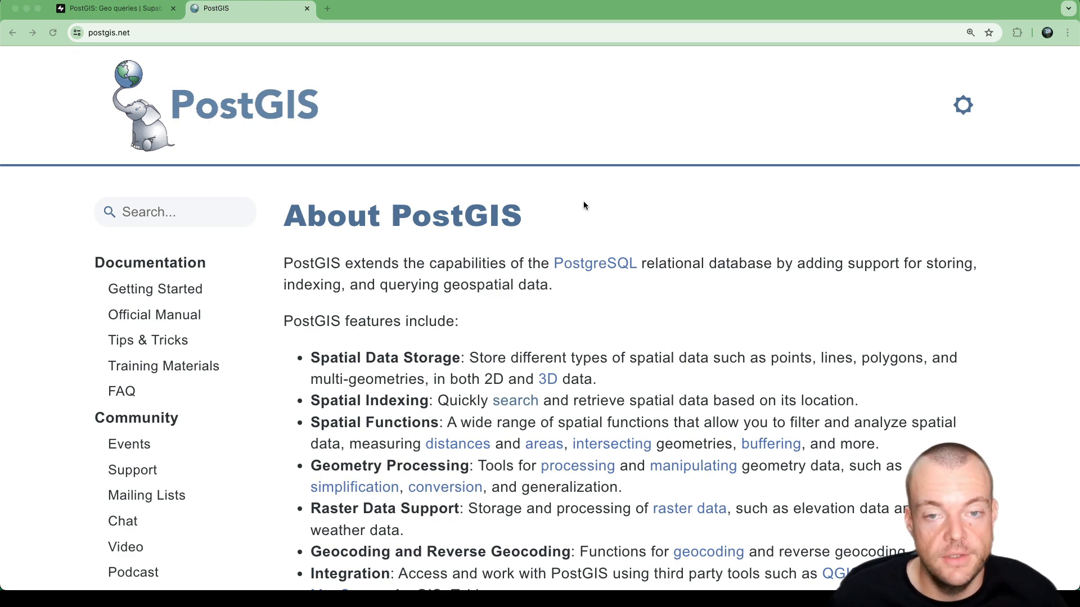
Step: Go from the PostGIS guide to the dashboard's Create a new project page
left_click(110, 8)
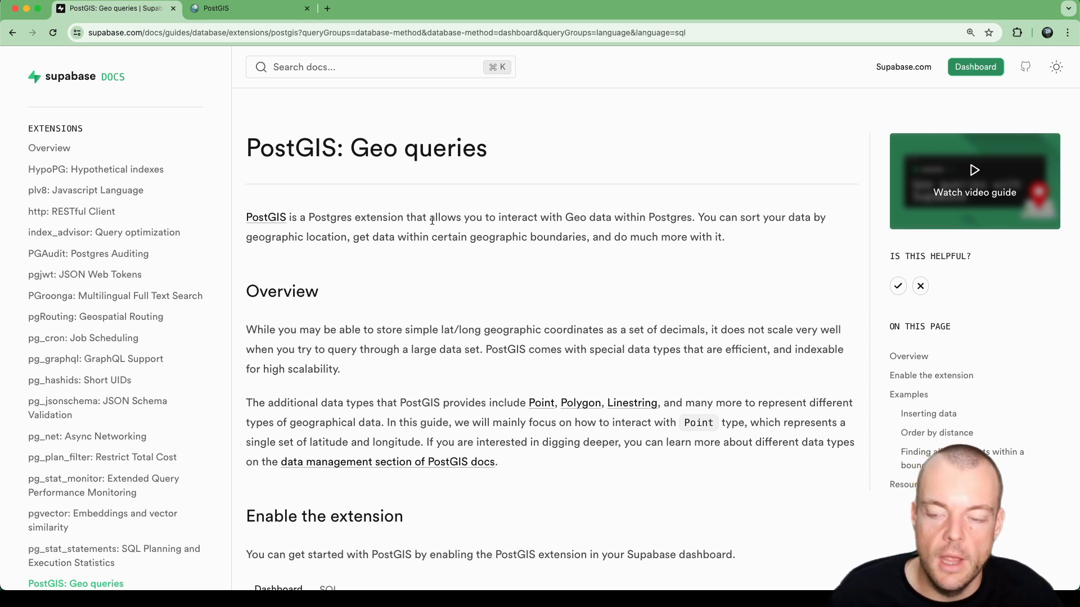
mouse_move(416, 275)
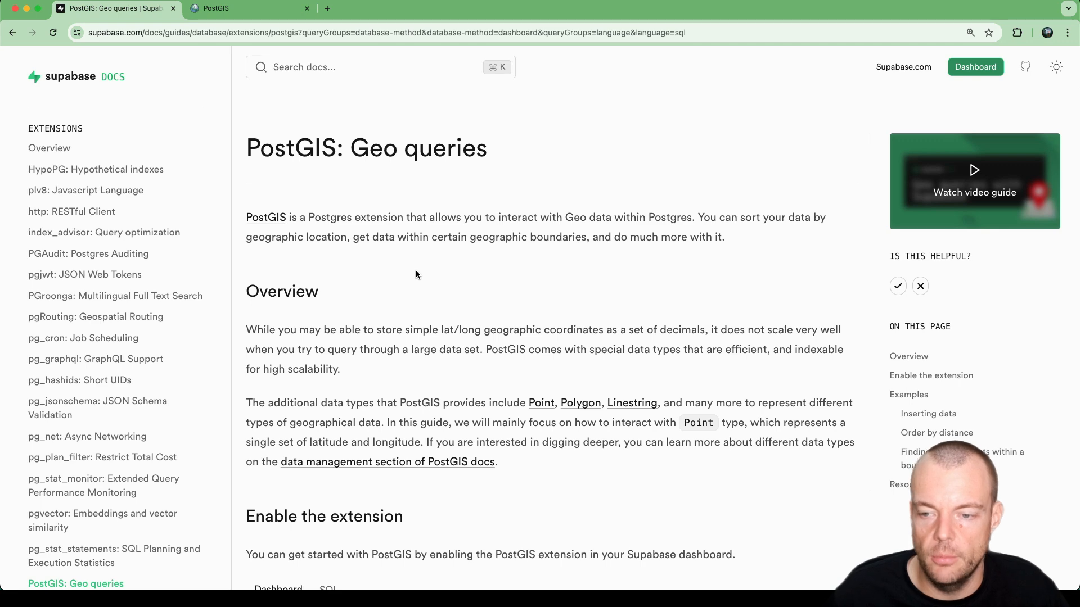
left_click(307, 8)
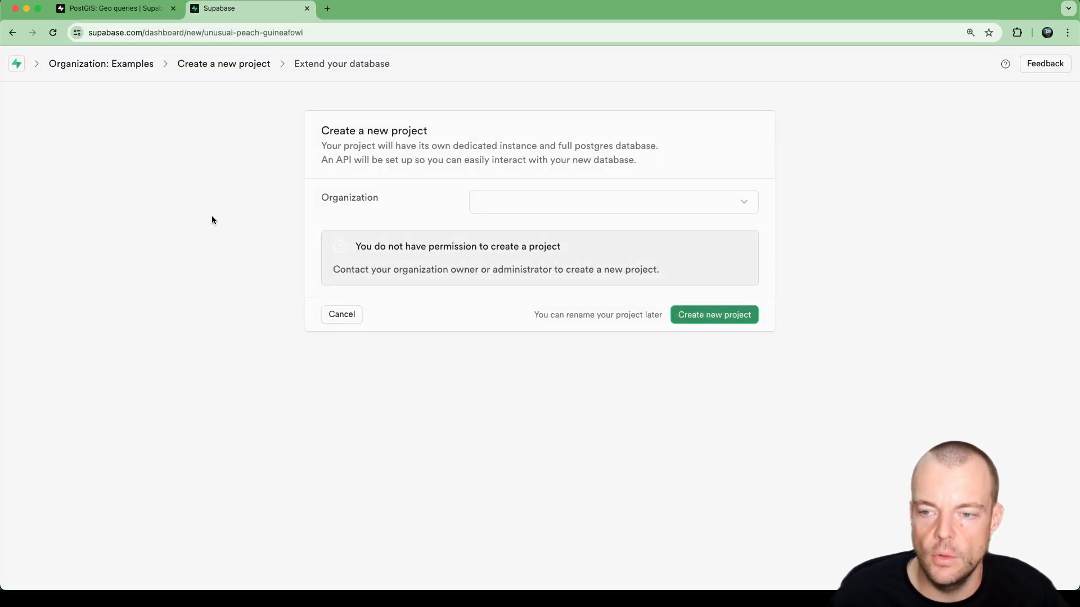
Step: Choose an organization allowed to create projects and name the project supaGeo
left_click(611, 202)
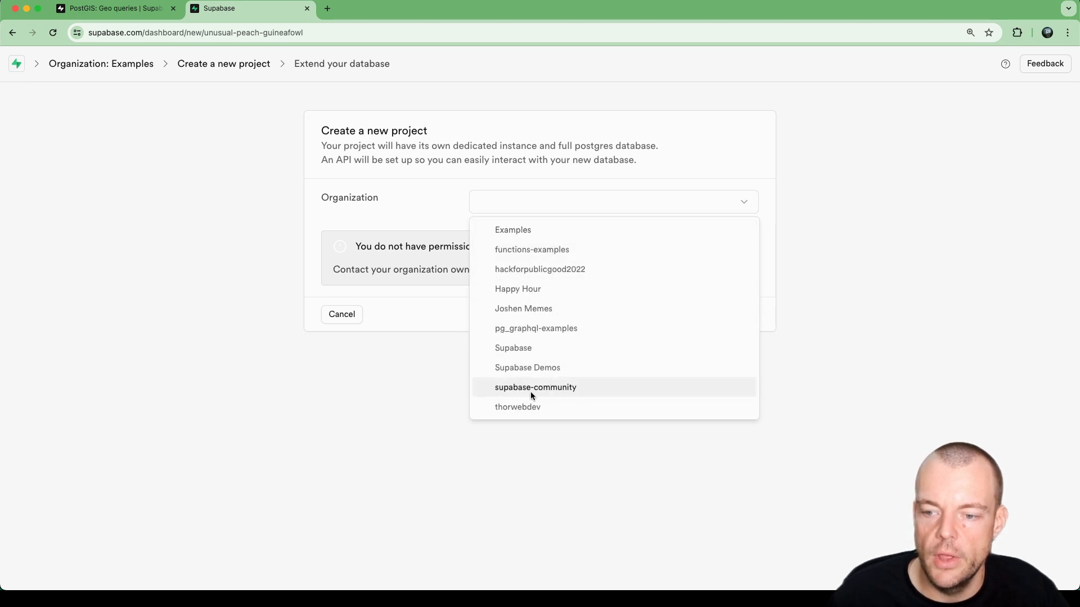
left_click(517, 407)
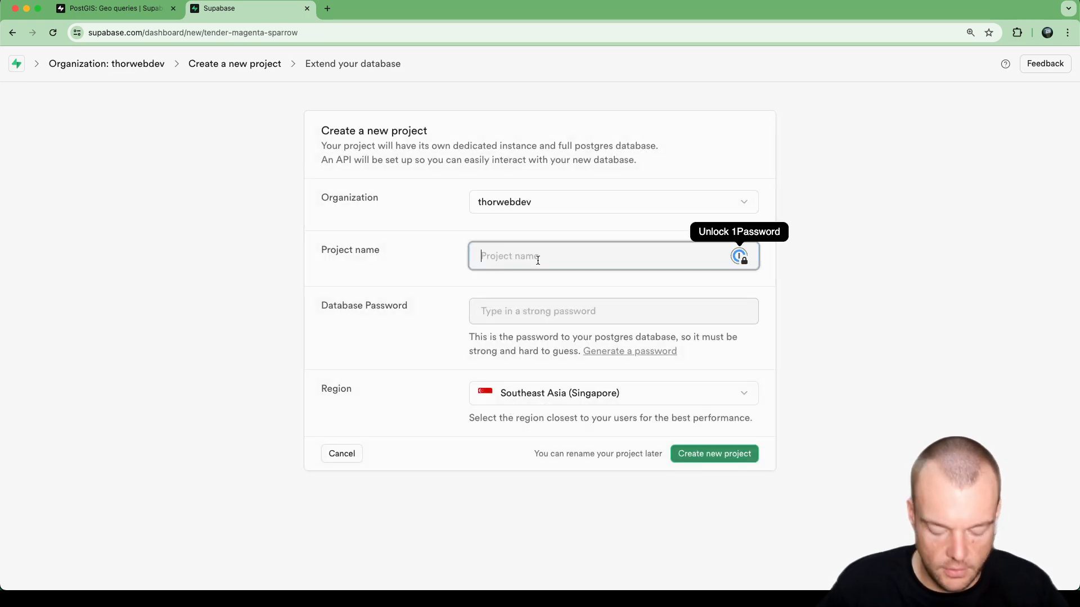
type("supa")
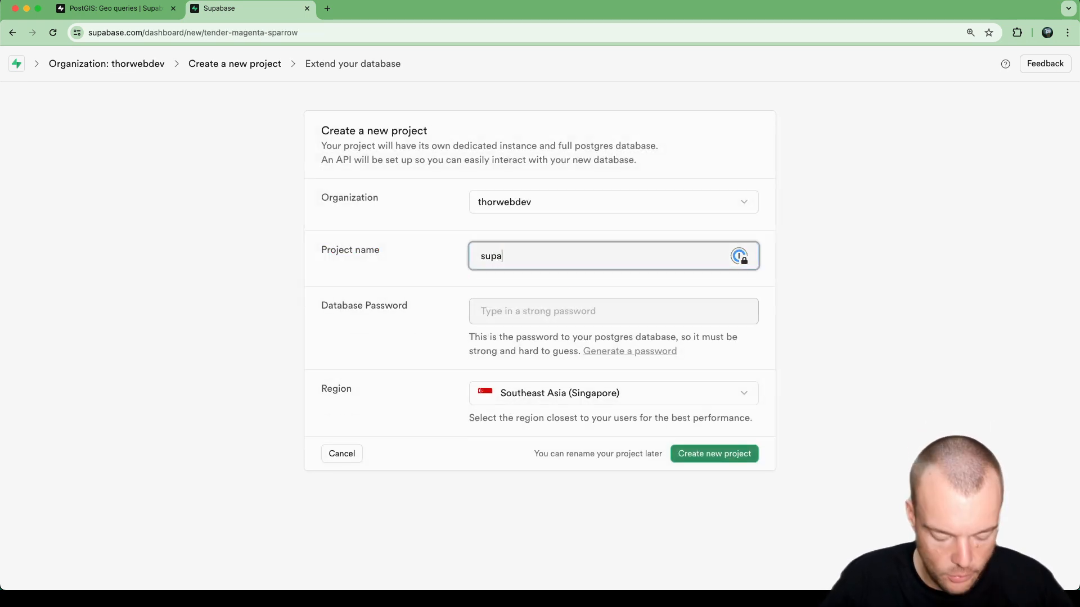
type("Geo")
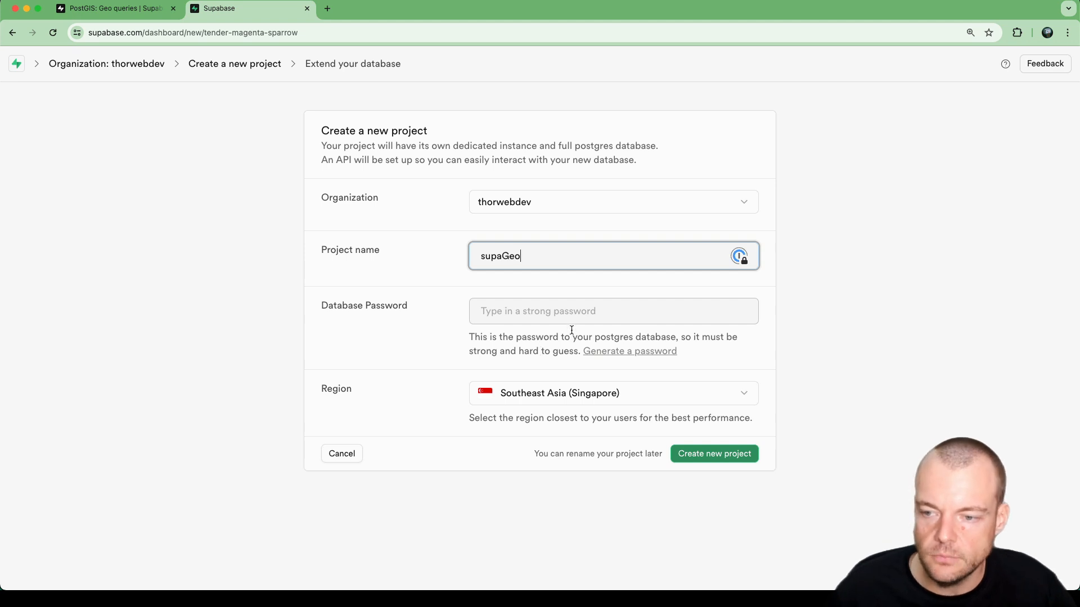
Step: Generate a strong database password and create the supaGeo project
left_click(629, 351)
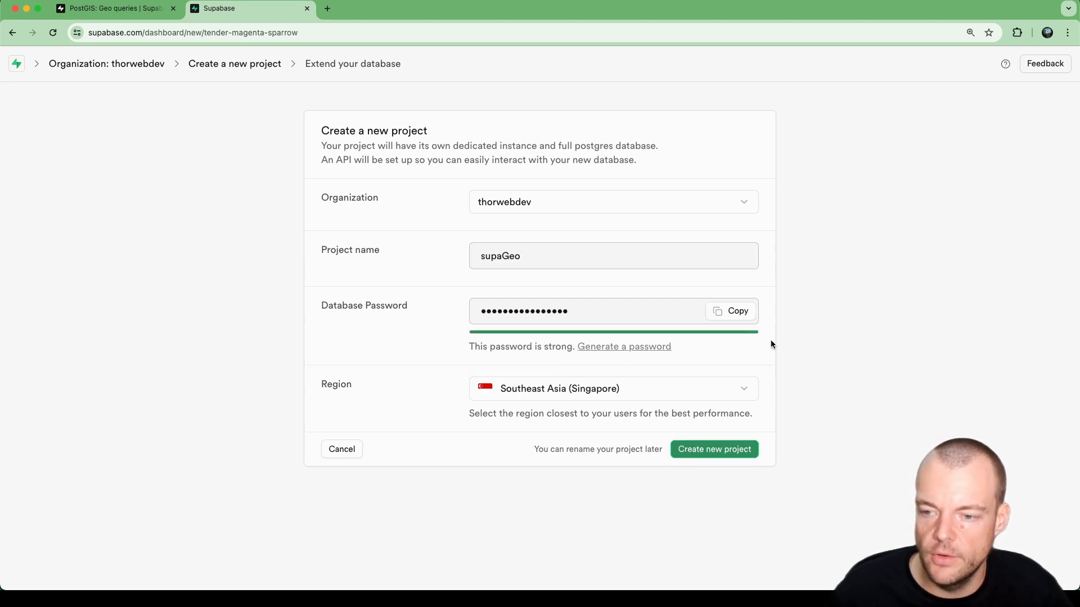
left_click(730, 310)
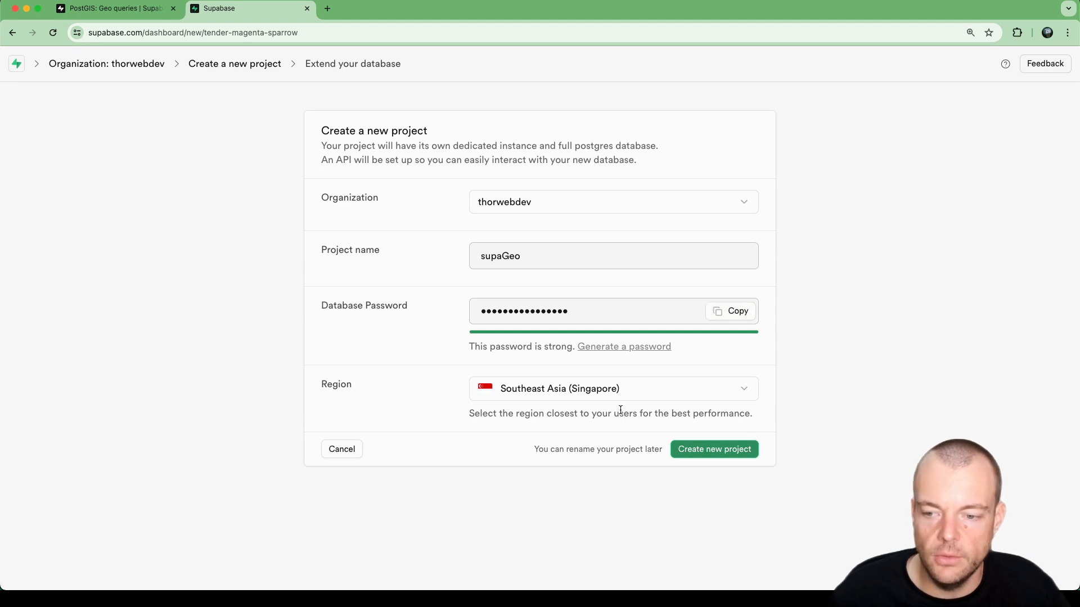
mouse_move(698, 476)
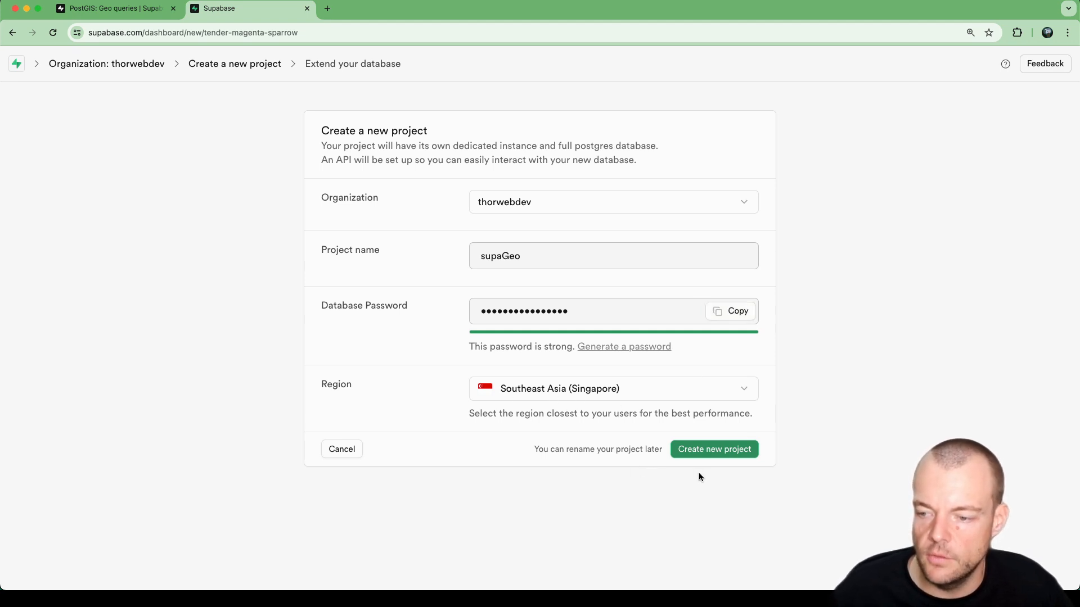
left_click(714, 448)
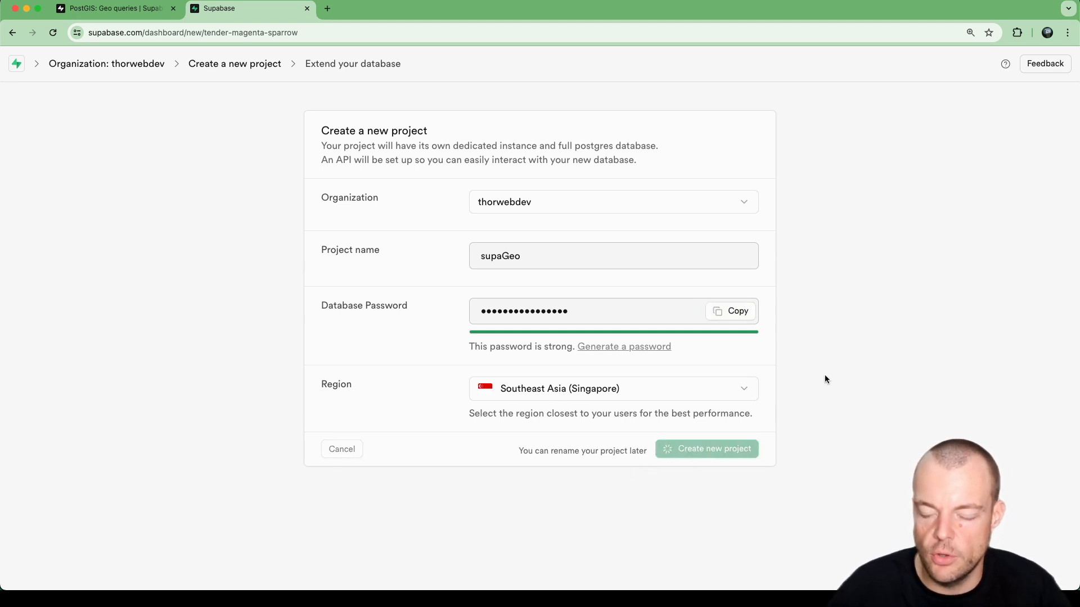
left_click(706, 449)
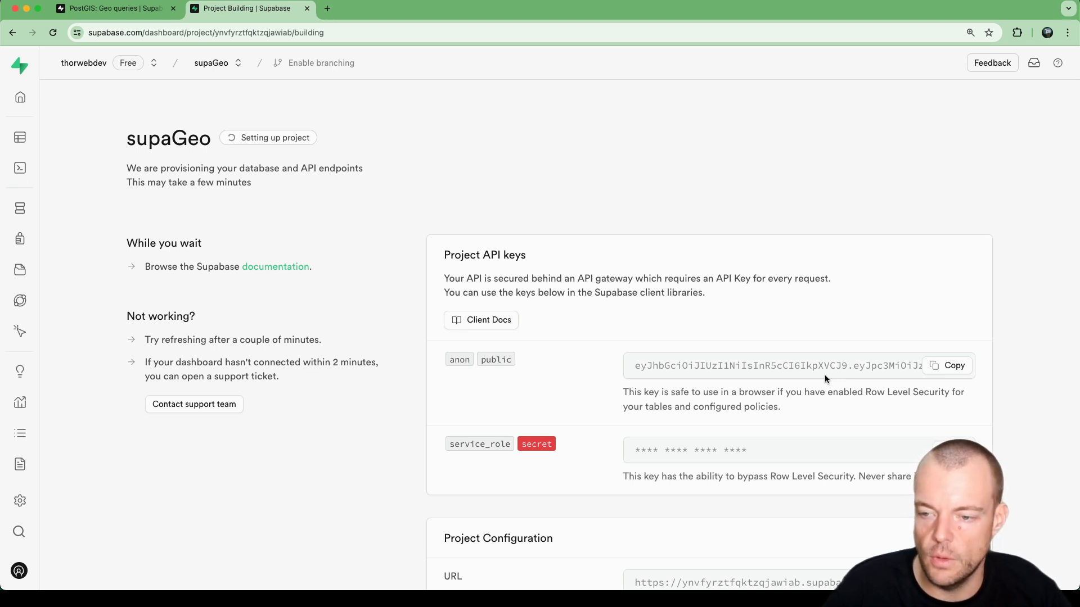
Step: Return to the PostGIS guide and reach its Enable the extension section
left_click(114, 8)
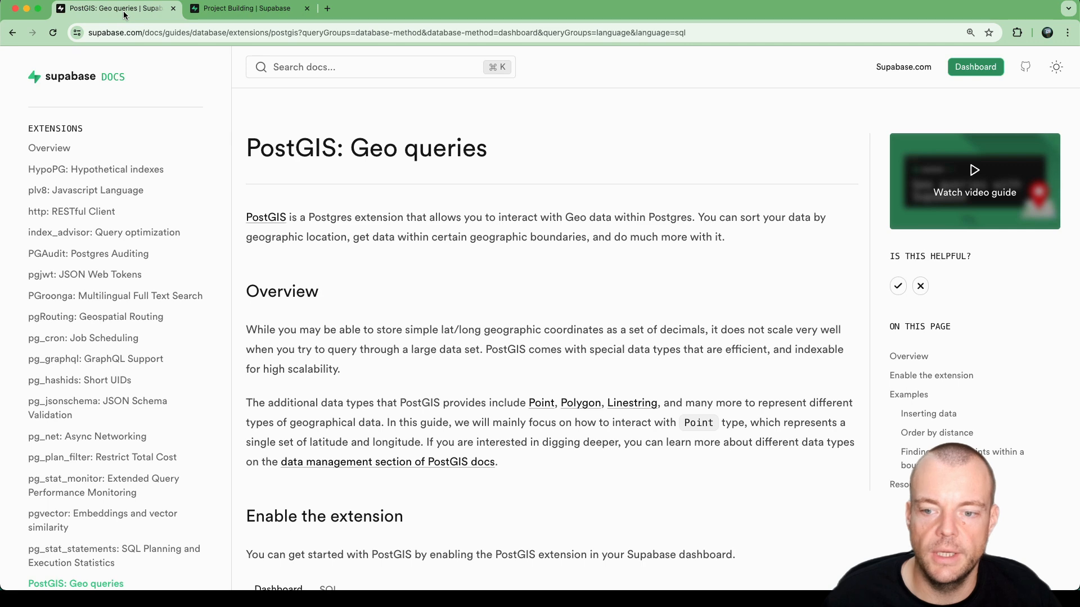
scroll("down", 3)
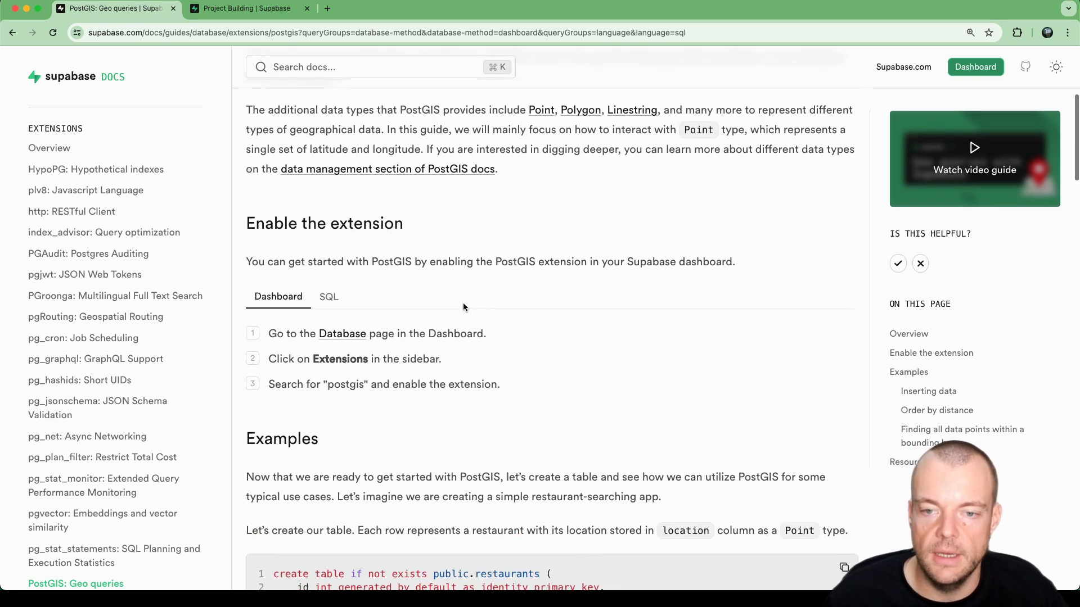
mouse_move(463, 258)
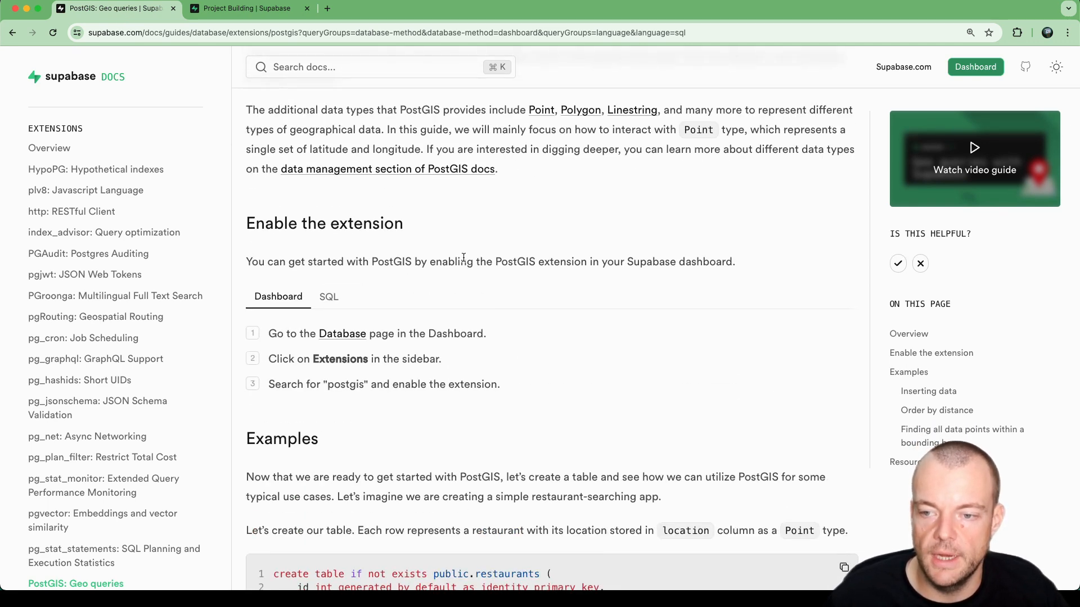
mouse_move(496, 256)
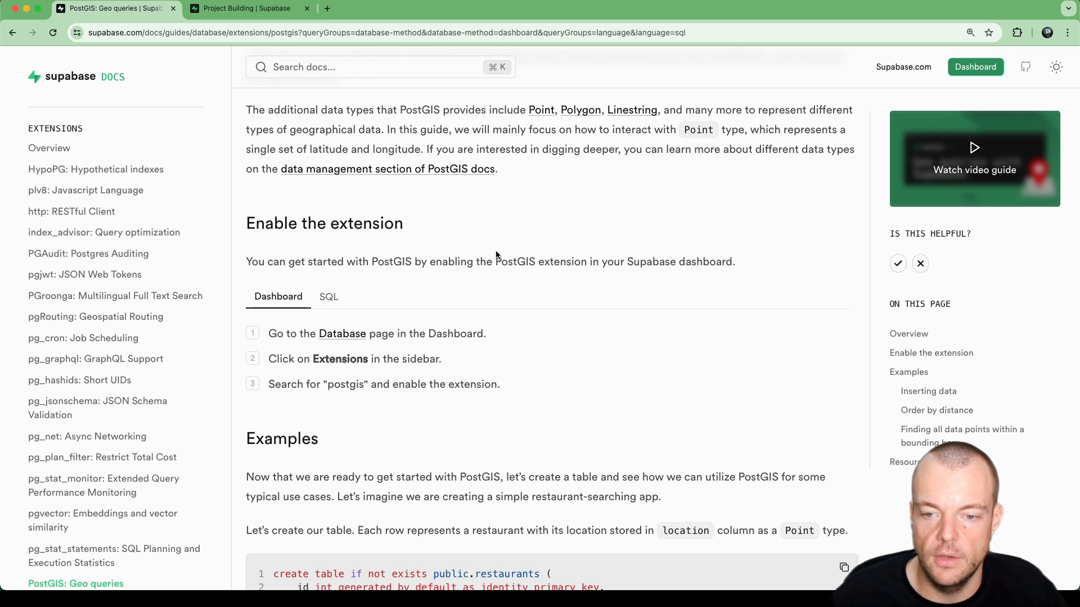
scroll("down", 3)
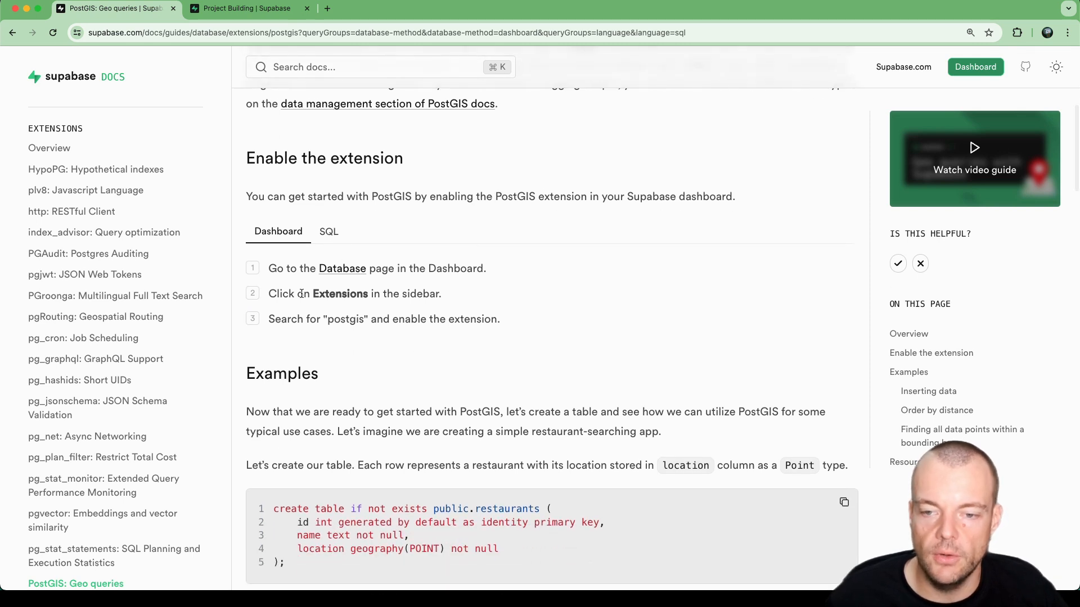
mouse_move(342, 269)
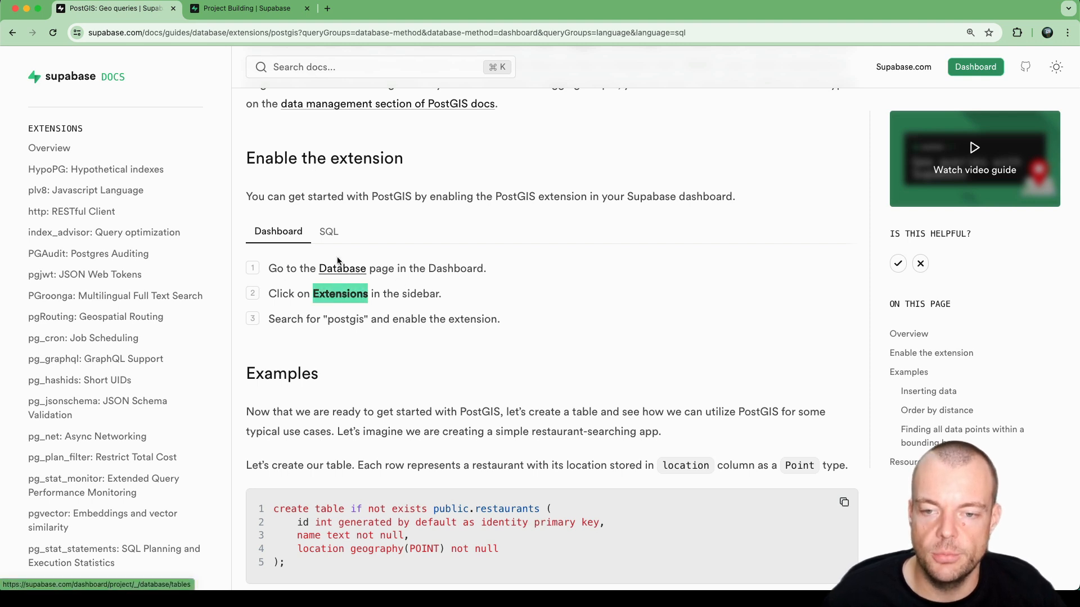
Step: Show the SQL variant and highlight the create extension postgis statement
left_click(329, 231)
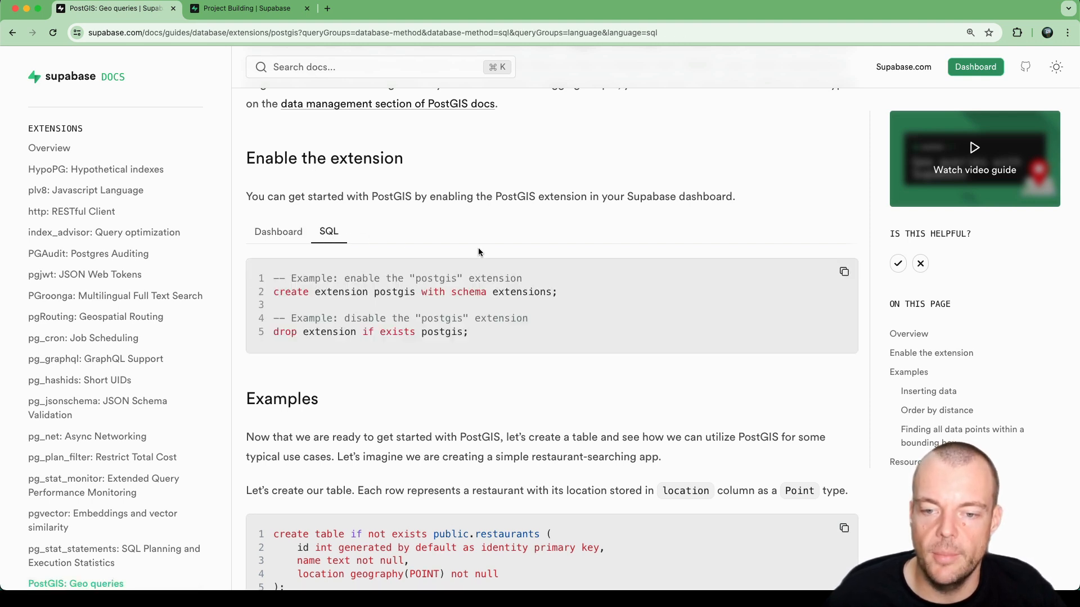
double_click(289, 292)
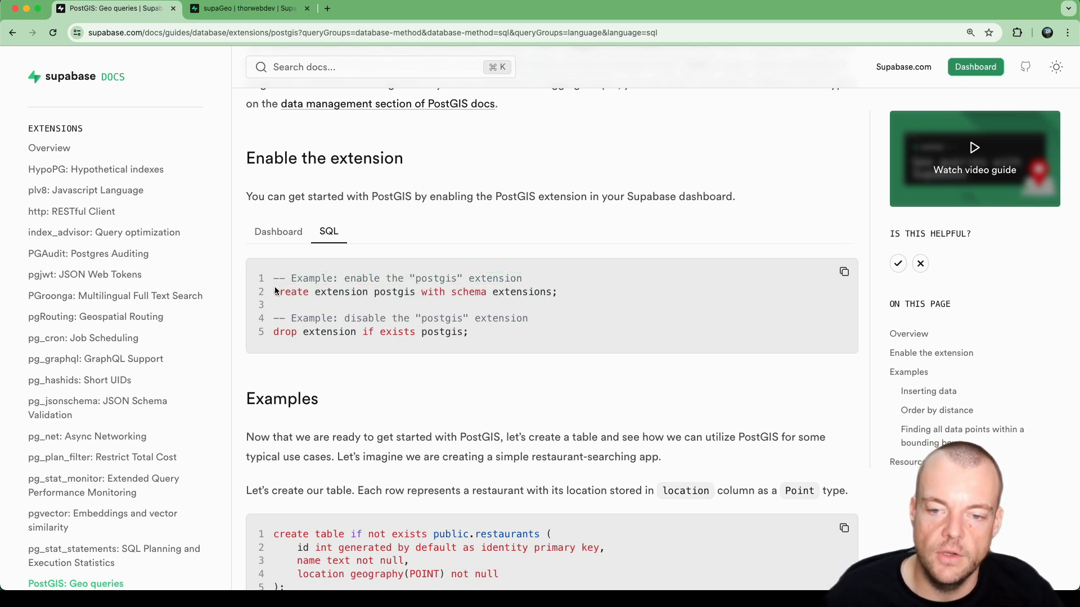
triple_click(413, 291)
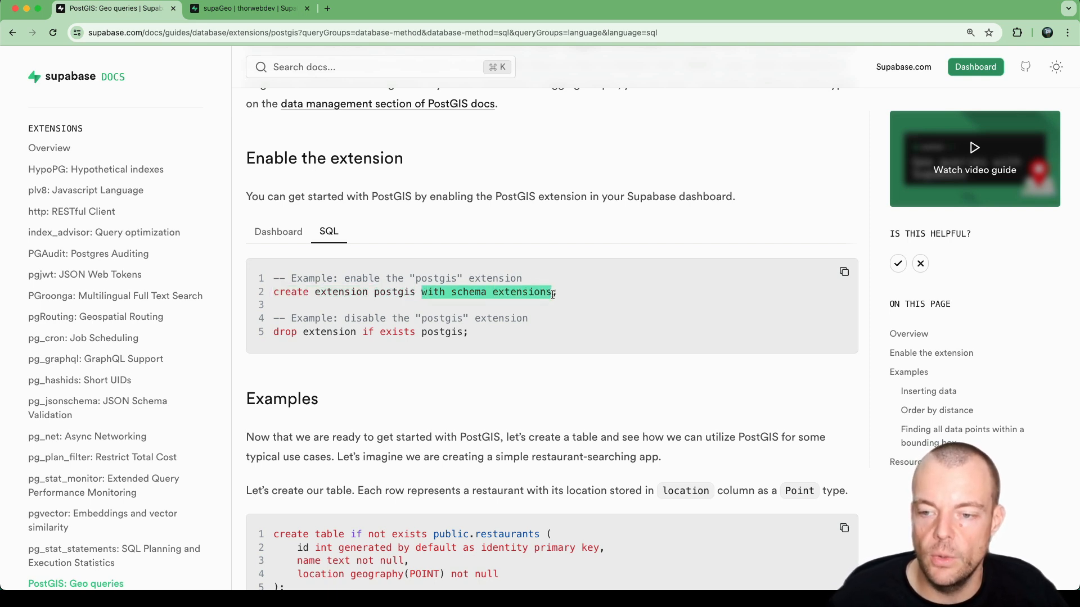
mouse_move(601, 291)
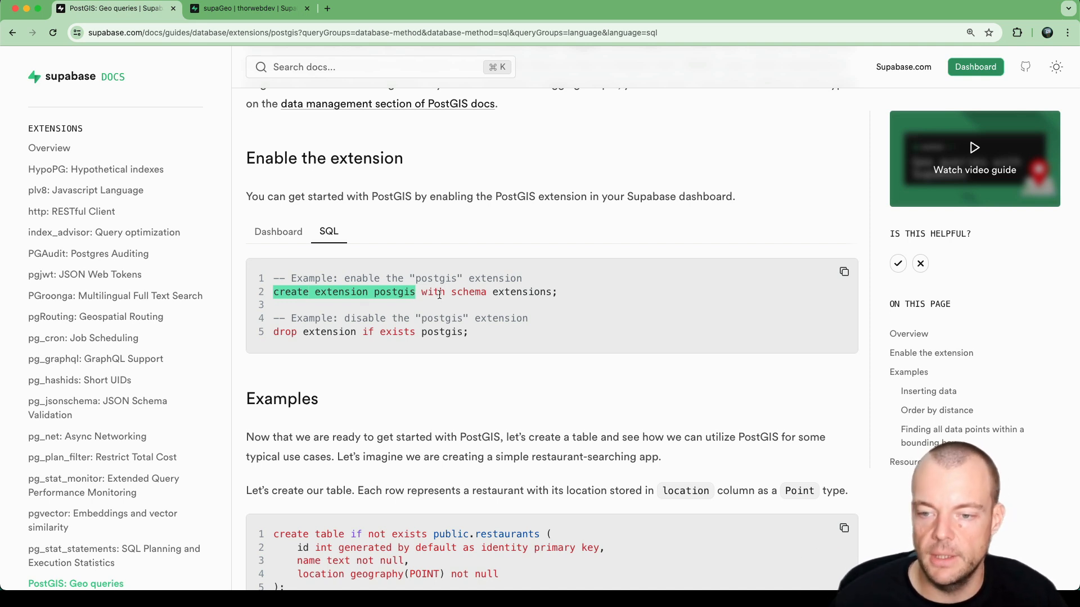
Step: Switch to the supaGeo dashboard, now deployed and showing its welcome page
left_click(248, 8)
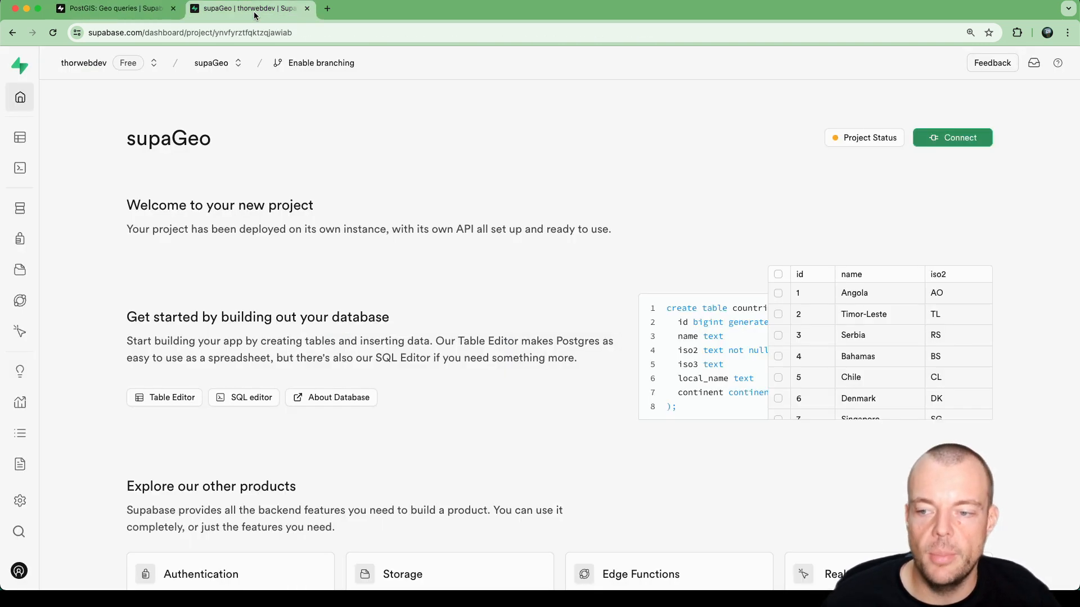
mouse_move(447, 214)
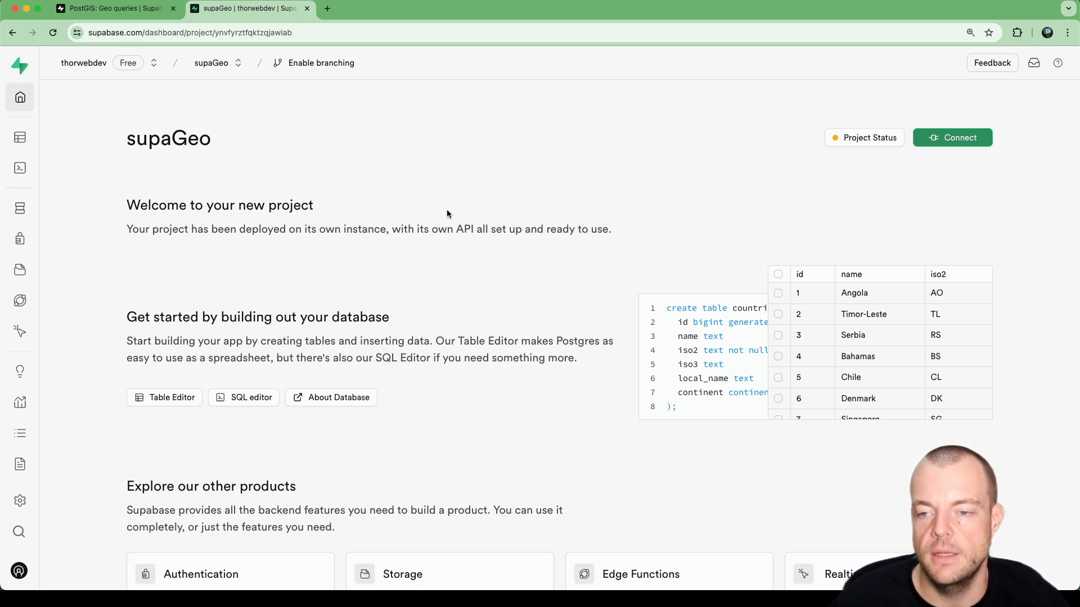
mouse_move(438, 128)
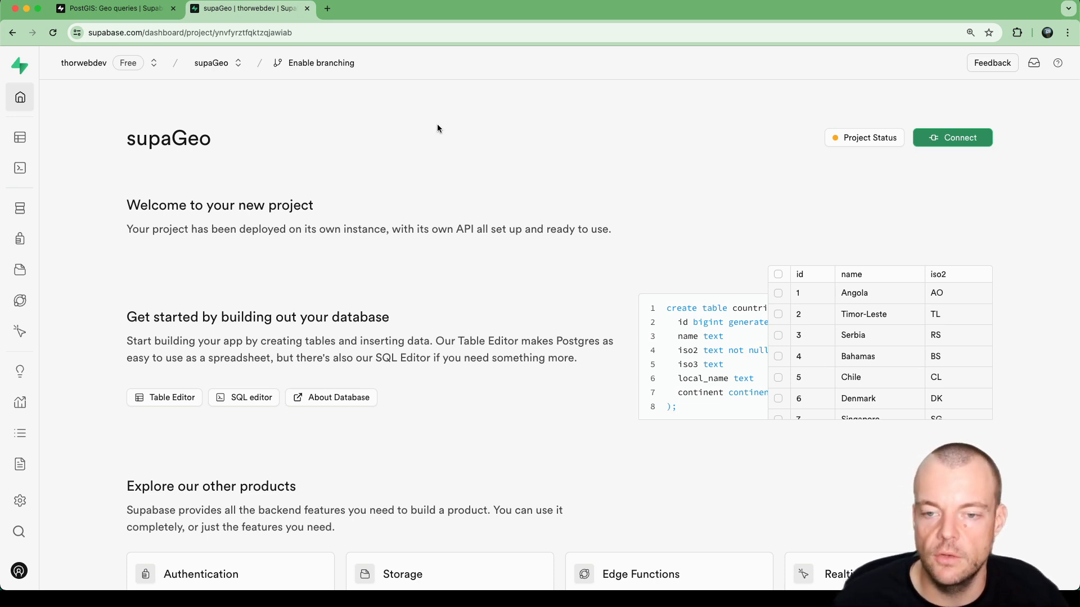
Step: In the PostGIS guide, select the whole create extension postgis with schema extensions line
left_click(110, 8)
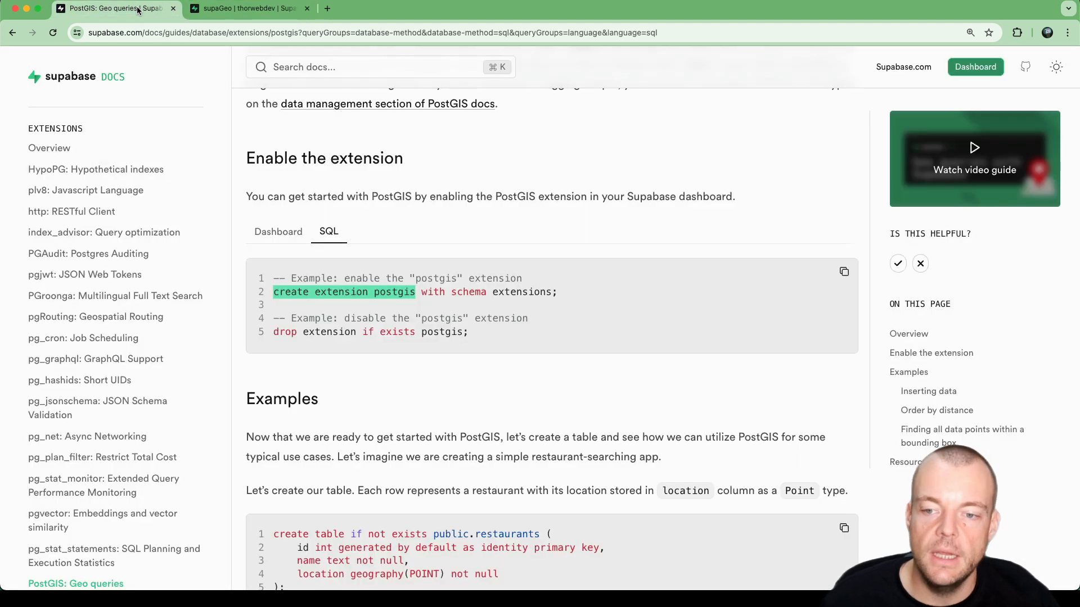
left_click(428, 291)
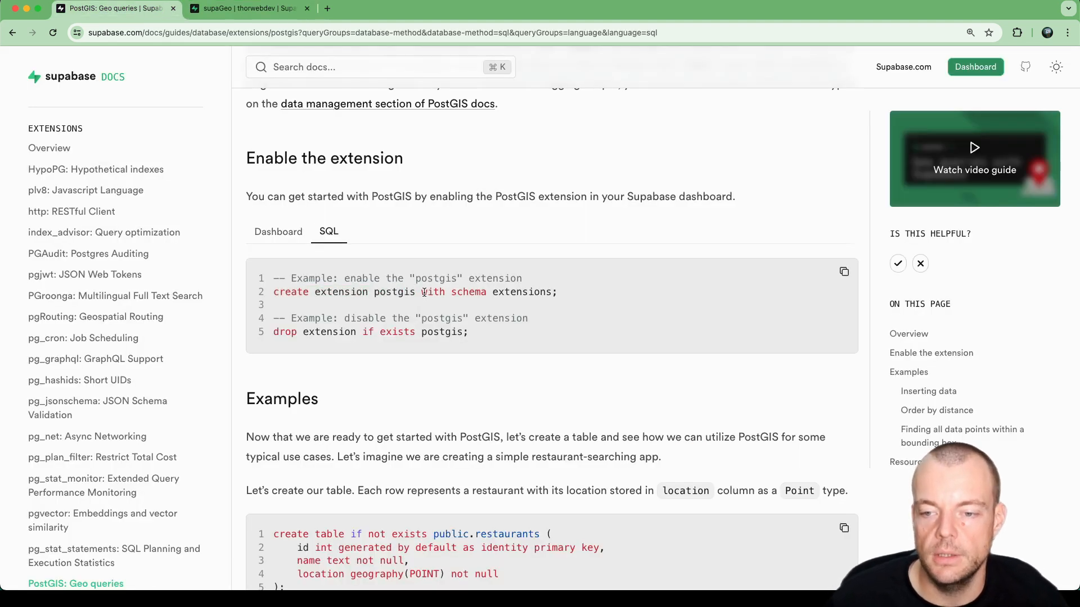
double_click(393, 293)
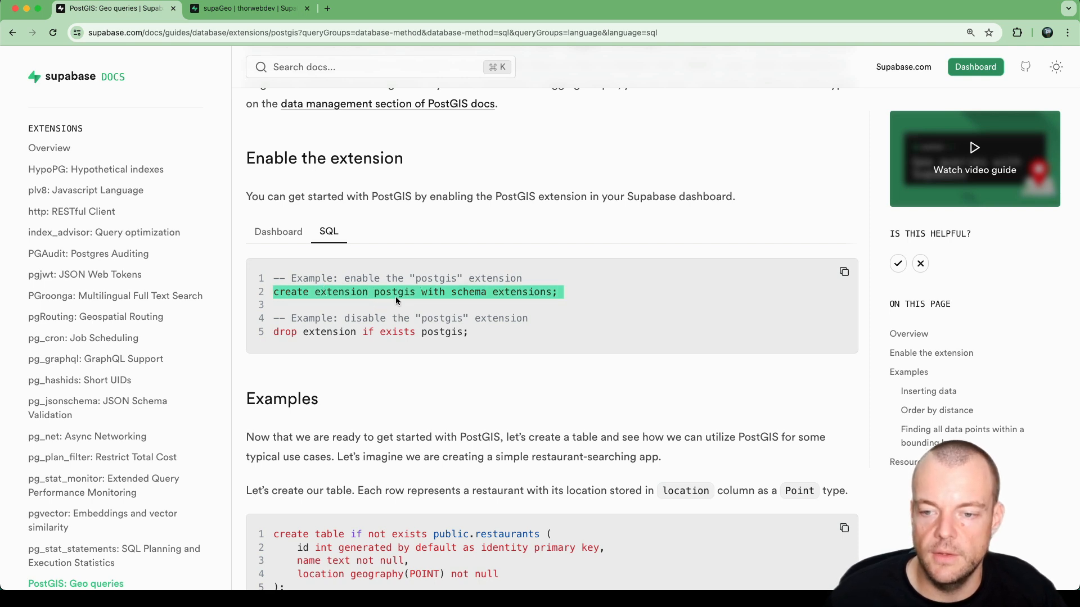
left_click(496, 293)
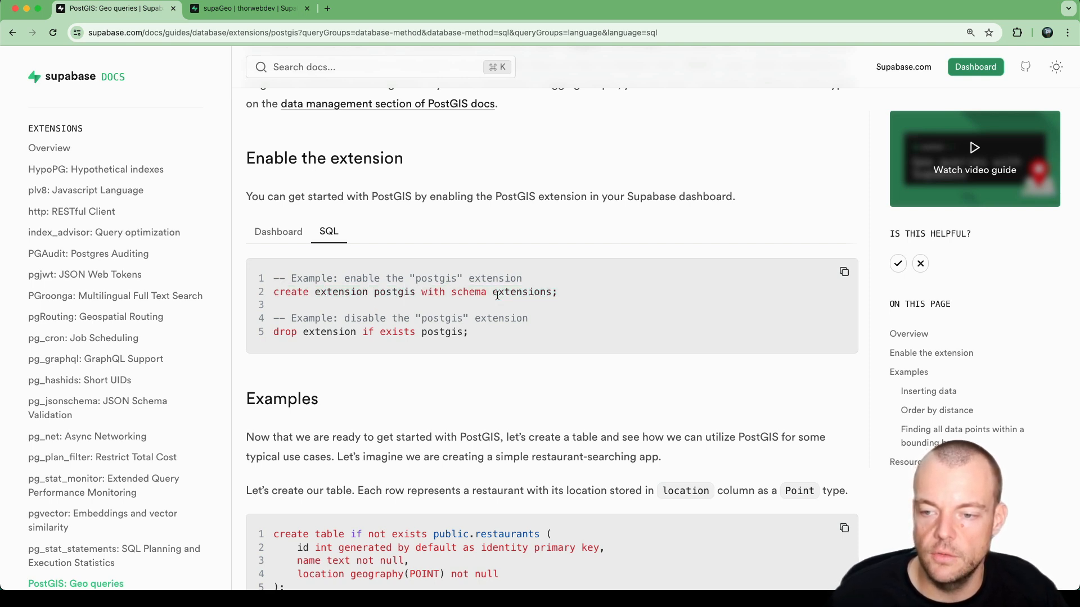
triple_click(412, 293)
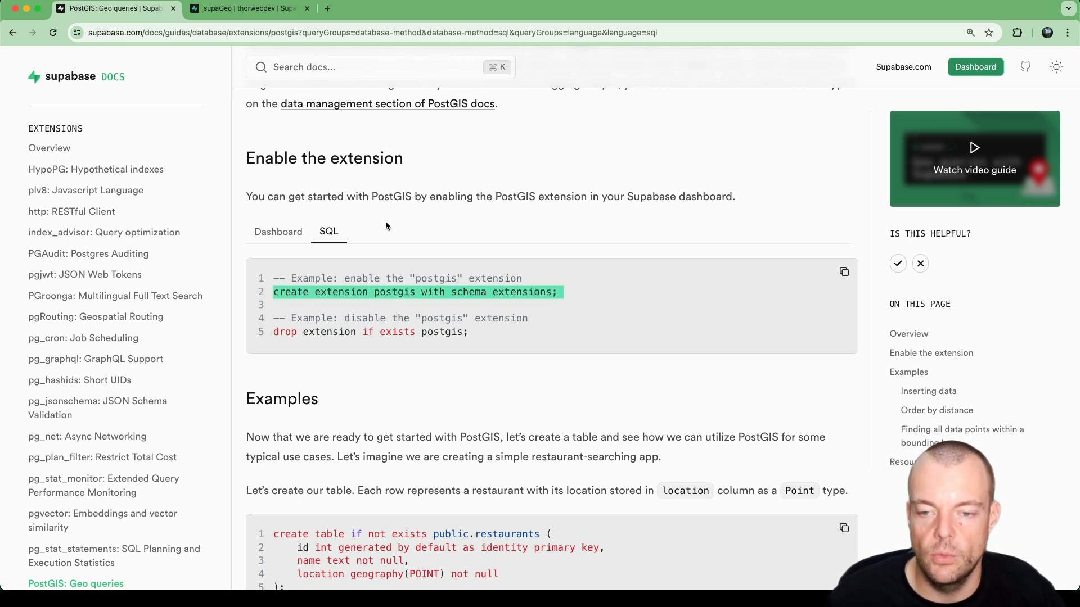
mouse_move(278, 231)
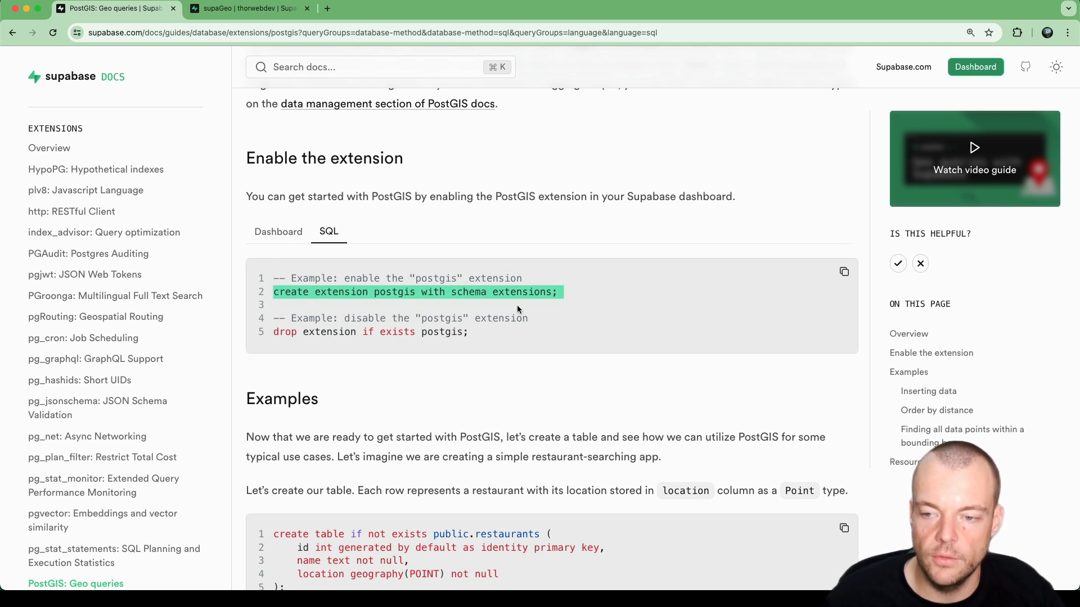
mouse_move(255, 38)
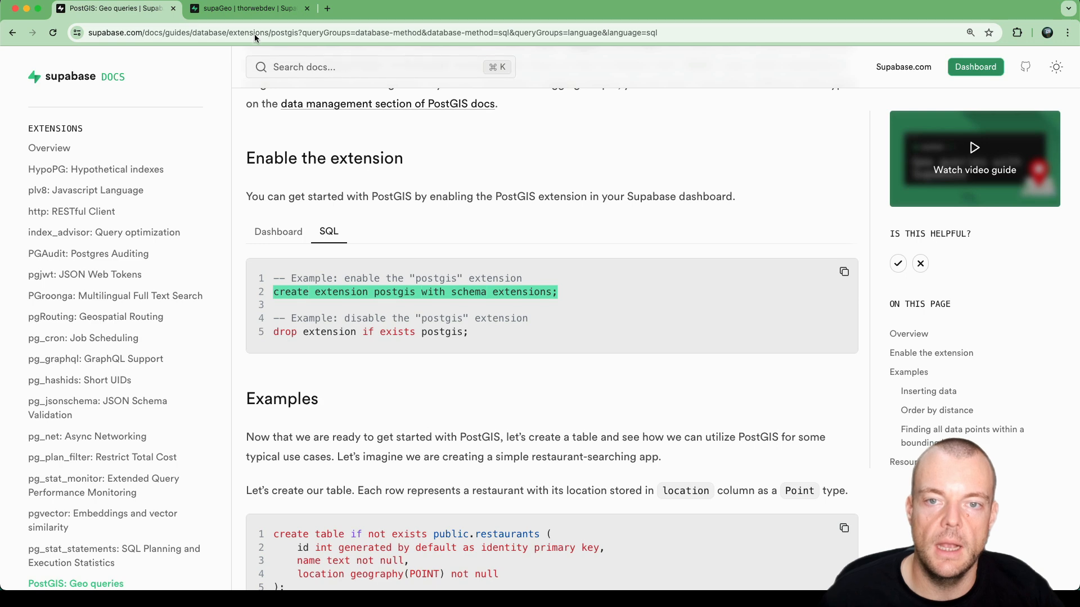
Step: Switch to the supaGeo dashboard and go to its SQL editor
left_click(248, 8)
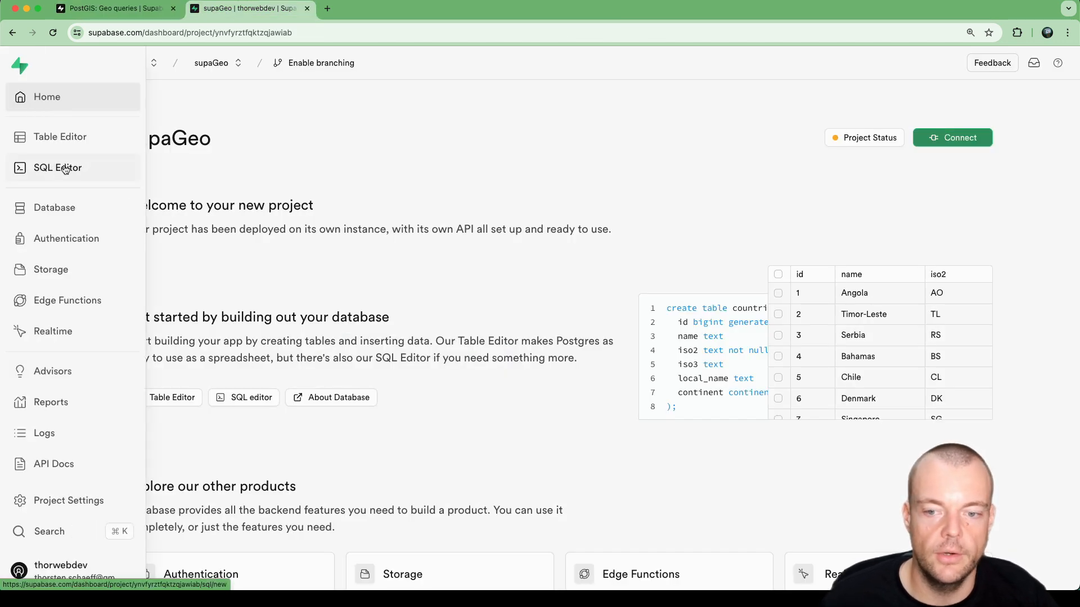
left_click(57, 168)
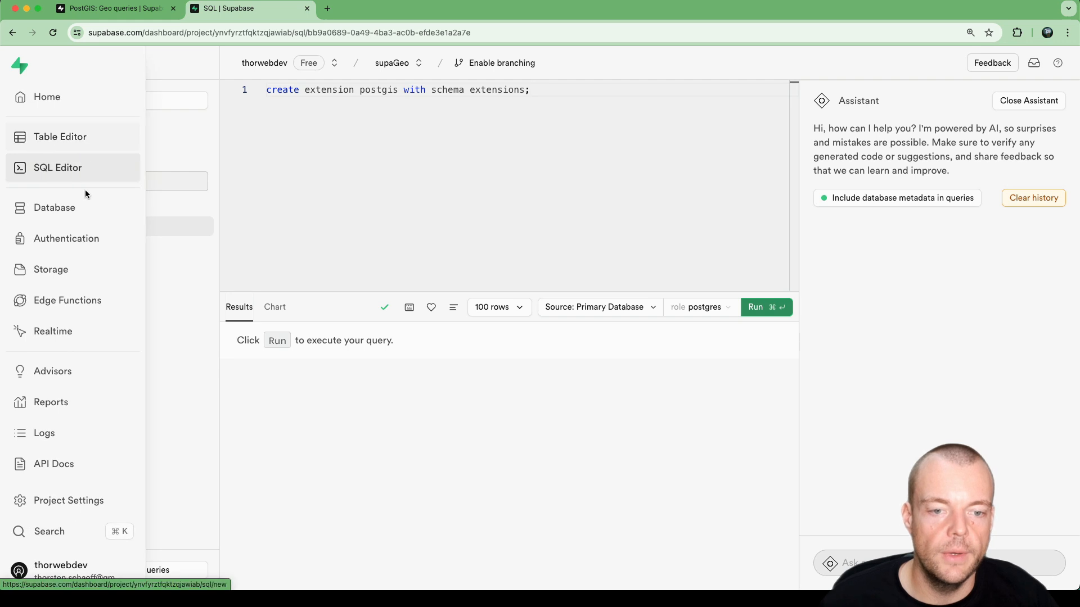
Step: Browse the Database Extensions page listing enabled and available extensions
left_click(54, 207)
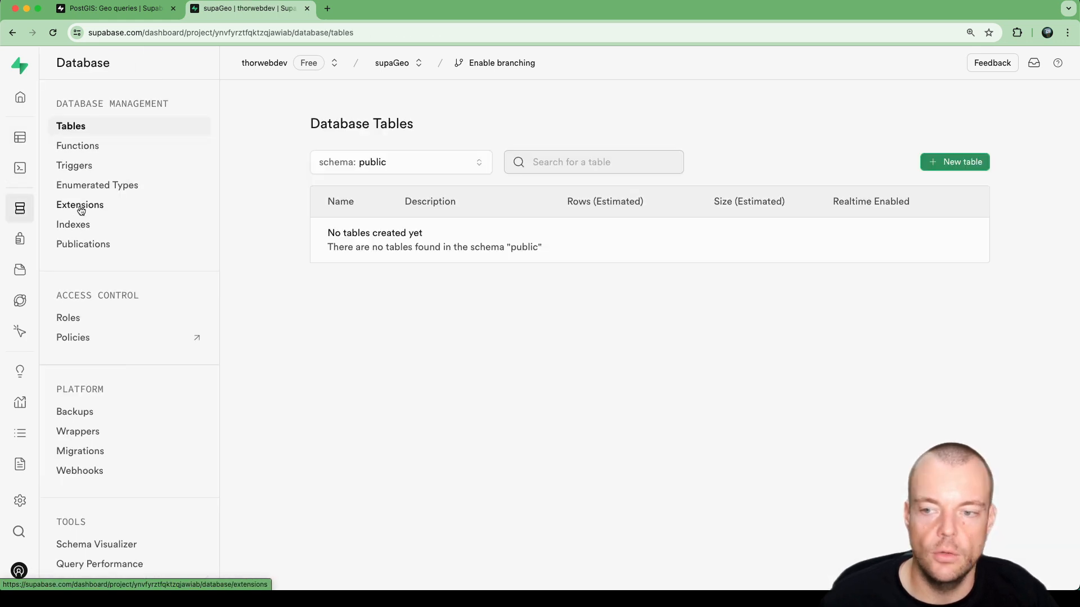
left_click(80, 204)
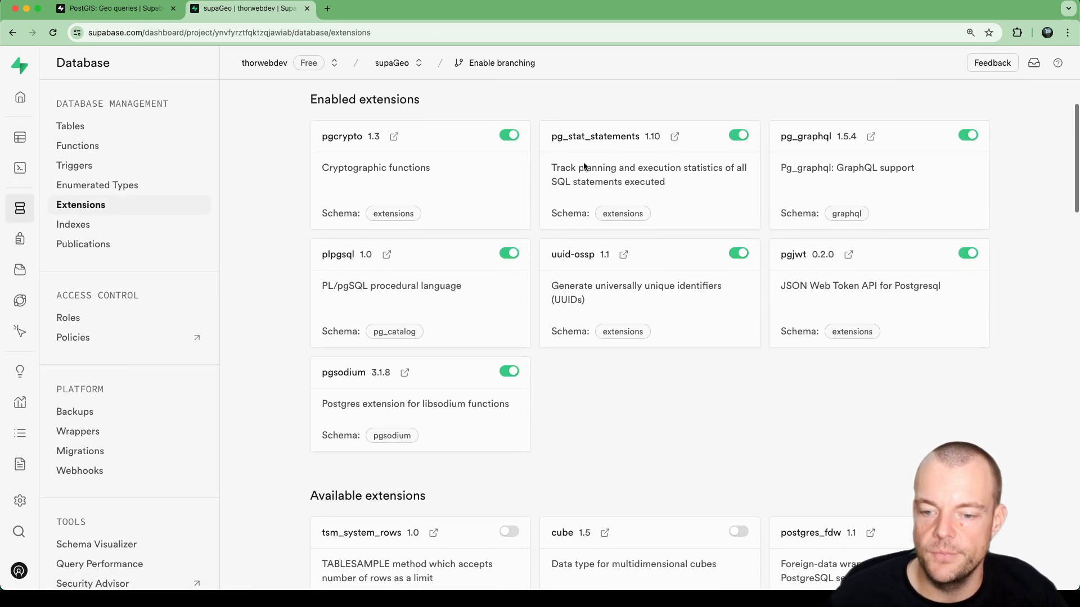
scroll("down", 3)
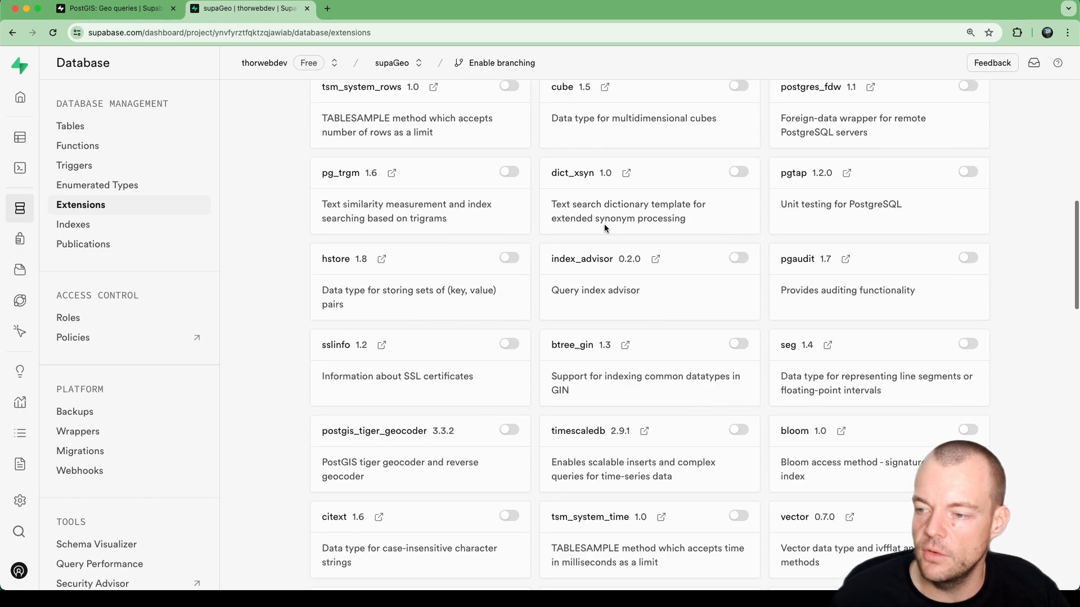
scroll("down", 3)
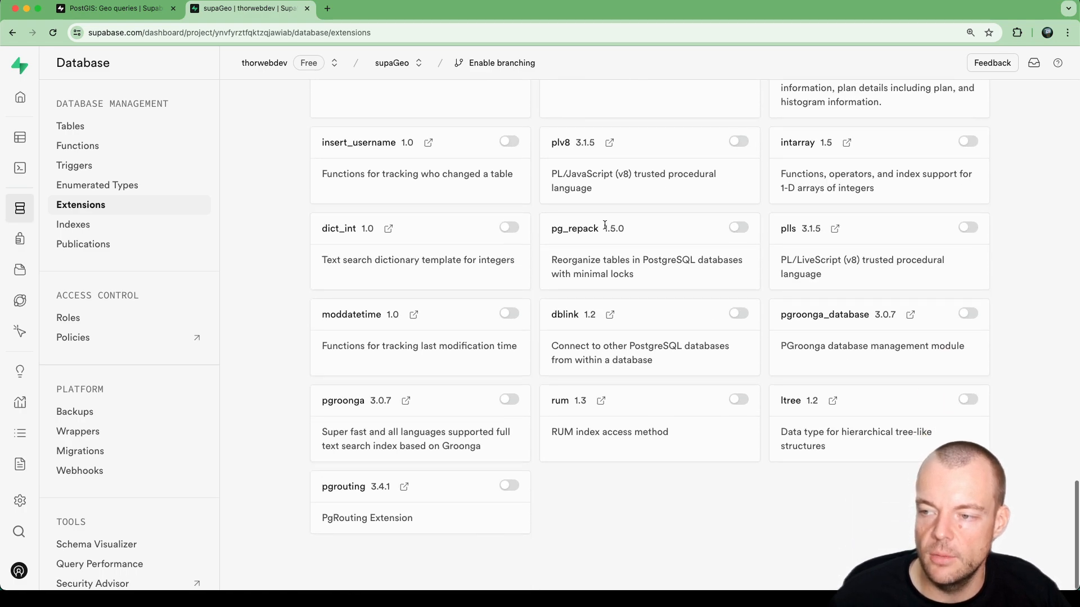
scroll("up", 3)
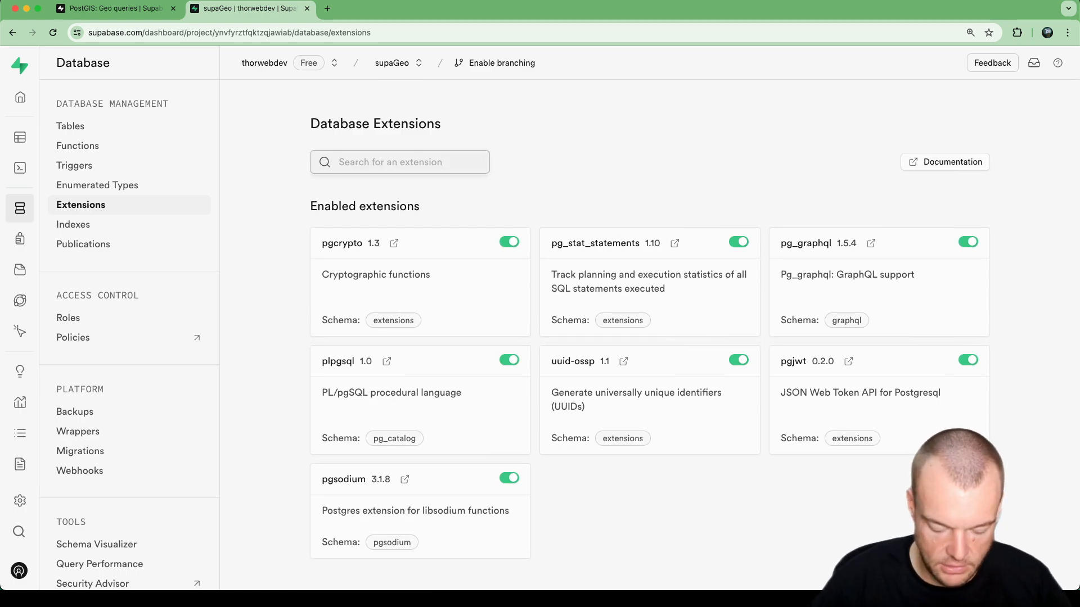
Step: Filter the extensions list by searching for 'postgis'
type("postgis")
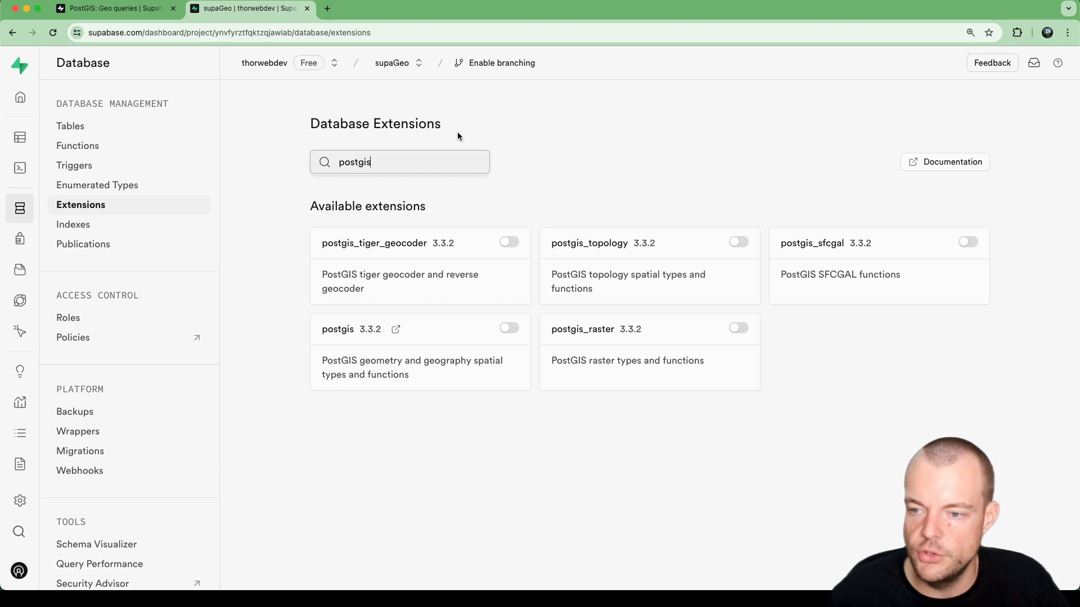
mouse_move(642, 385)
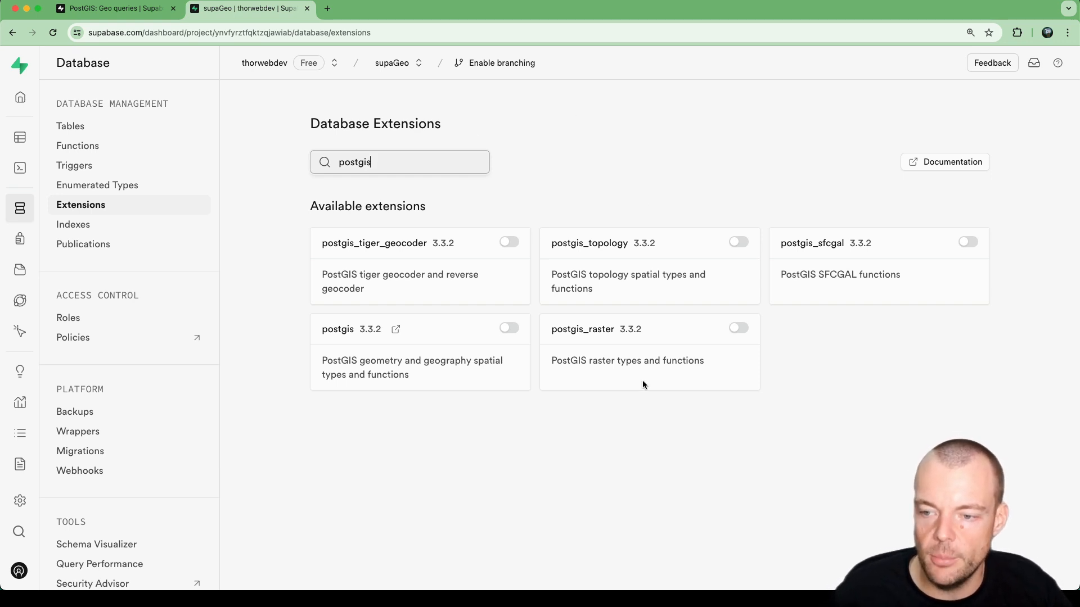
mouse_move(486, 238)
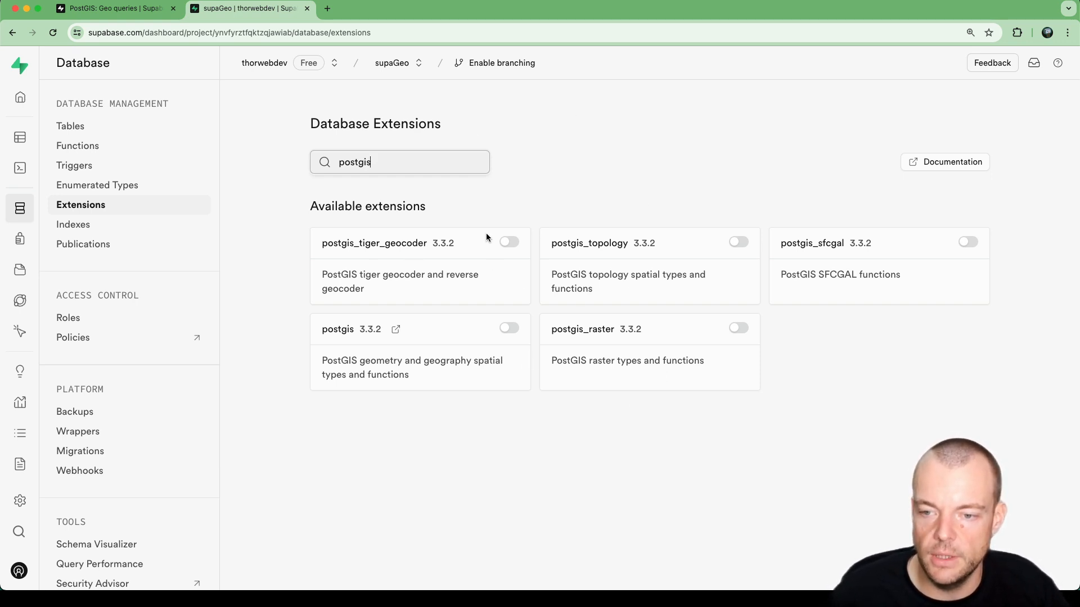
mouse_move(788, 245)
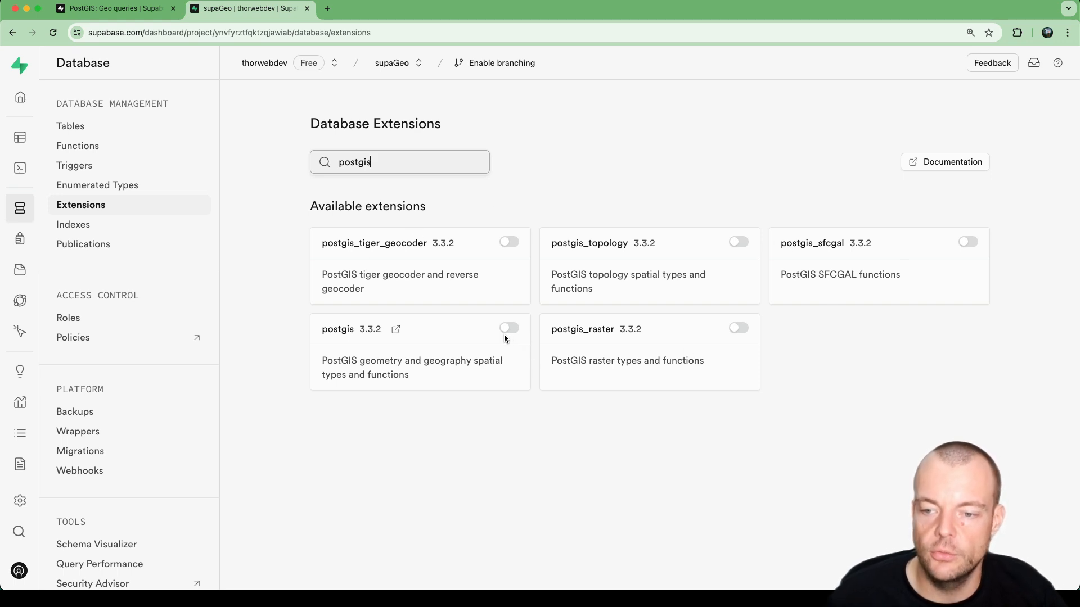
Step: Turn on postgis, keep extensions as its target schema and confirm enabling it
left_click(508, 327)
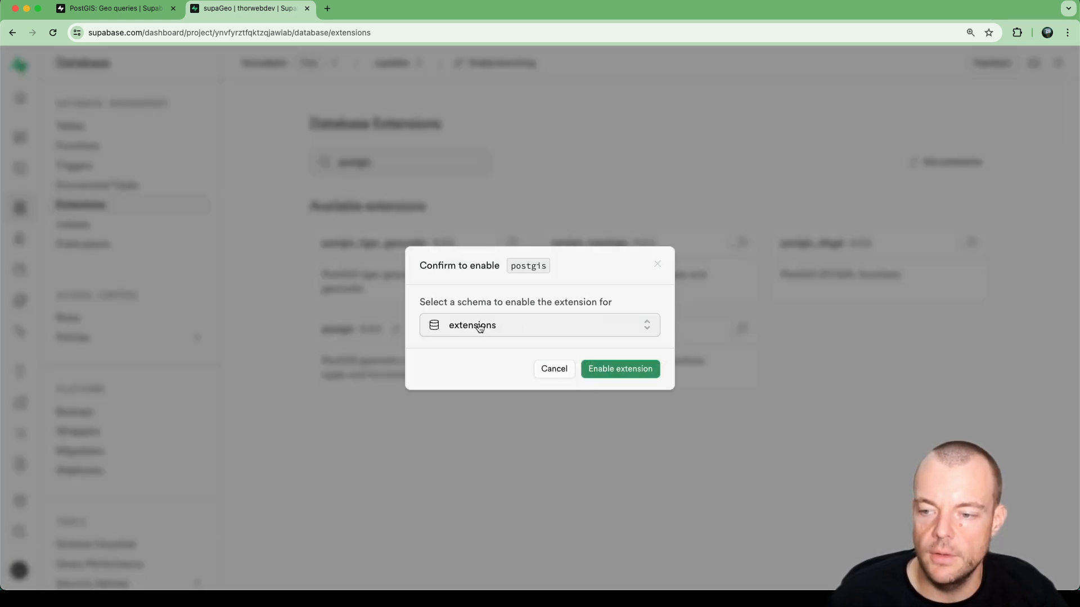
left_click(539, 325)
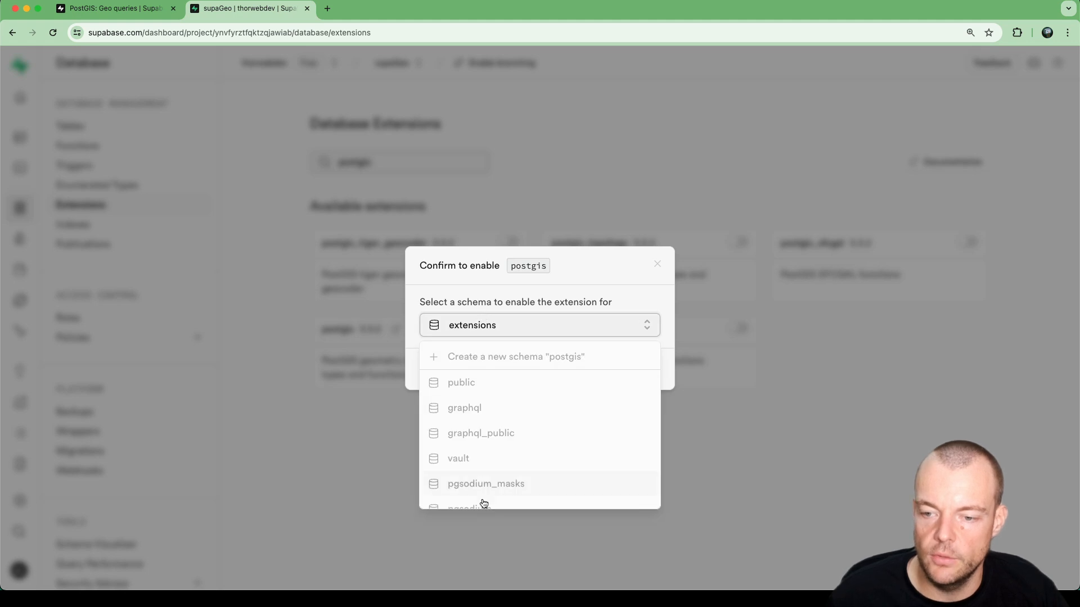
scroll("down", 3)
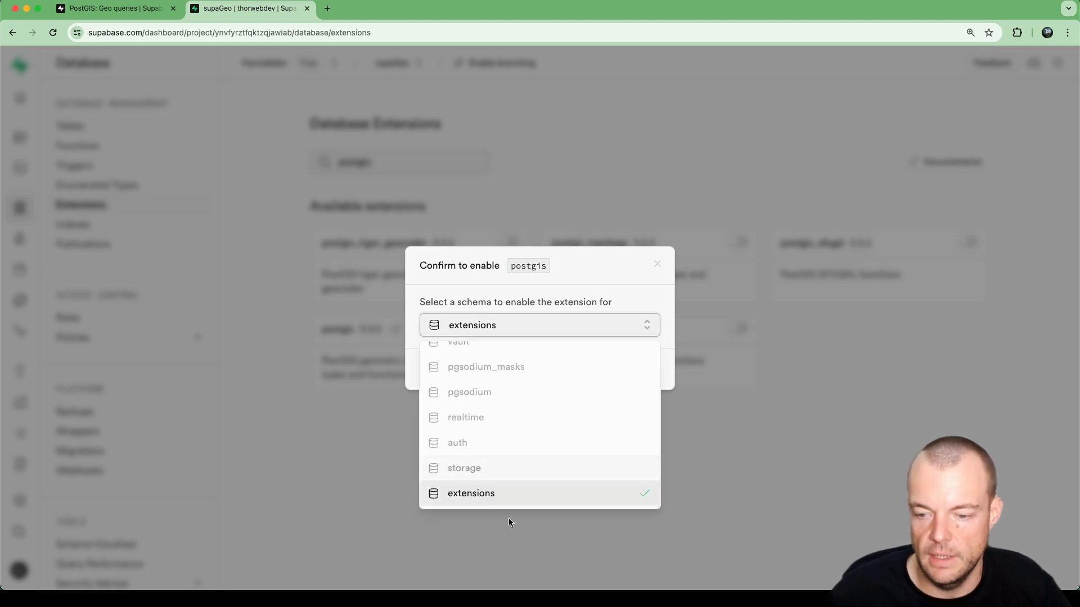
left_click(471, 492)
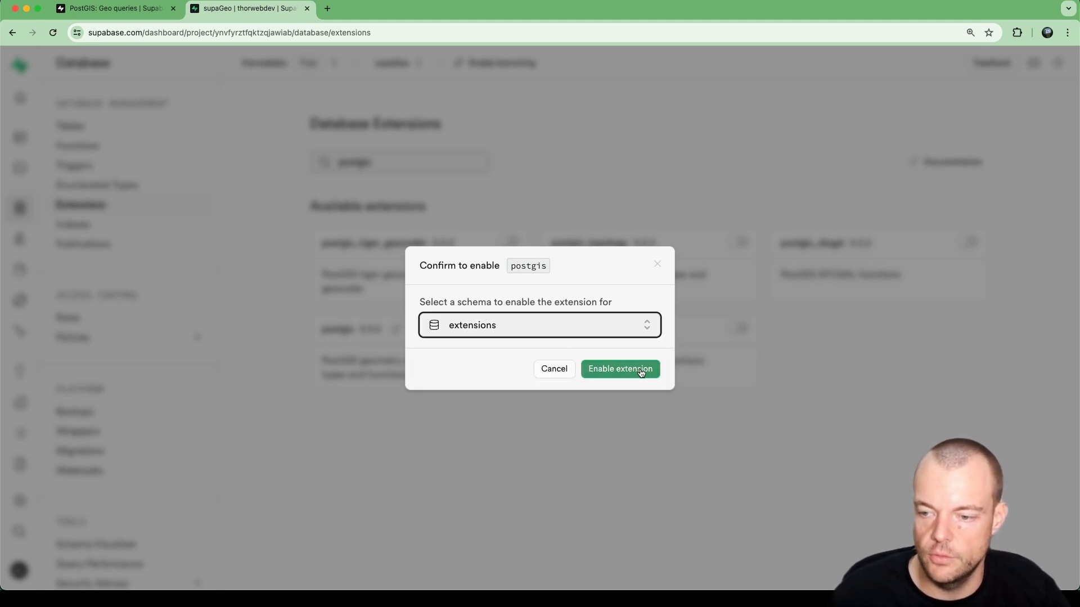
left_click(618, 369)
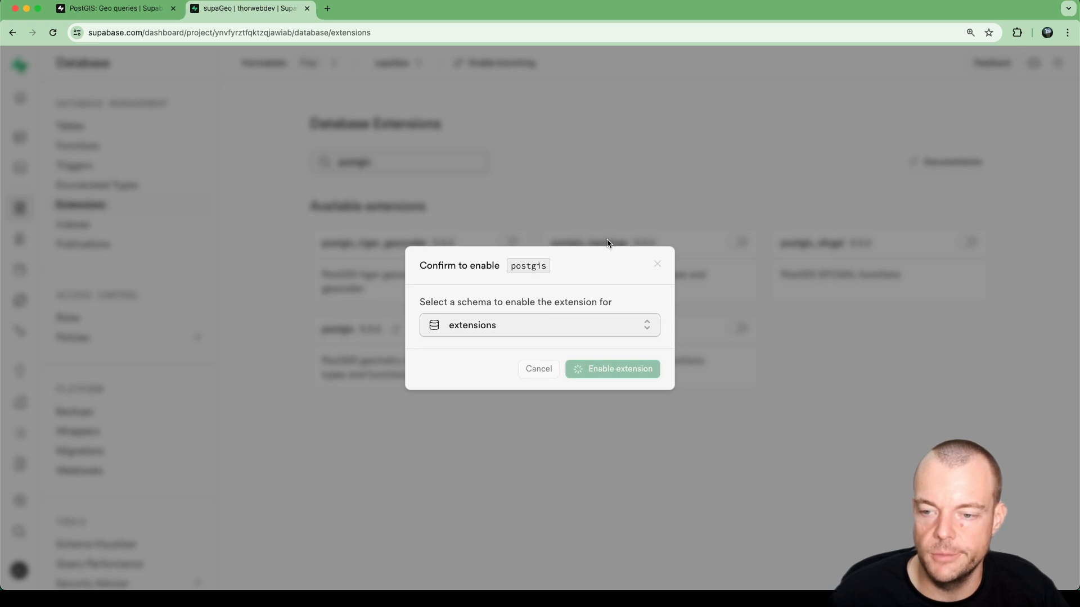
left_click(612, 368)
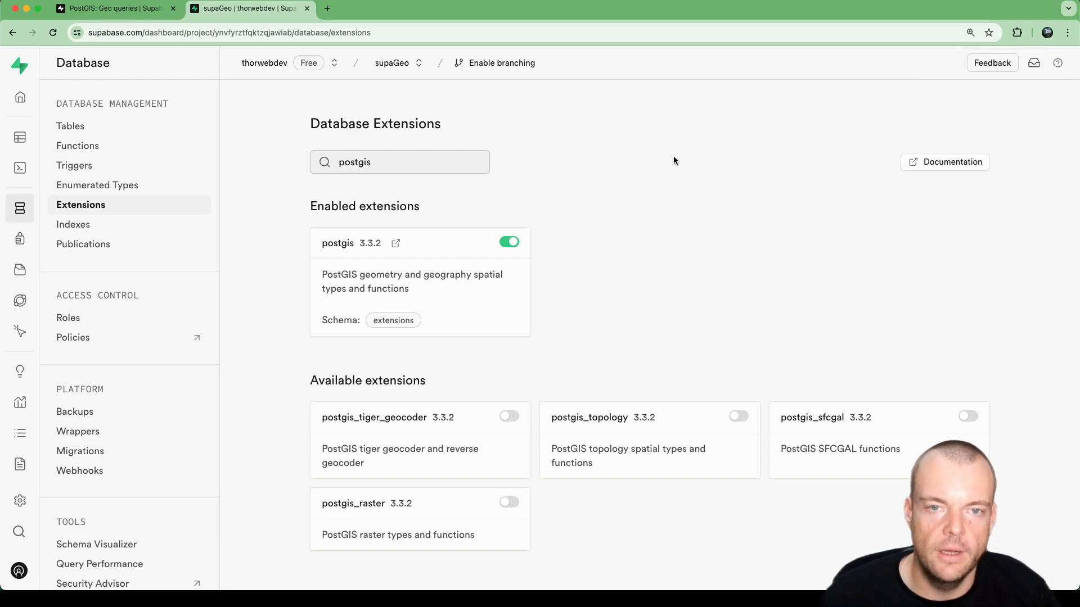
left_click(173, 8)
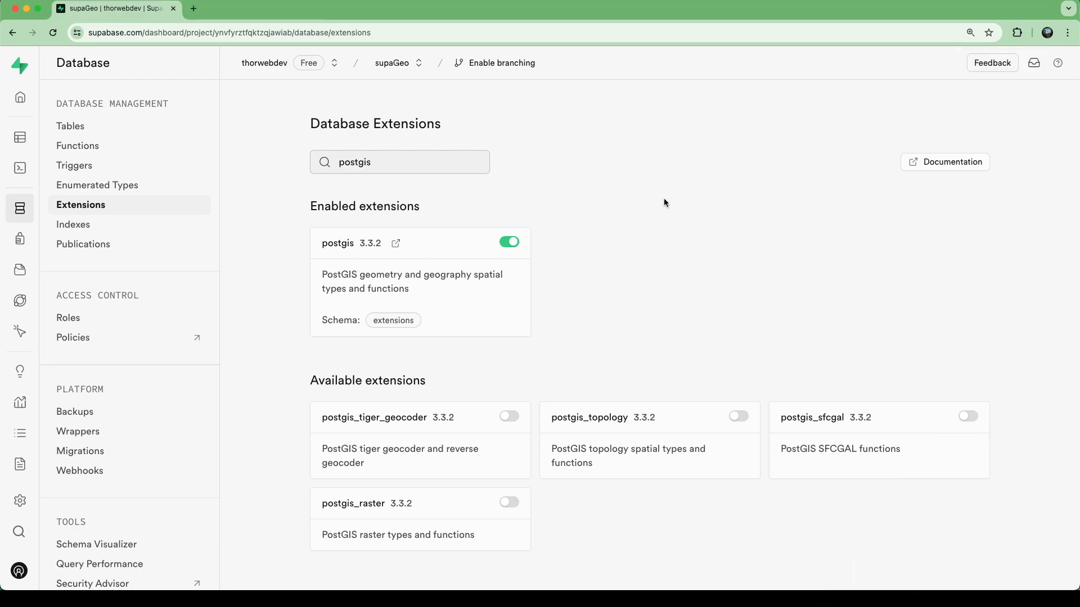
left_click(395, 243)
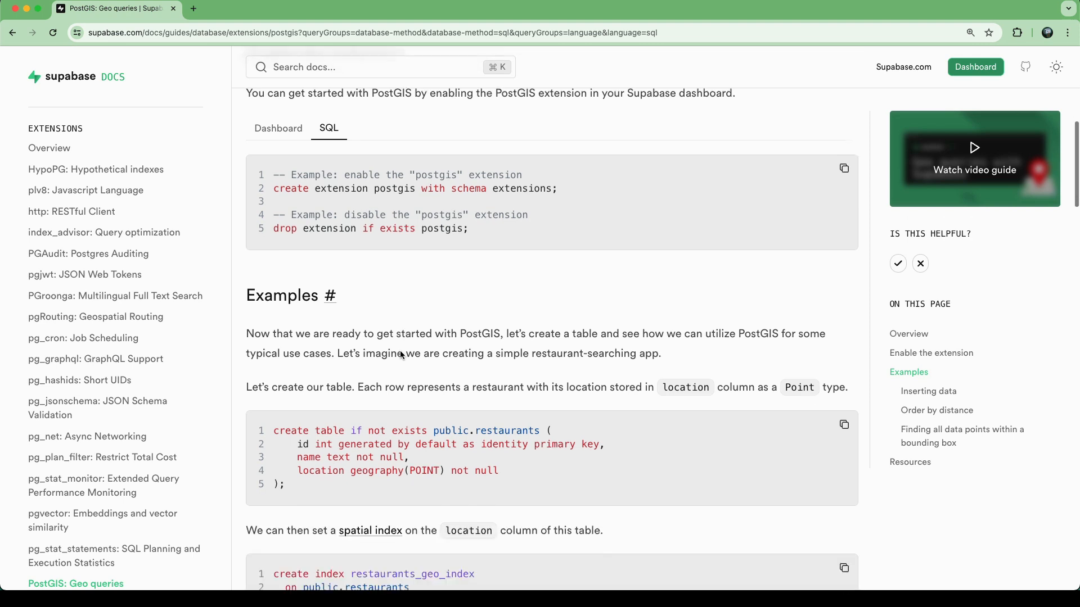
scroll("down", 3)
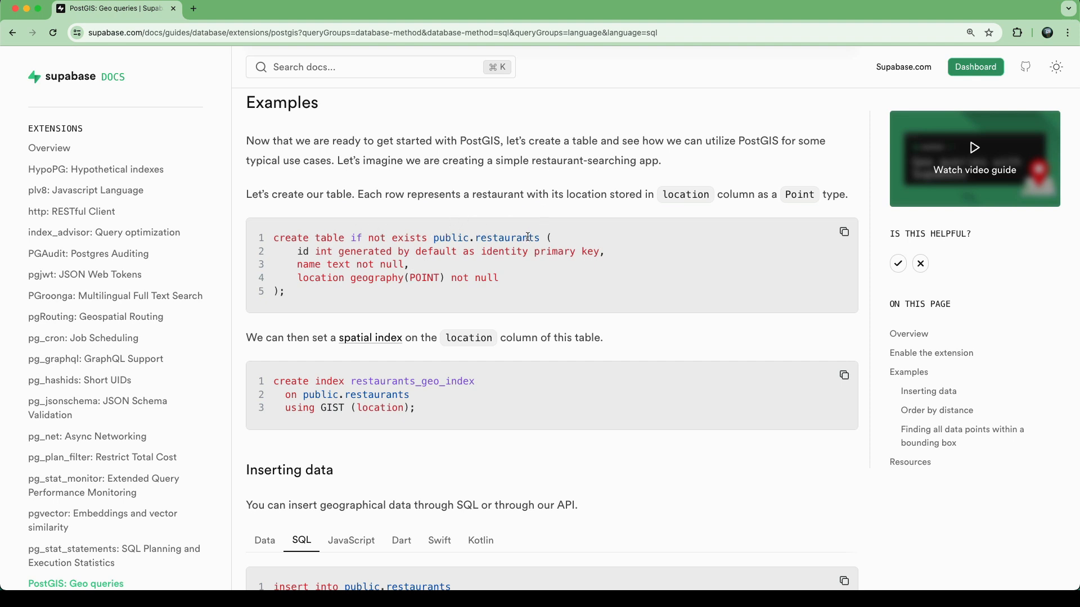
mouse_move(404, 245)
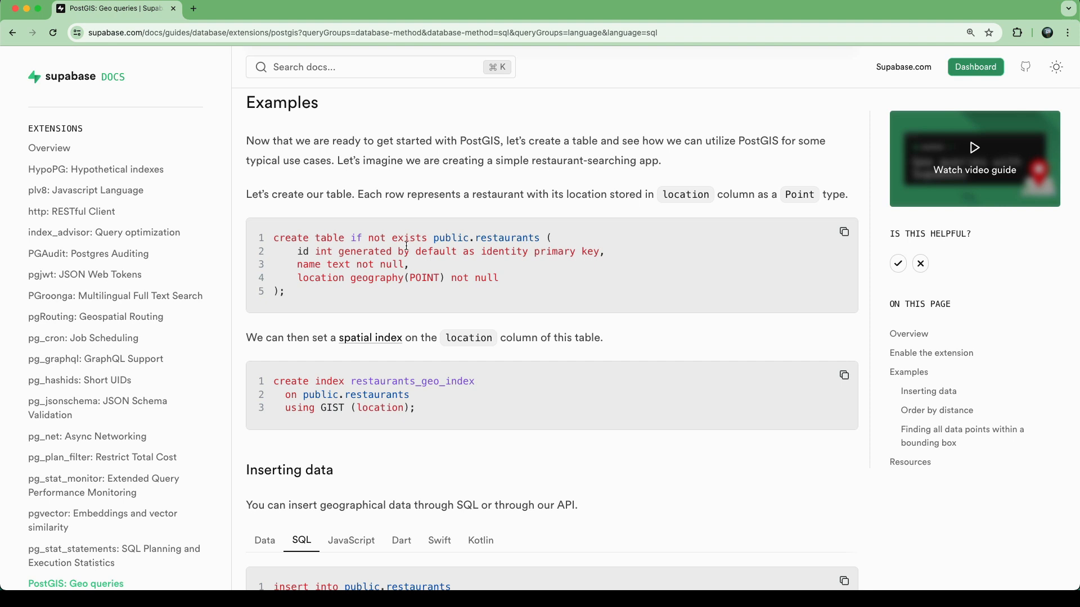
double_click(319, 277)
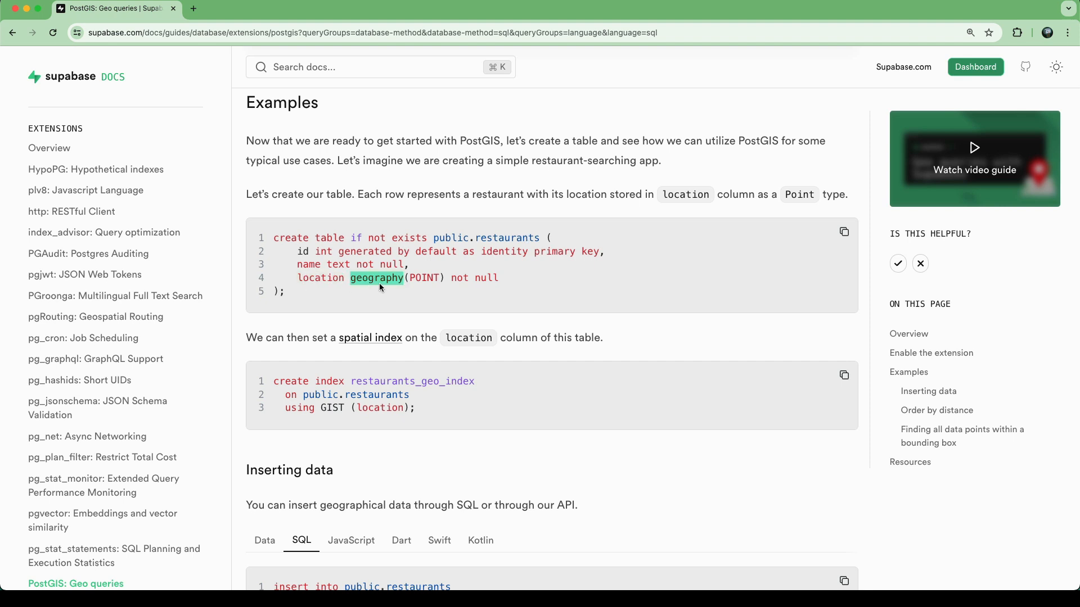
mouse_move(367, 305)
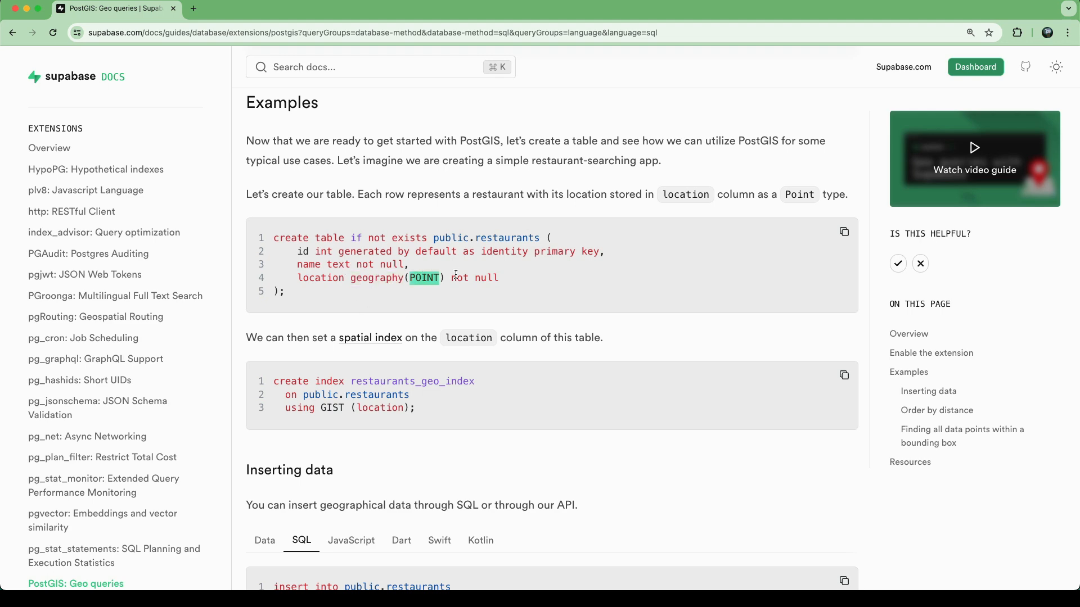
left_click(974, 66)
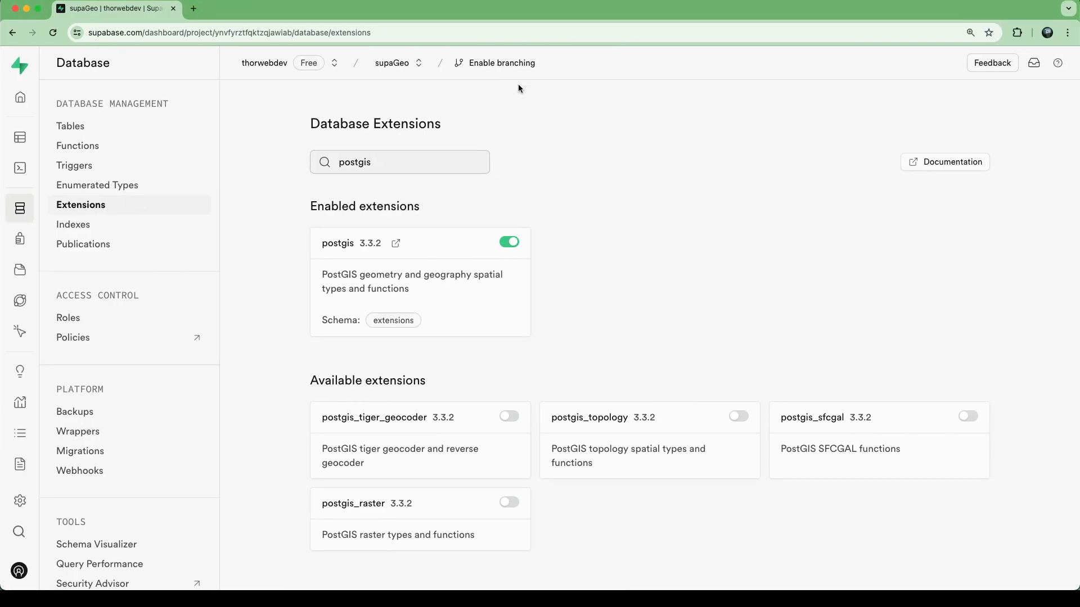
Step: Run the create table statement for public.restaurants with id, name and geography location
left_click(19, 167)
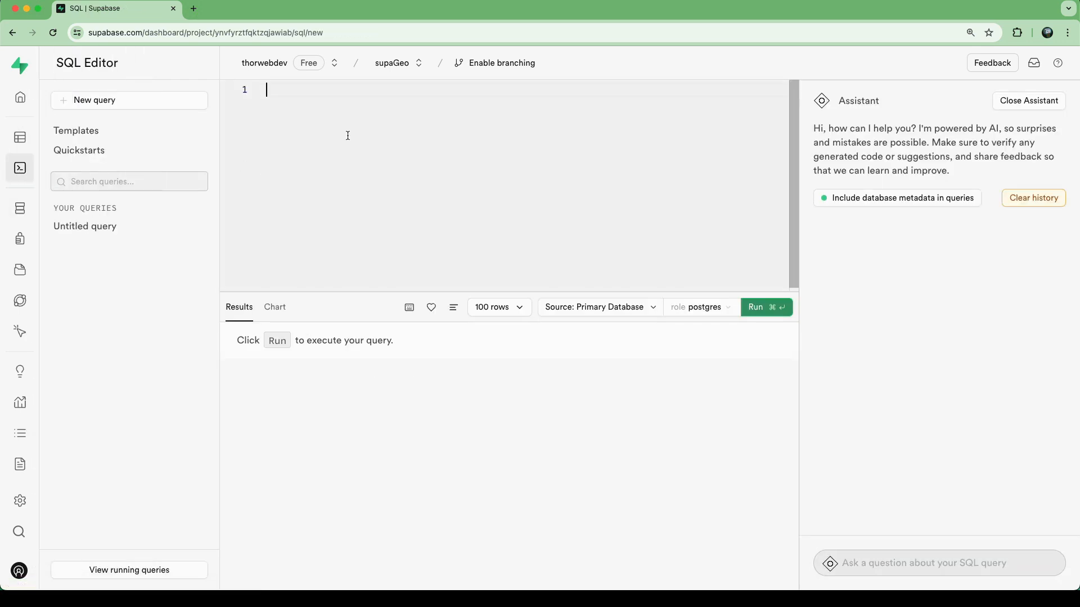
mouse_move(428, 115)
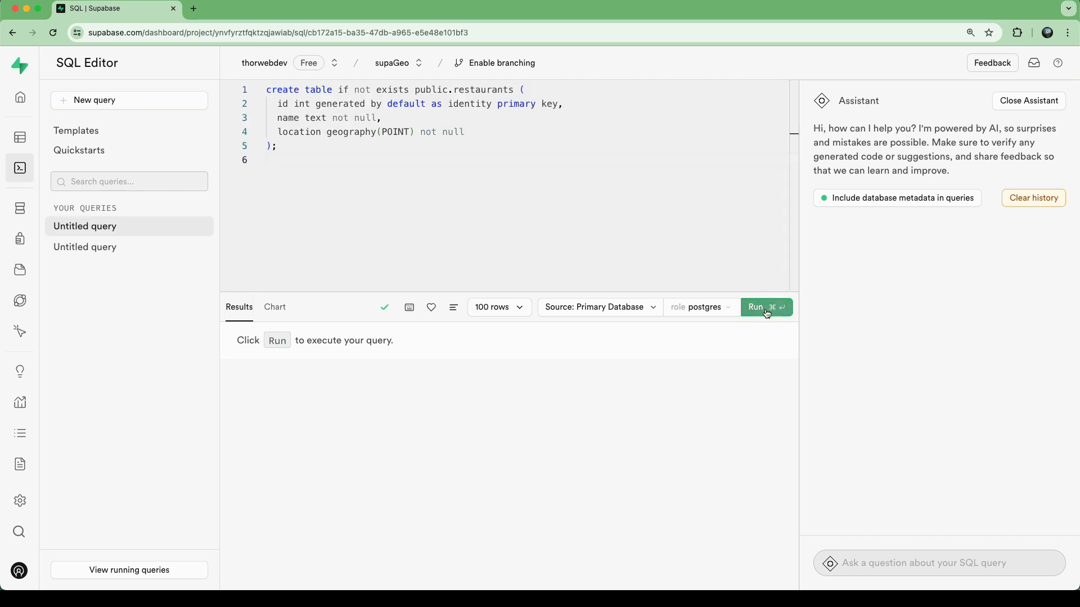
left_click(766, 307)
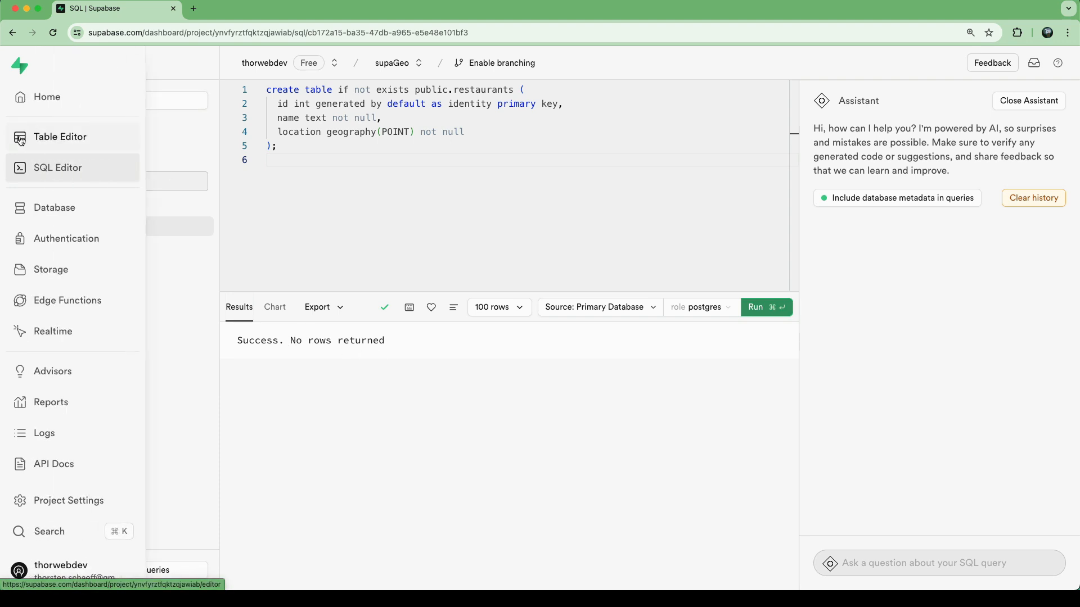
Step: In the Table Editor, show the restaurants table and its read-only SQL definition
left_click(60, 136)
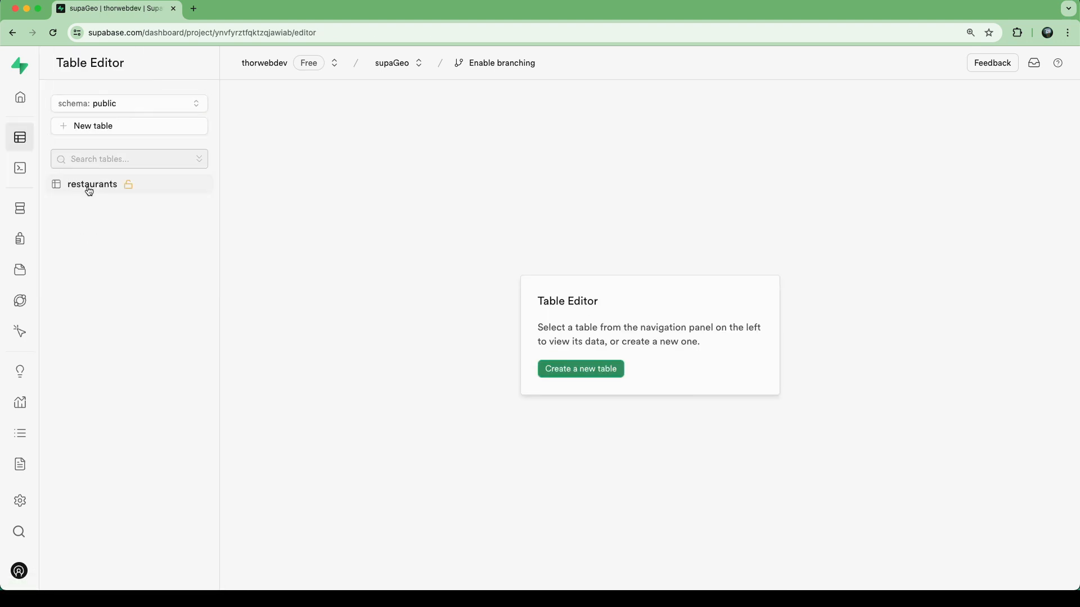
left_click(91, 183)
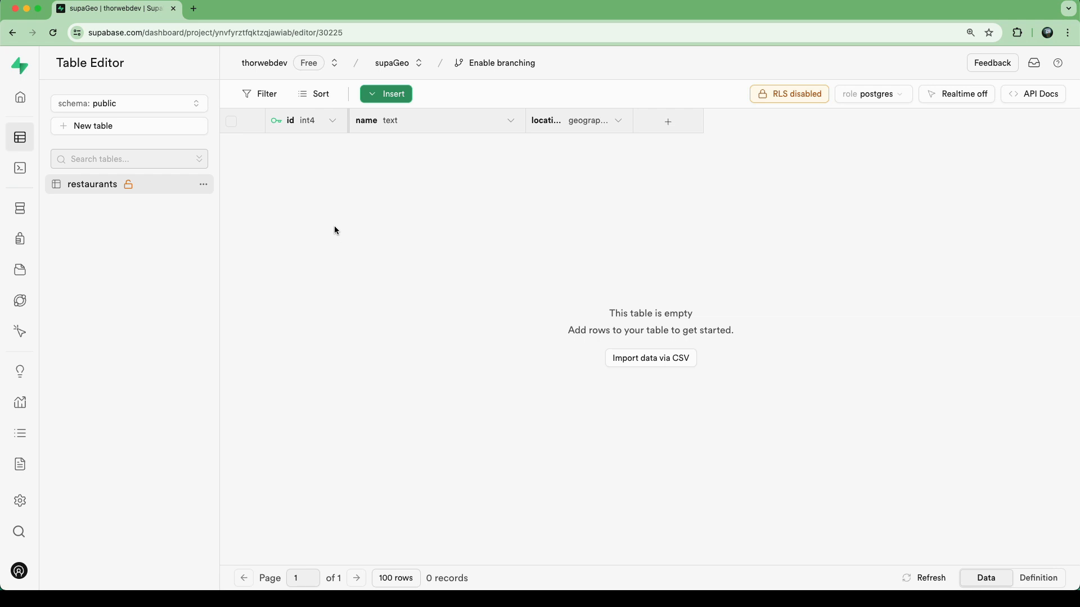
mouse_move(928, 155)
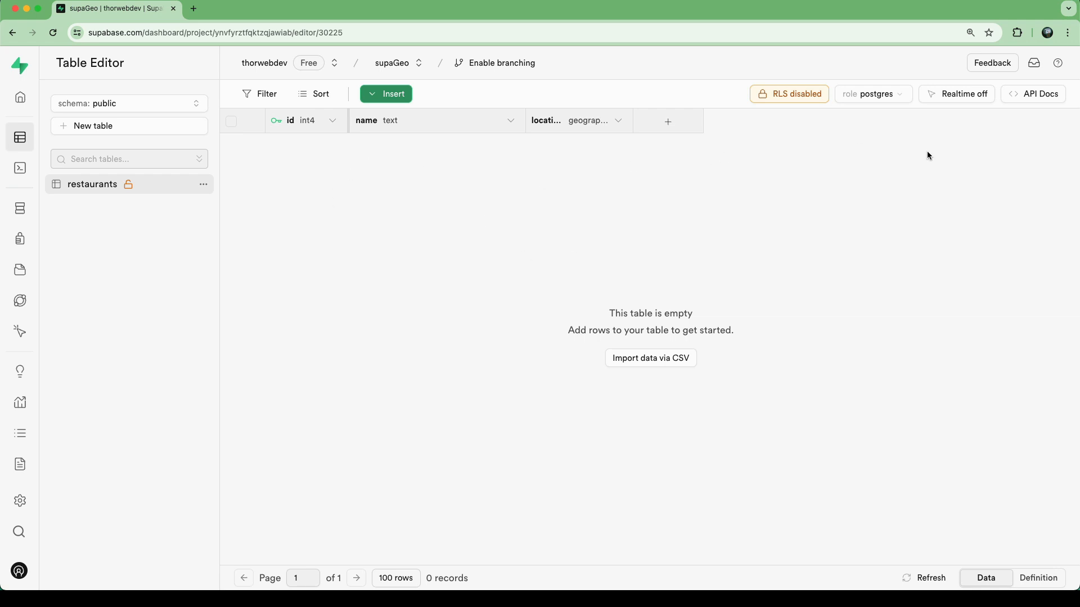
mouse_move(1034, 93)
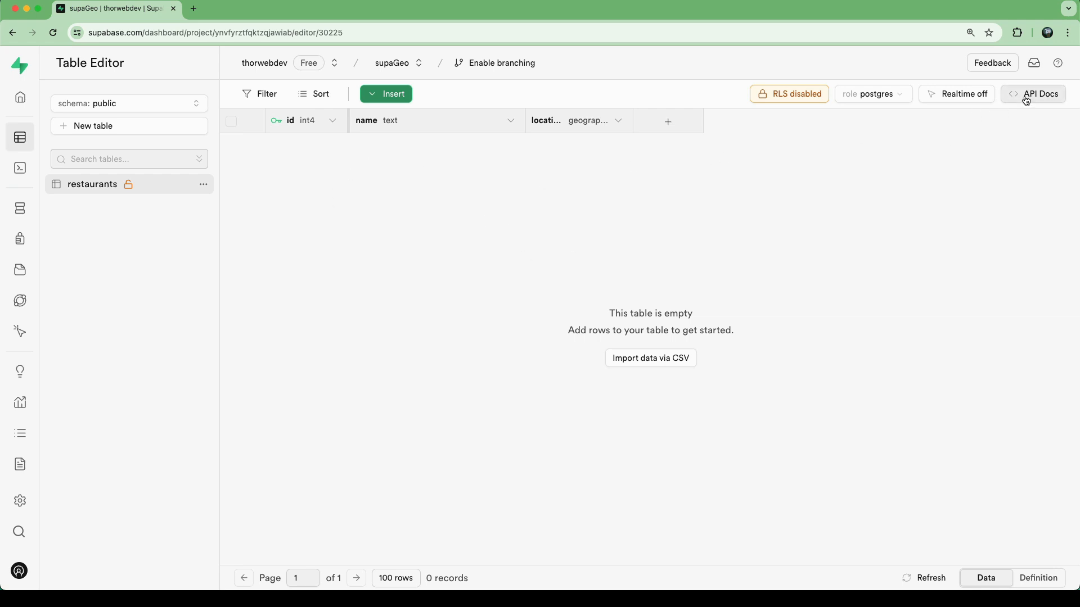
left_click(1038, 578)
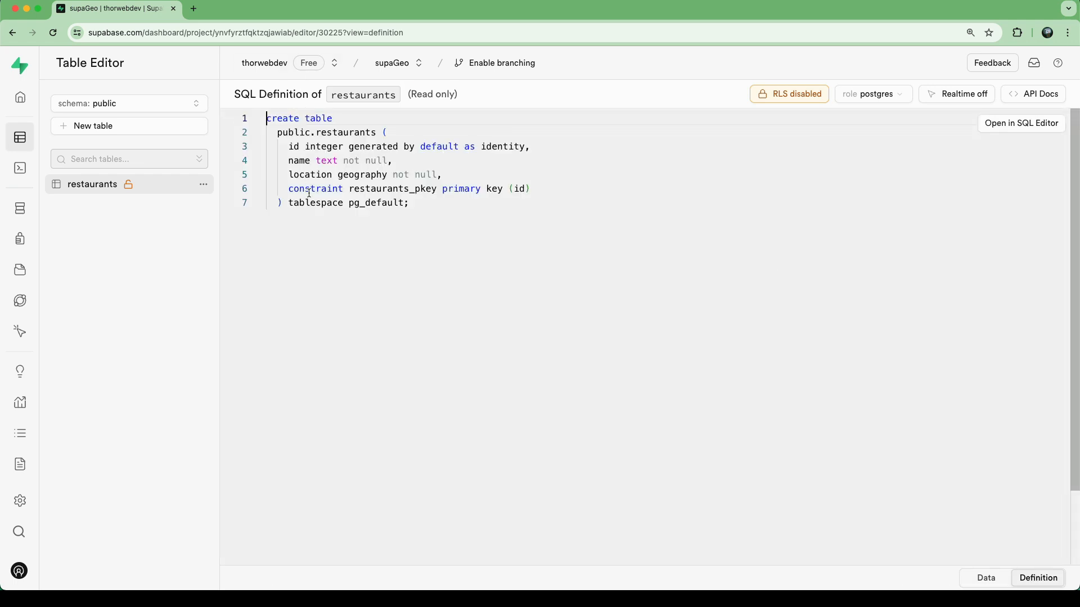
mouse_move(865, 201)
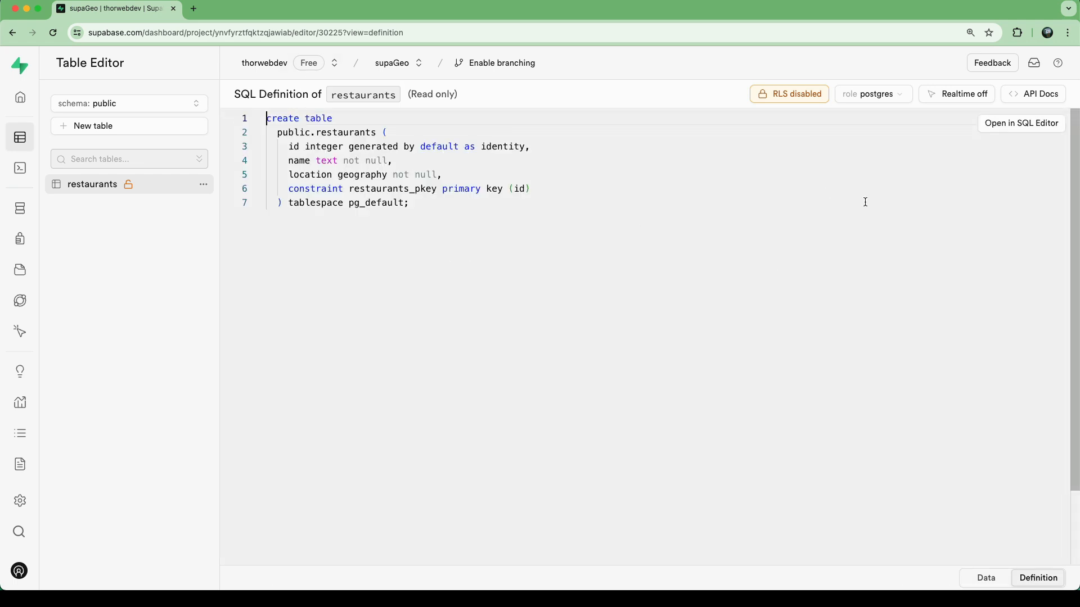
left_click(1032, 93)
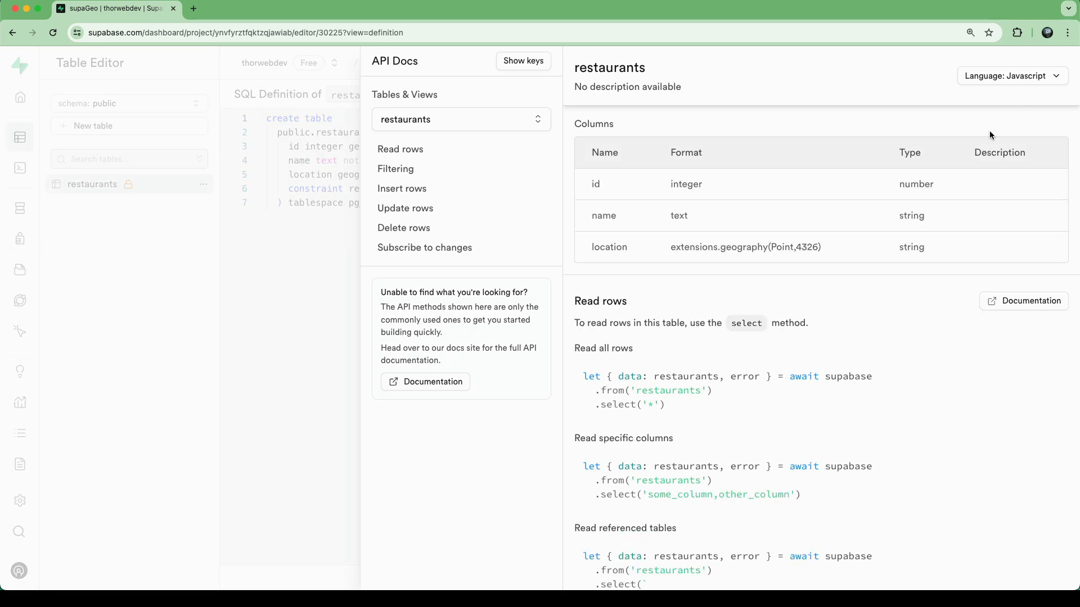
scroll("down", 3)
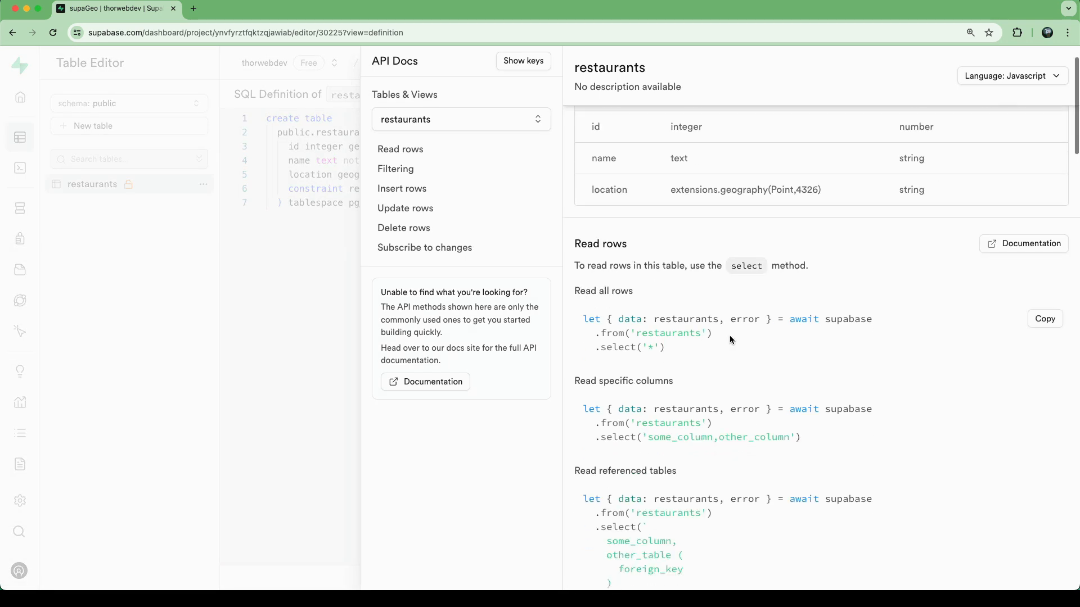
scroll("down", 3)
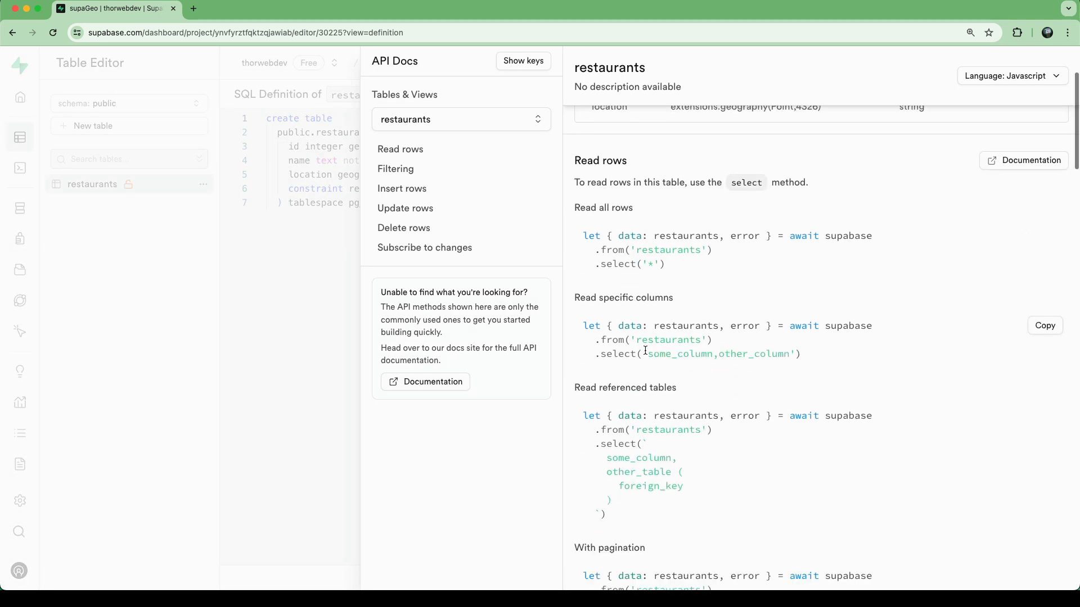
scroll("up", 3)
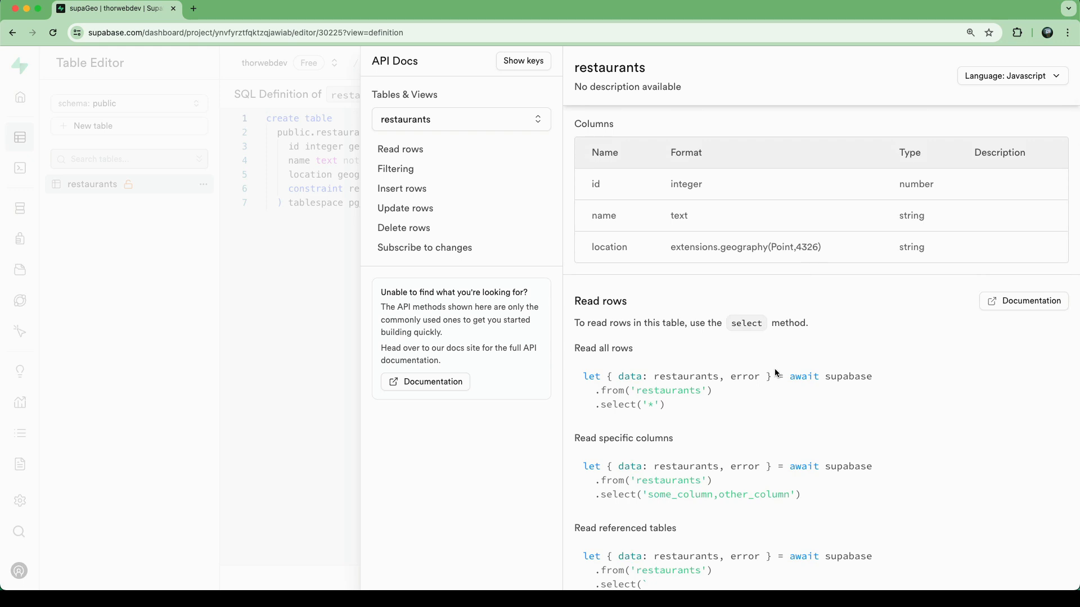
scroll("down", 3)
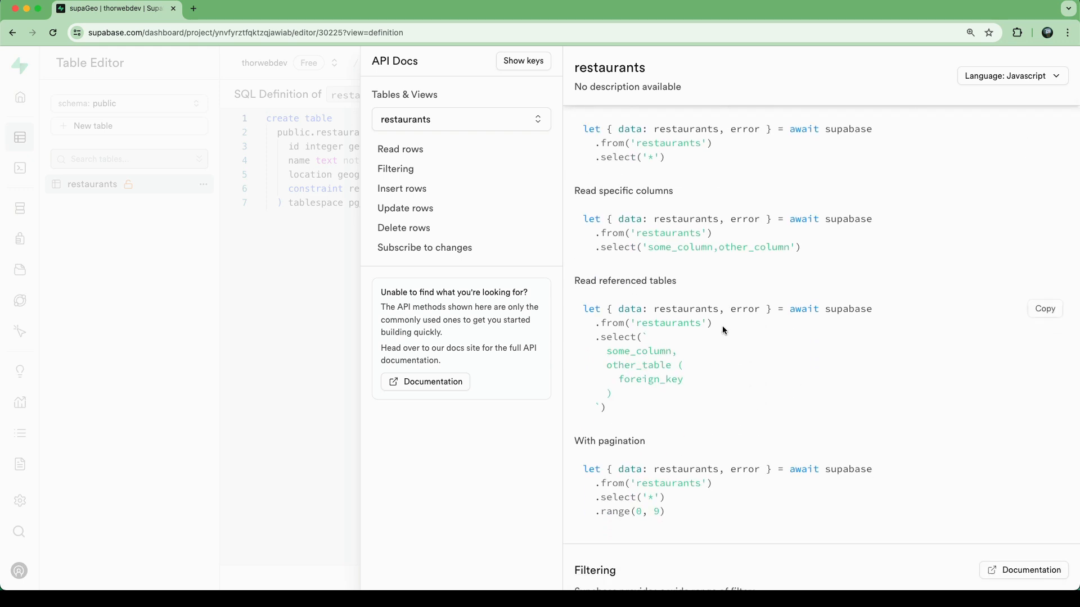
scroll("up", 3)
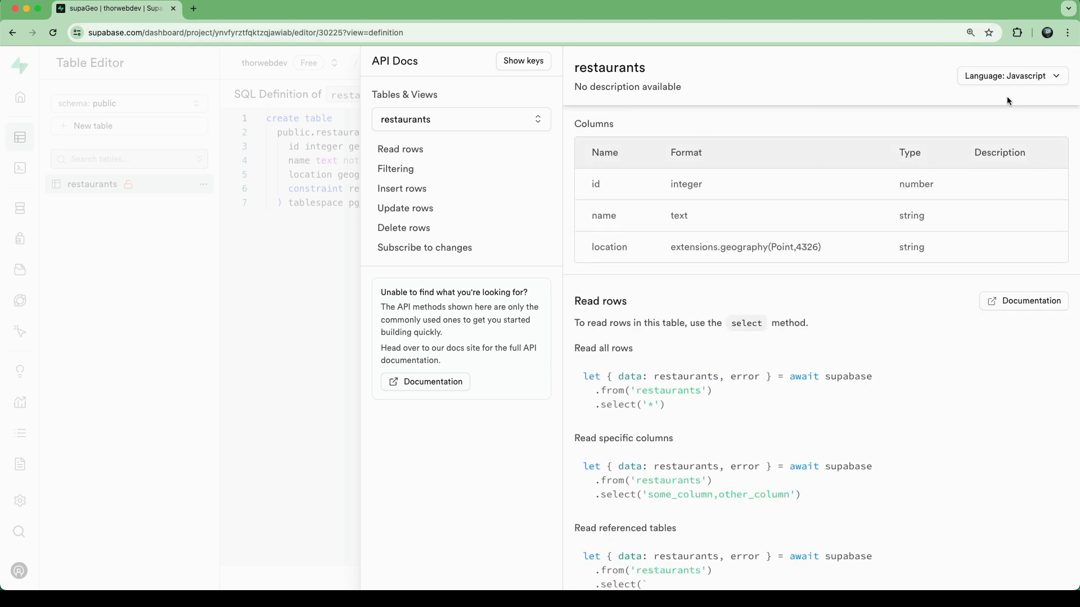
left_click(1011, 76)
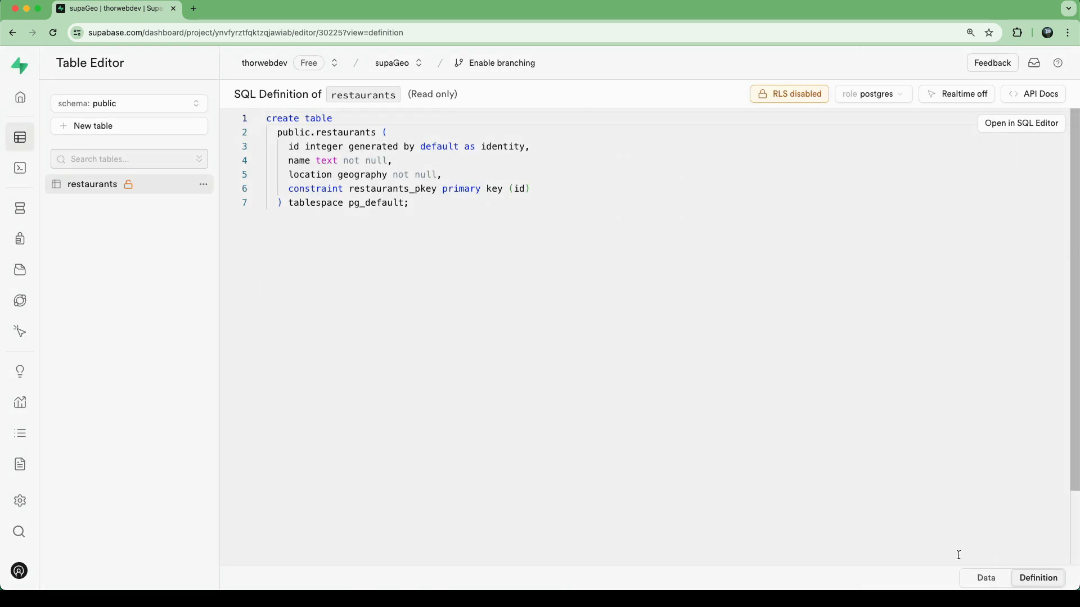
Step: Review the PostGIS Spatial Indexes page, then return to the Supabase guide's GIST index example
left_click(250, 8)
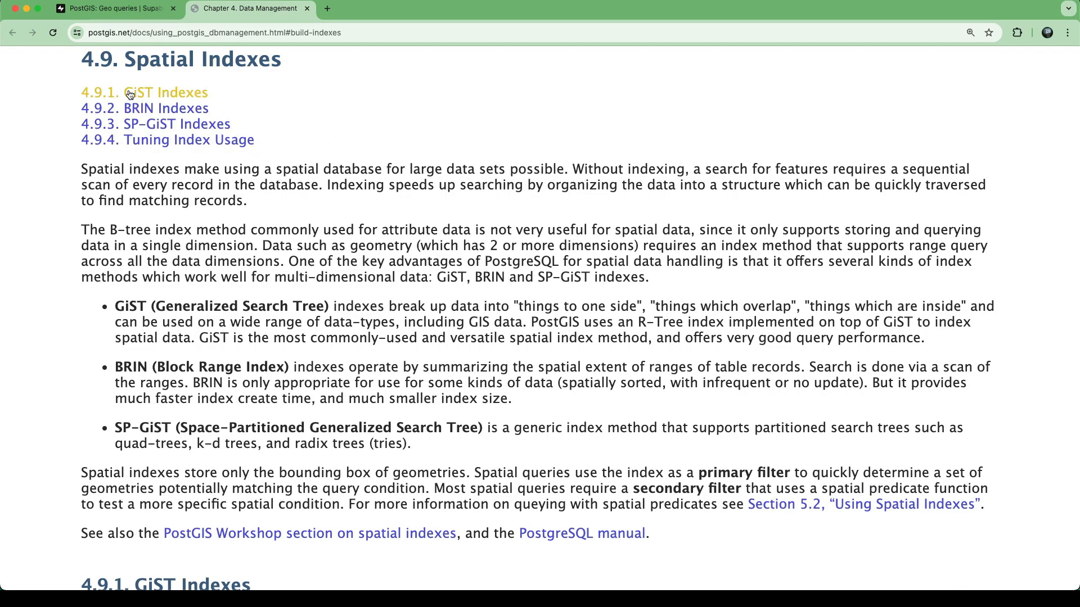
mouse_move(376, 263)
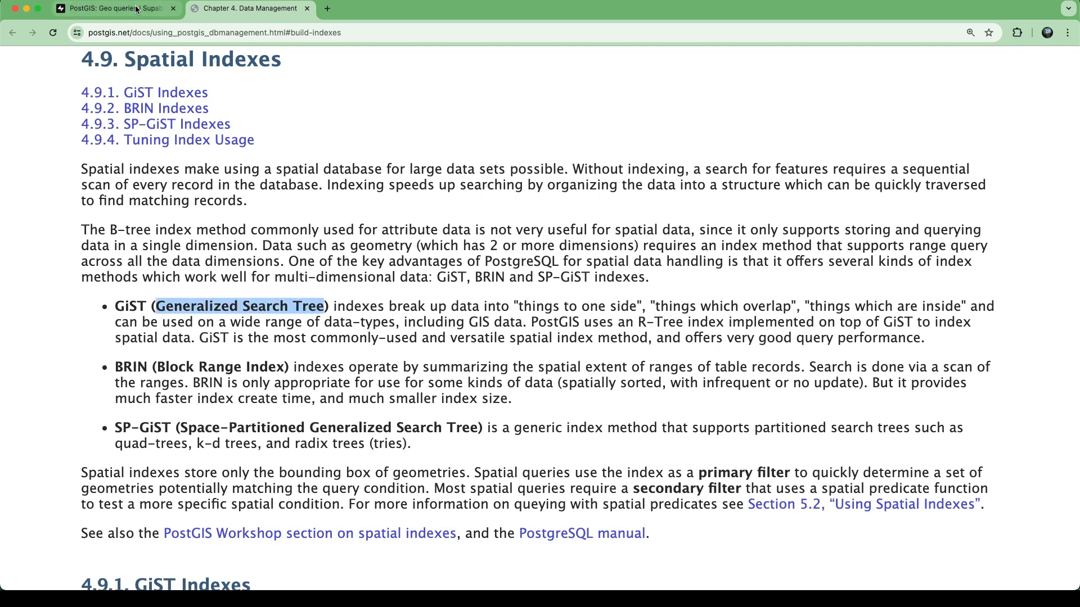
left_click(116, 8)
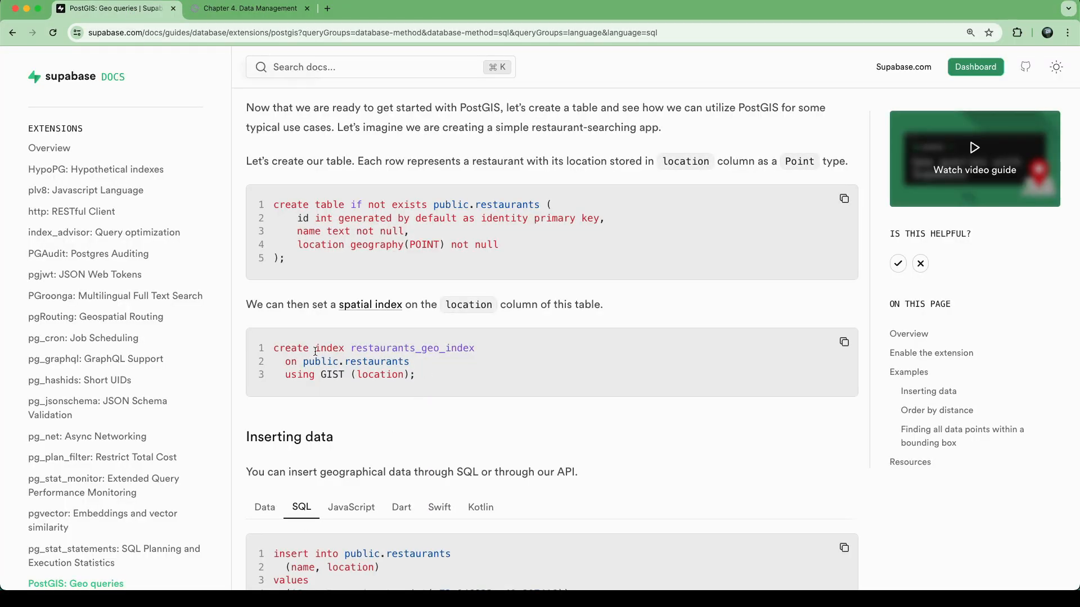
Step: Copy the create index statement for the restaurants location column and return to the guide
left_click(843, 342)
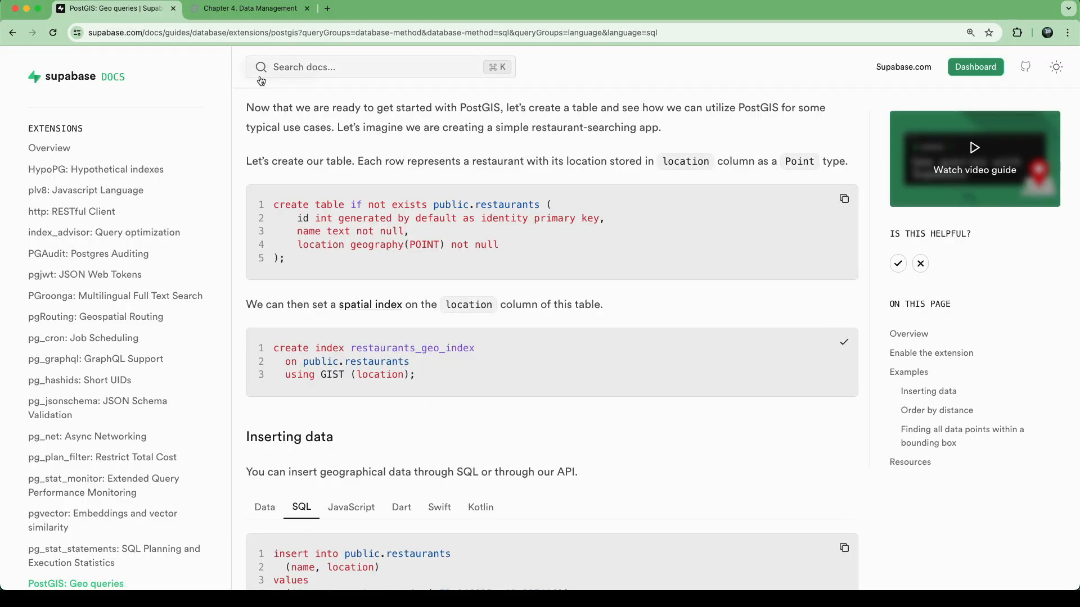
left_click(249, 8)
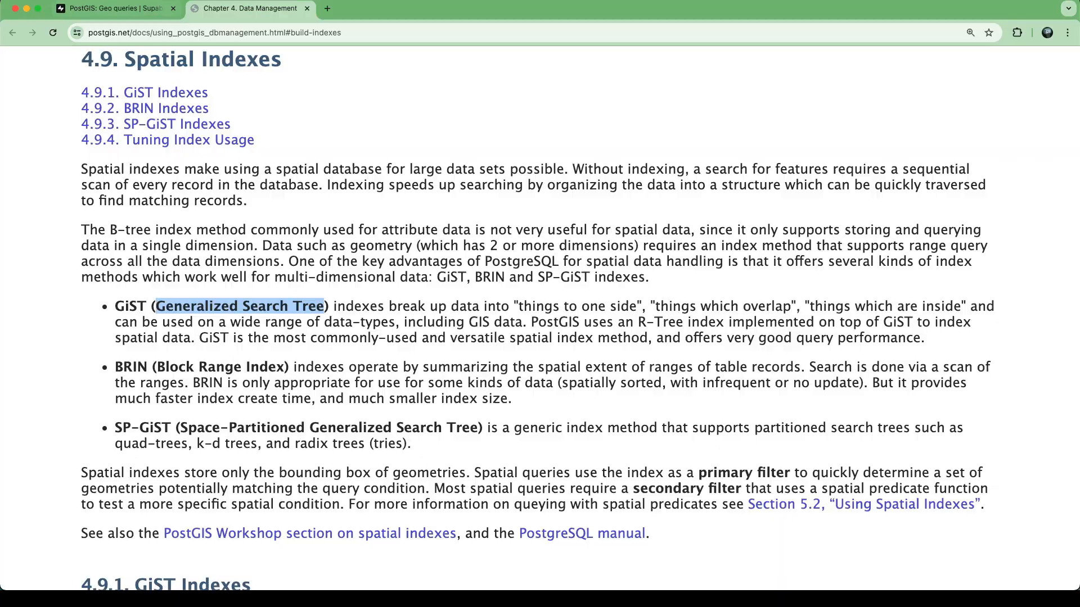
left_click(117, 8)
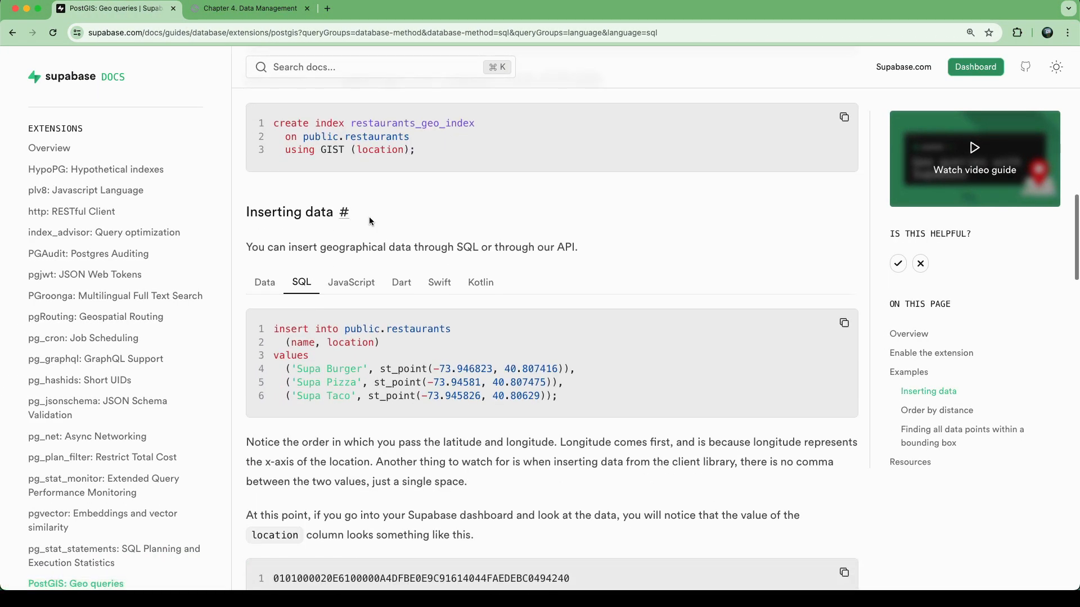
Step: View the JavaScript insert example and the PostGIS ST_Point reference, then return to the SQL insert
scroll("down", 3)
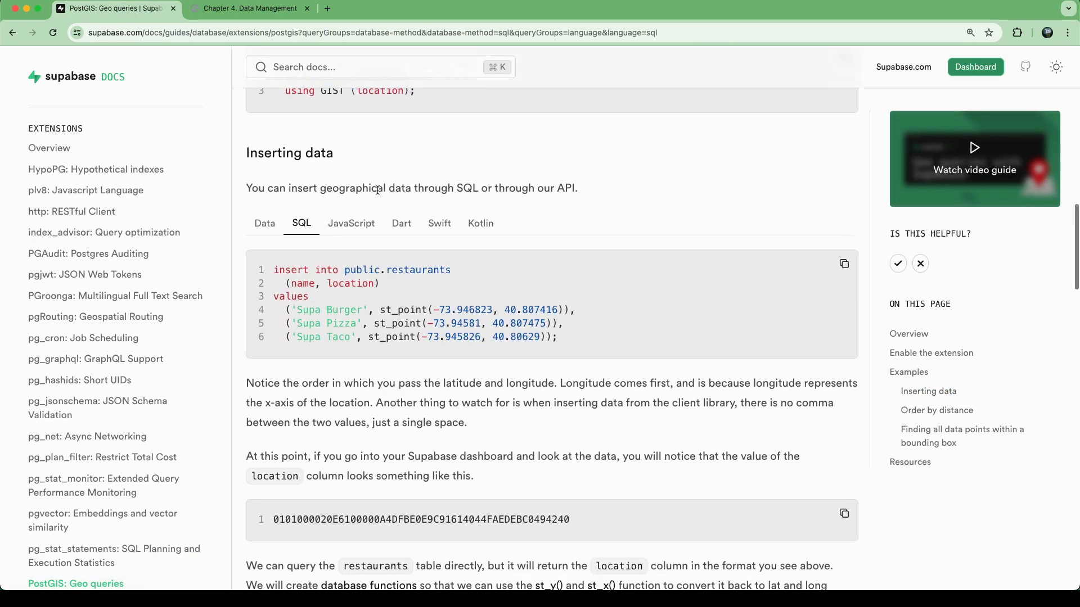
mouse_move(416, 309)
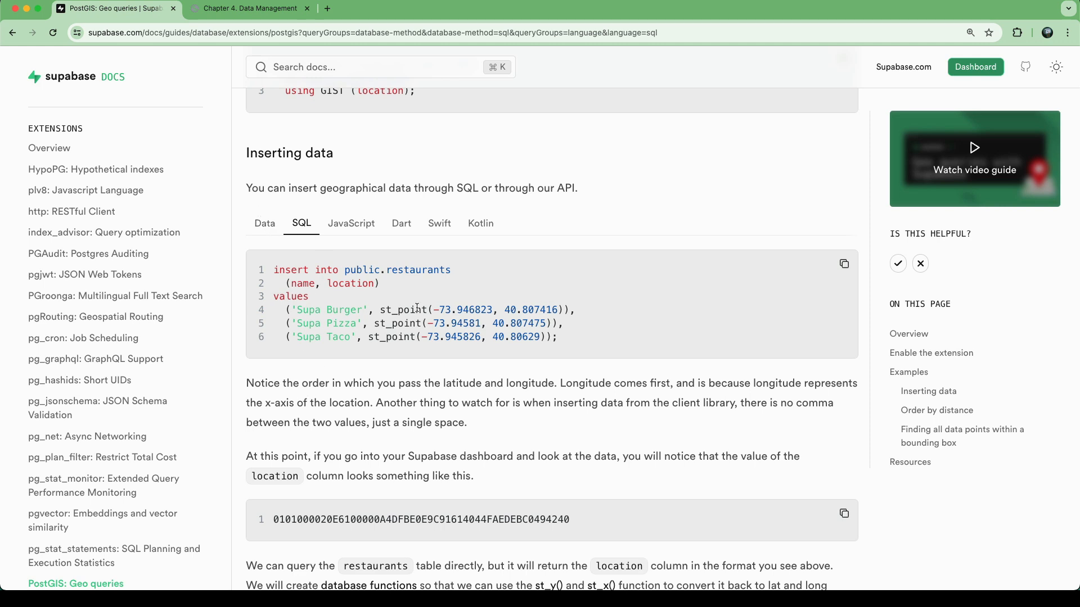
mouse_move(351, 222)
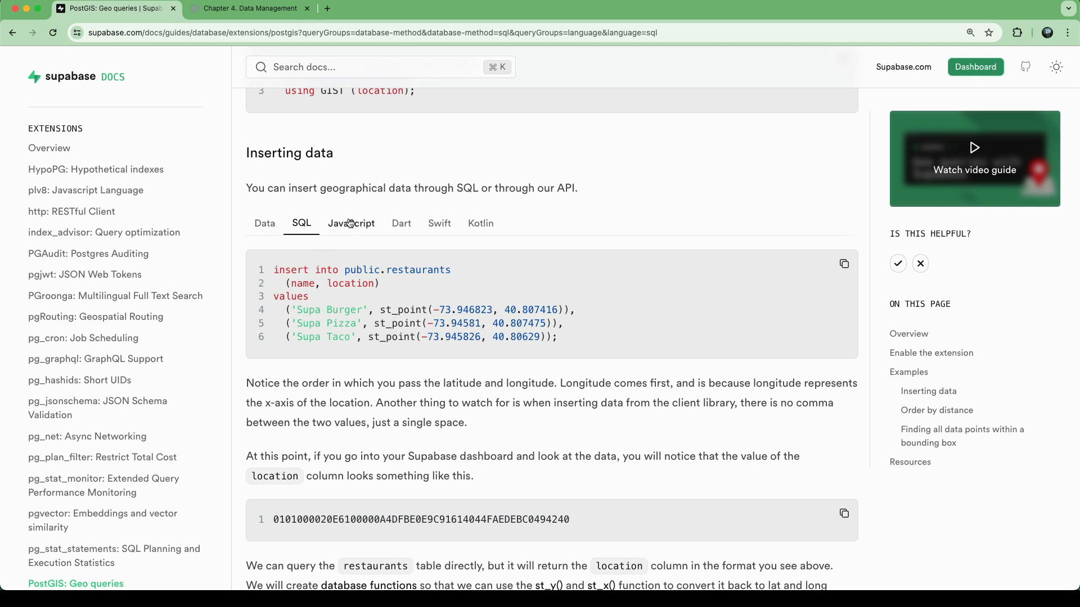
left_click(350, 223)
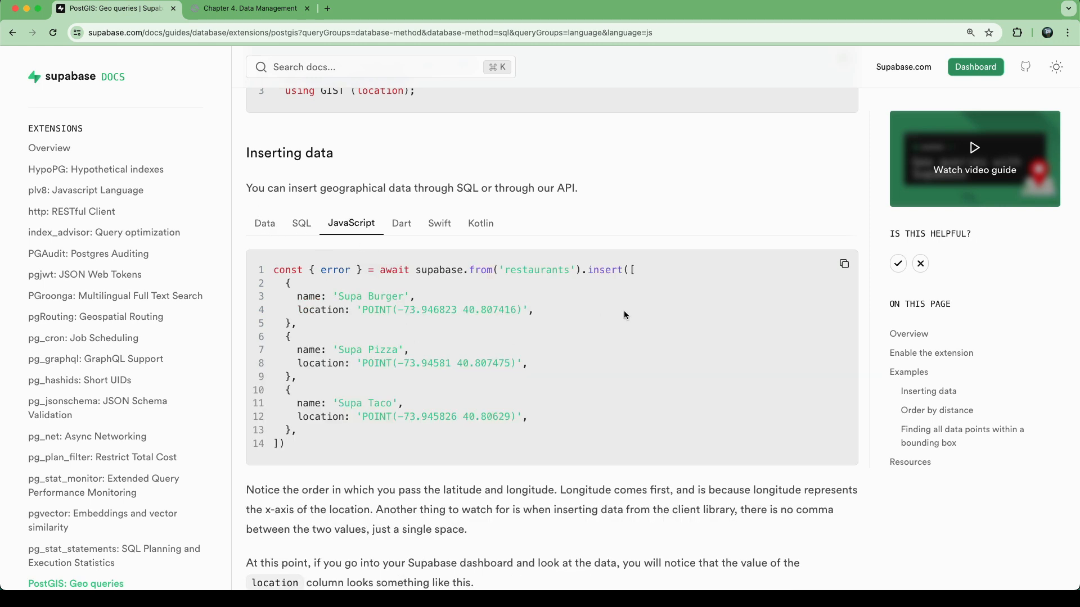
mouse_move(306, 295)
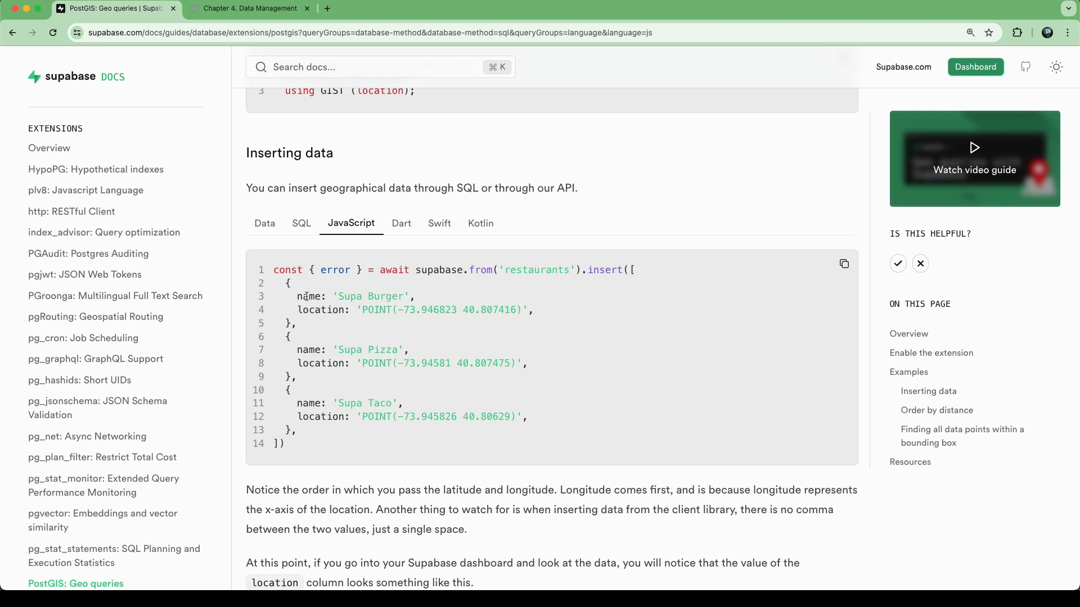
double_click(321, 310)
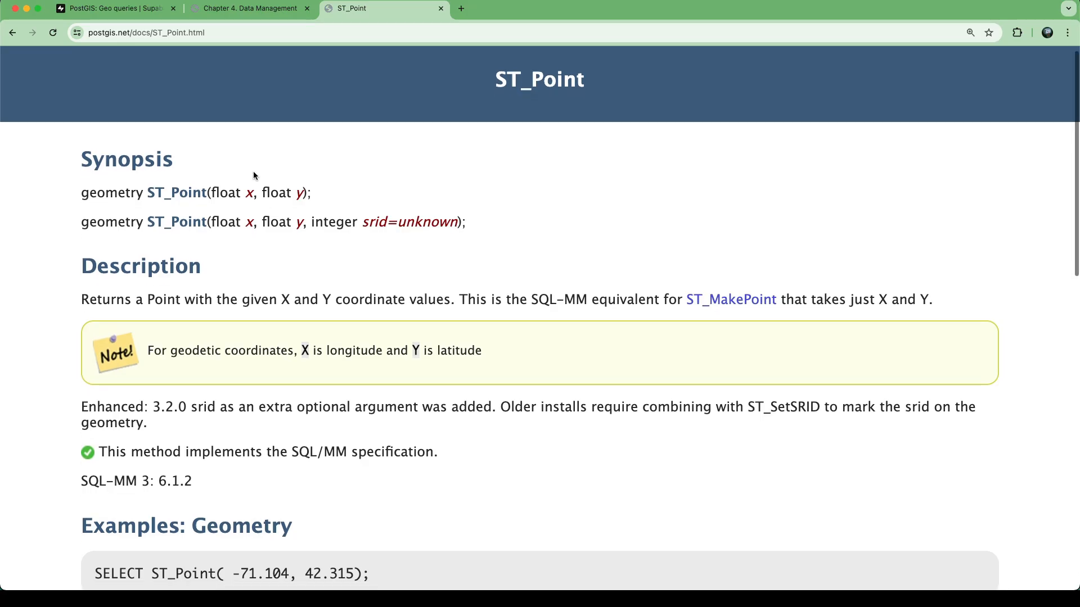
mouse_move(241, 250)
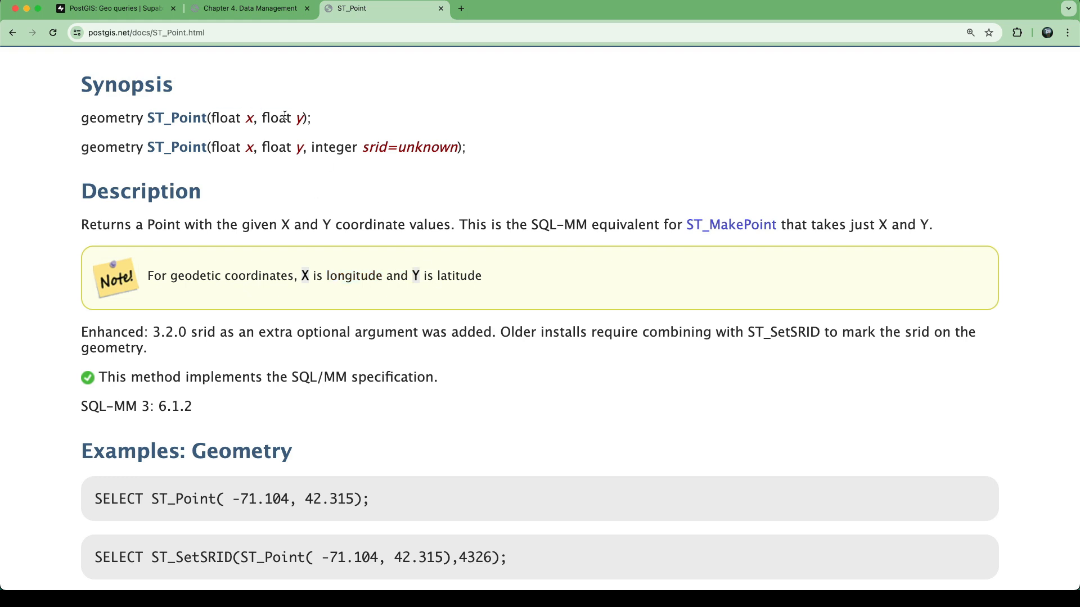
left_click(110, 8)
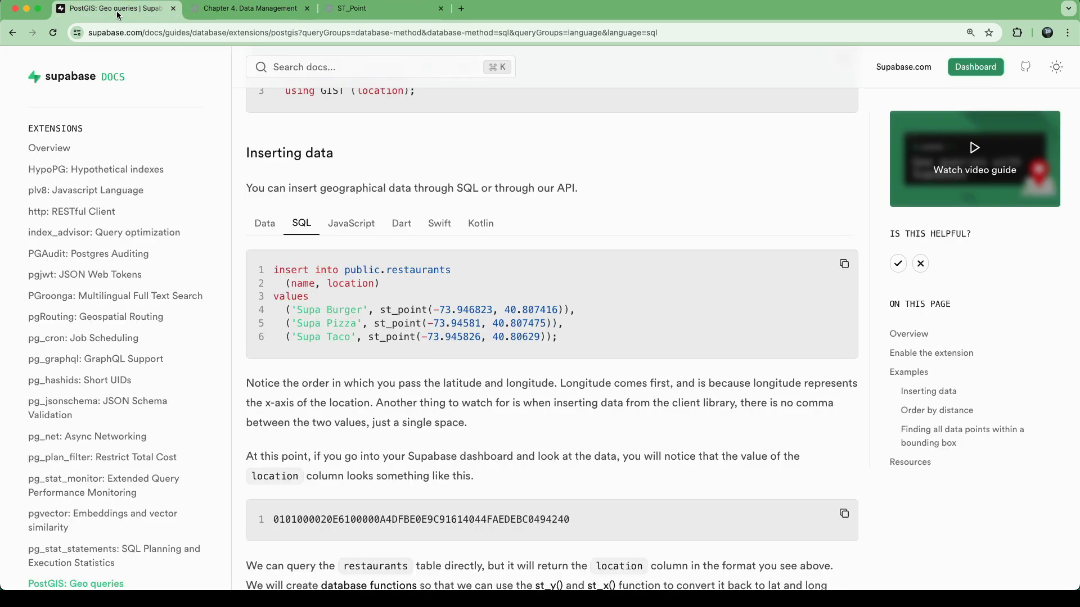
mouse_move(848, 271)
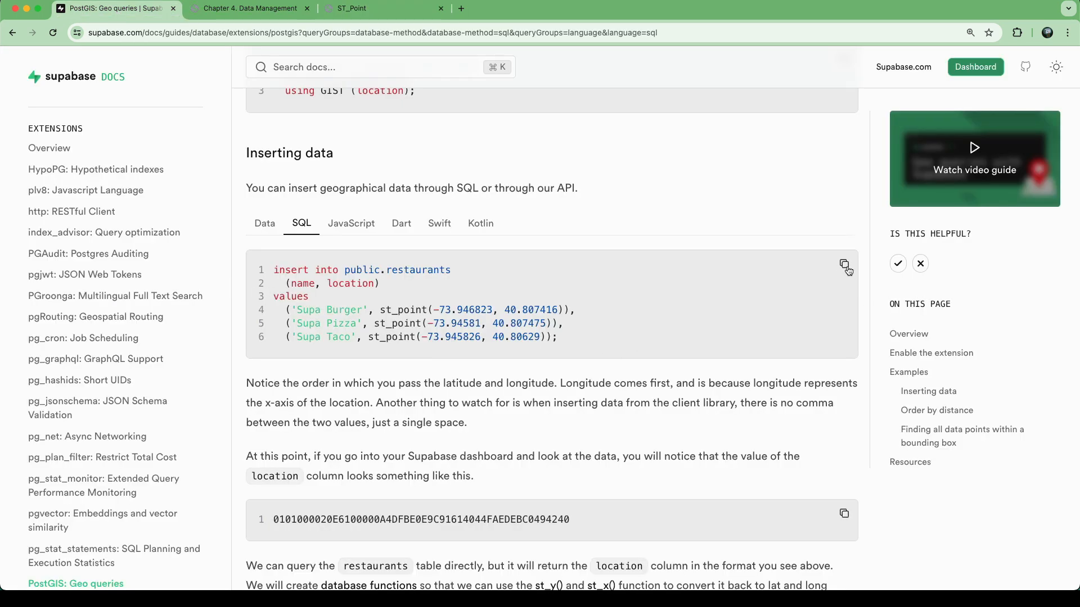
mouse_move(272, 20)
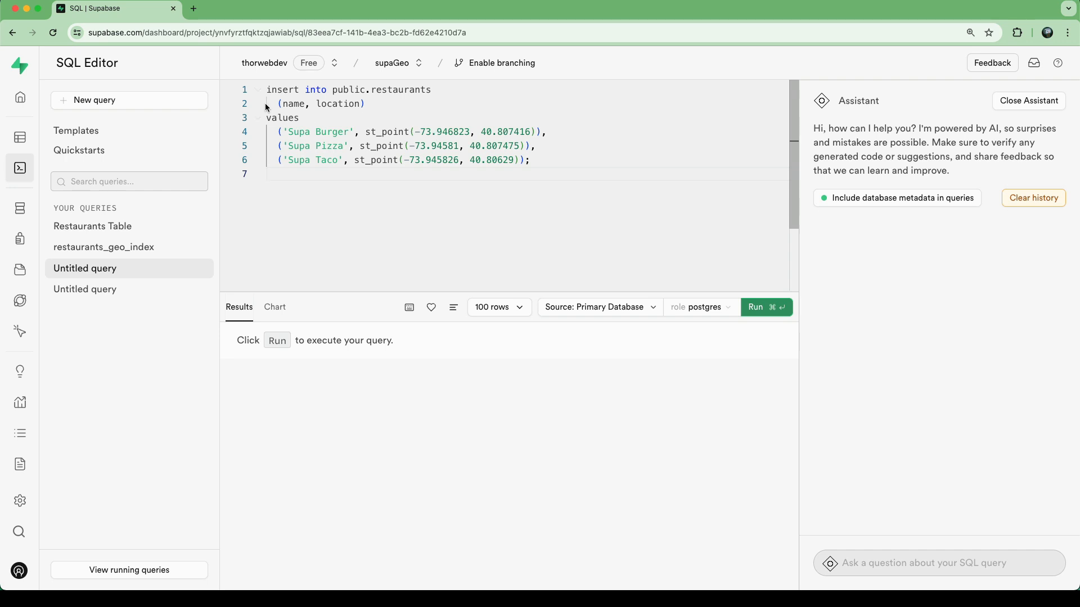
Step: Run the insert of Supa Burger, Supa Pizza and Supa Taco, then go to the Table Editor
double_click(292, 104)
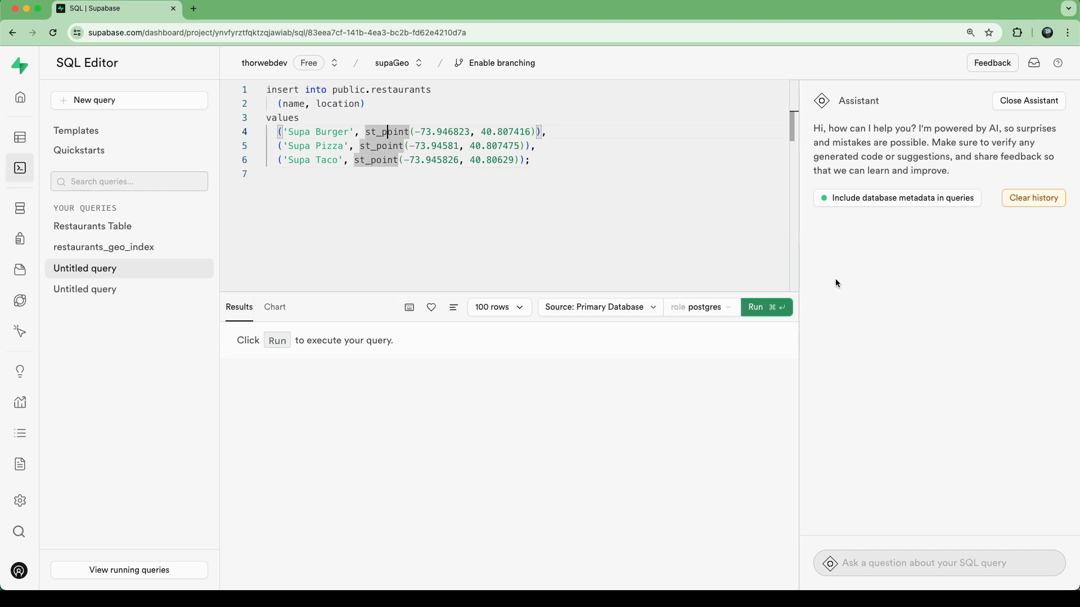
left_click(764, 307)
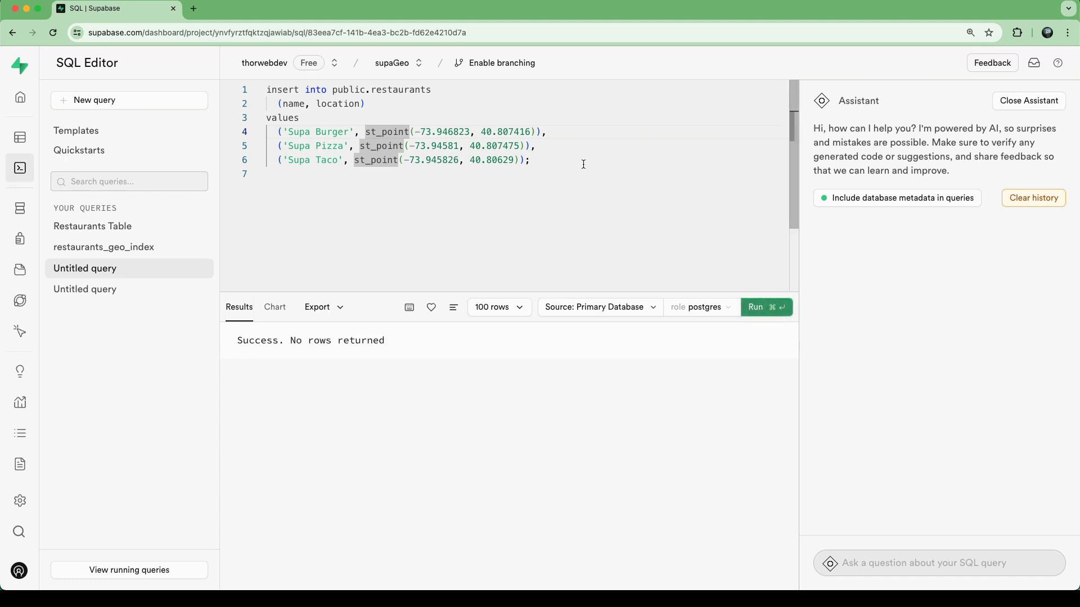
left_click(19, 136)
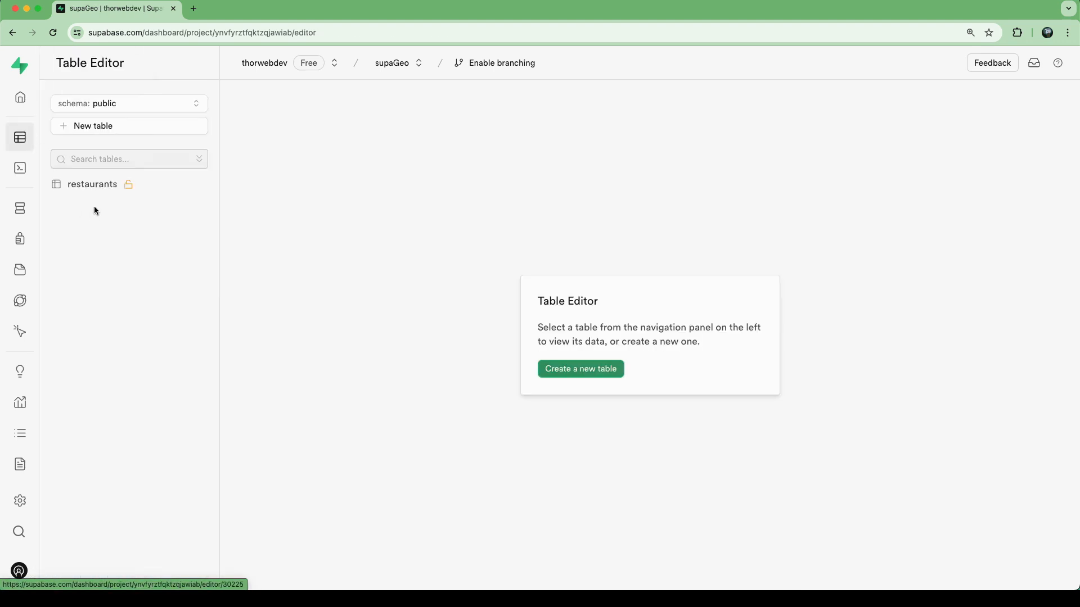
Step: Widen the restaurants location column and inspect Supa Taco's and Supa Burger's encoded values
left_click(91, 183)
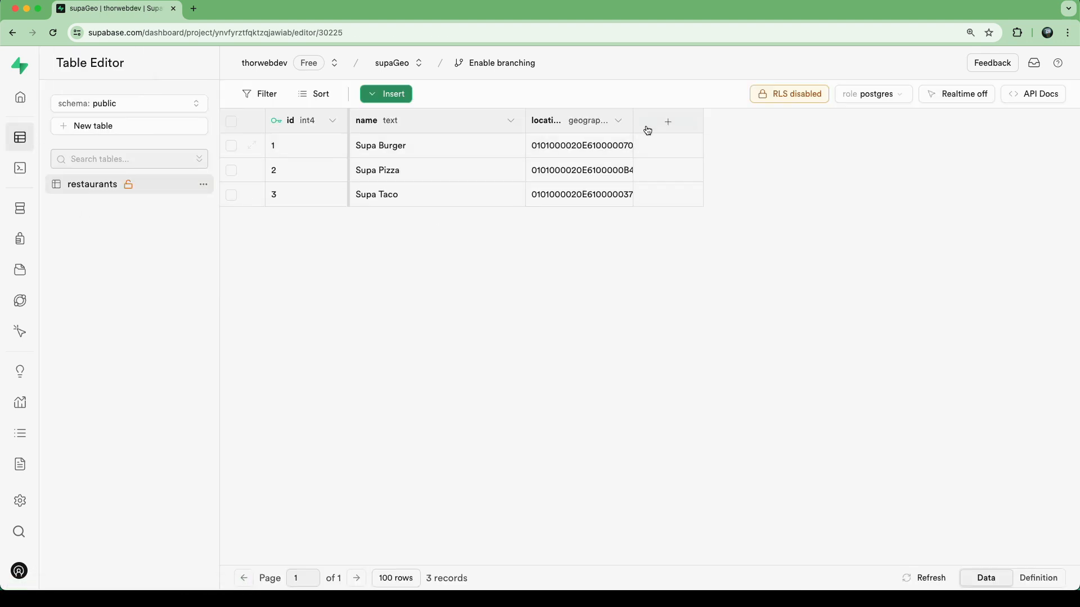
left_click_drag(632, 120, 814, 120)
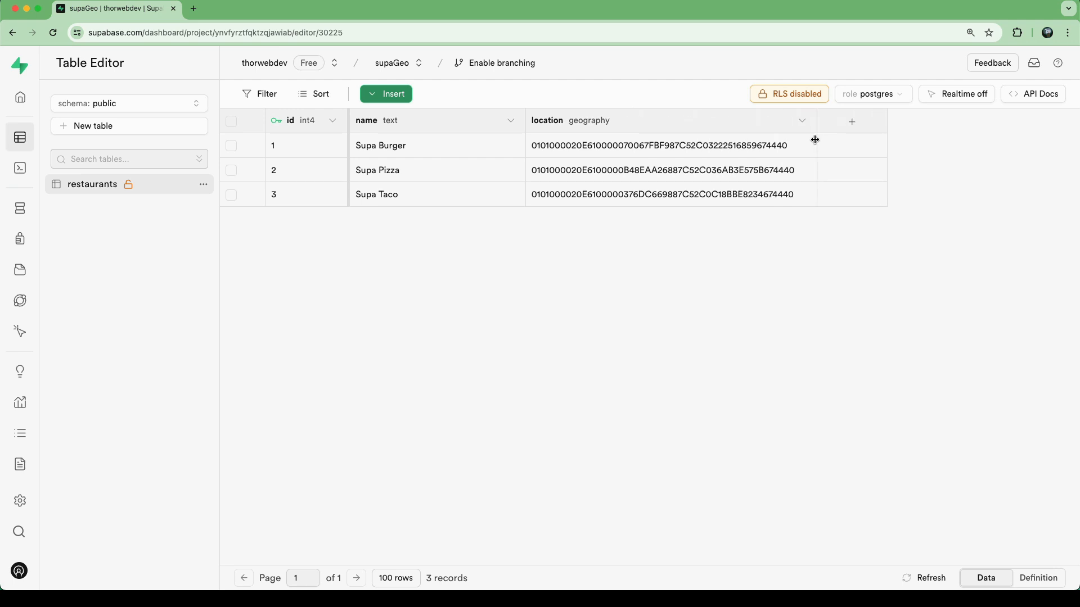
mouse_move(568, 143)
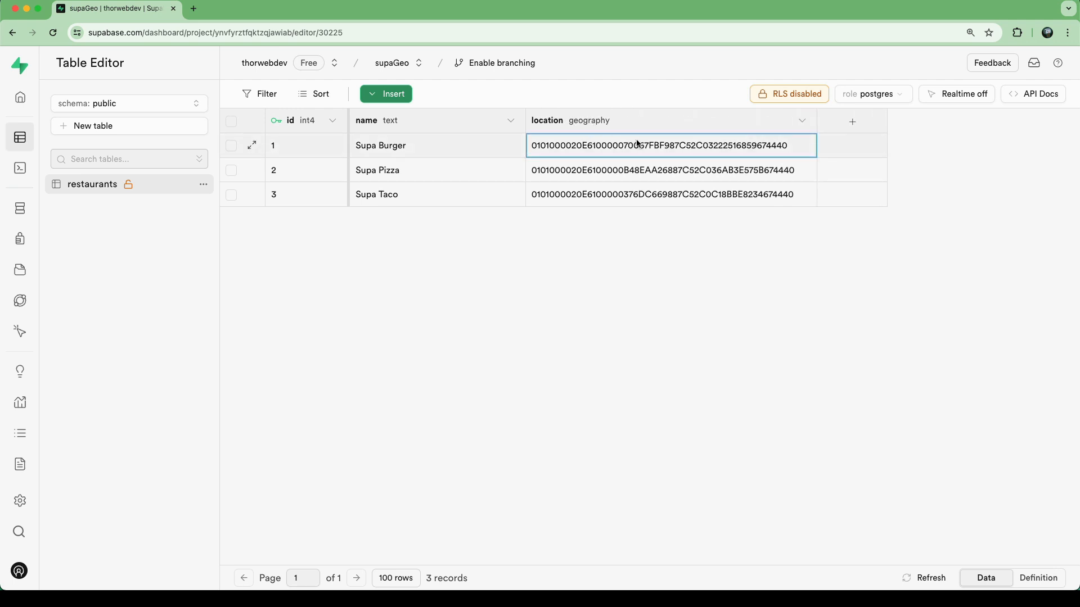
left_click(670, 195)
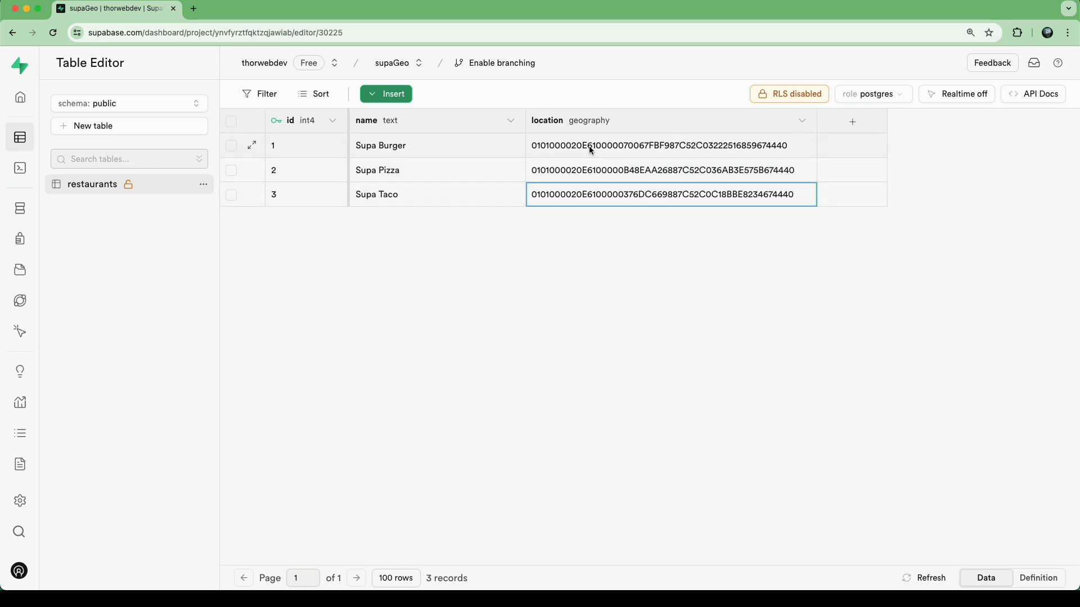
left_click(626, 145)
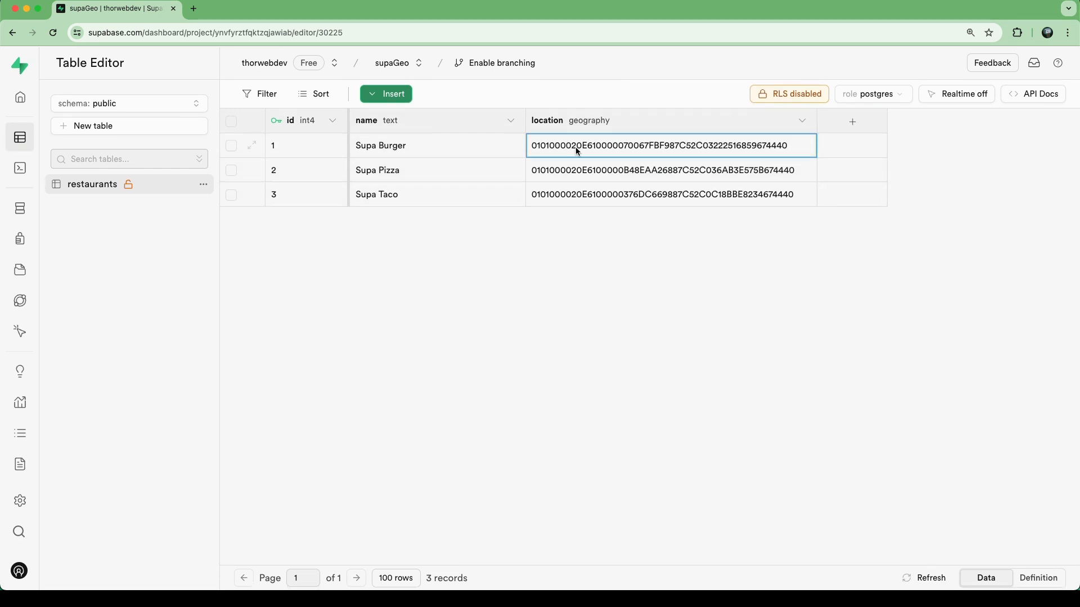
left_click(113, 8)
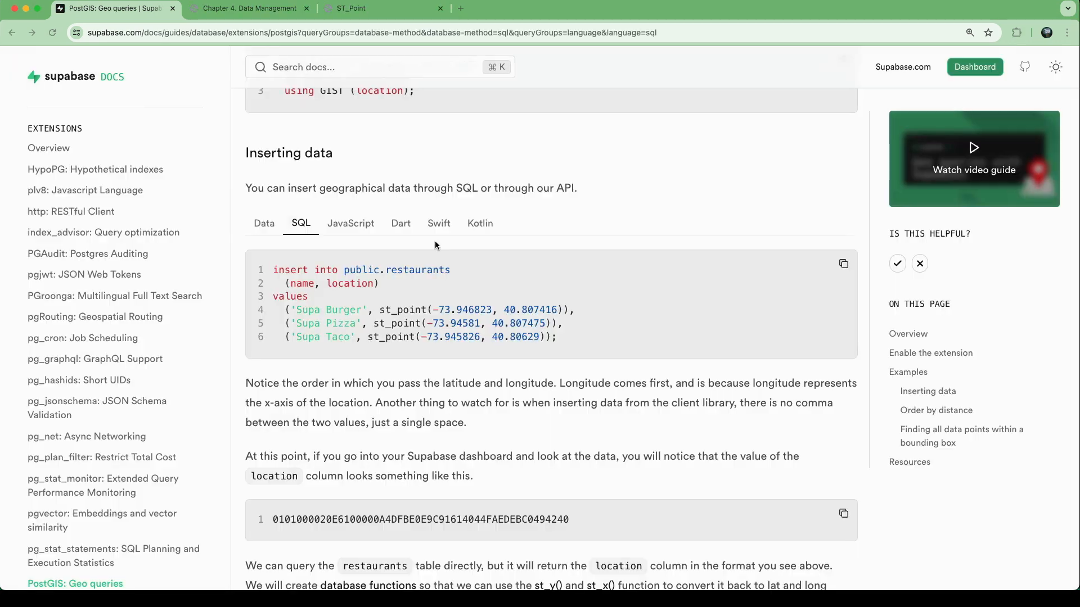
Step: Scroll to Order by distance and pick out sql, nearby_restaurants and the lat parameter in the function
scroll("down", 3)
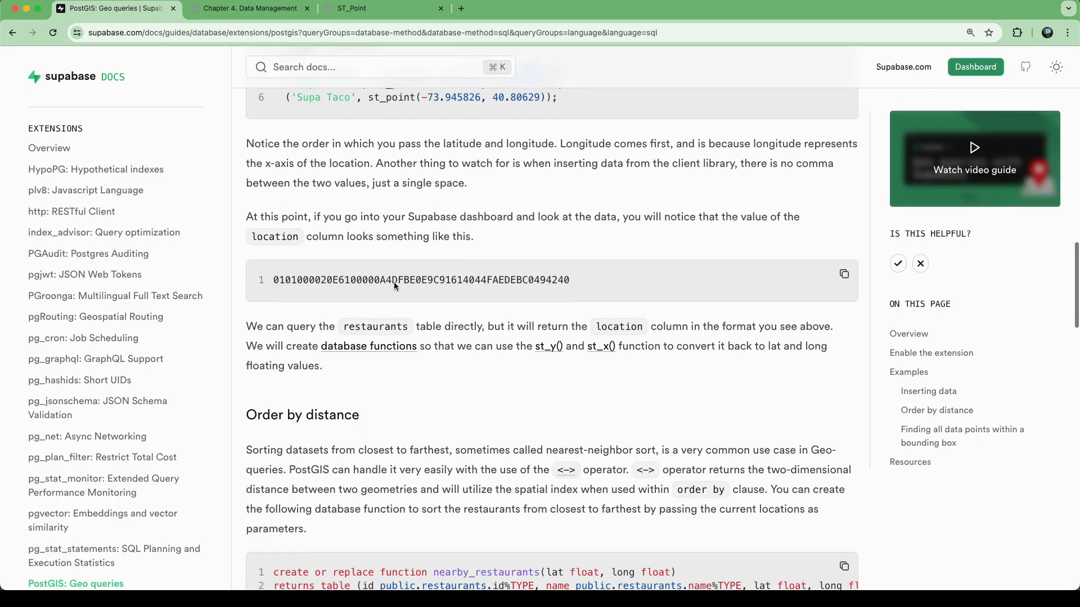
scroll("down", 3)
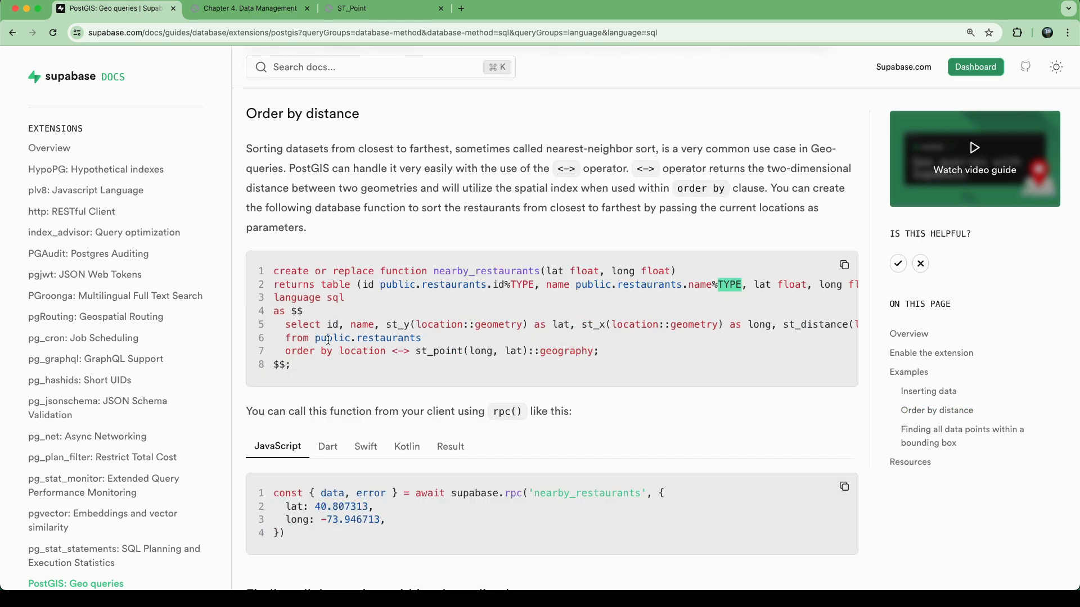
mouse_move(541, 174)
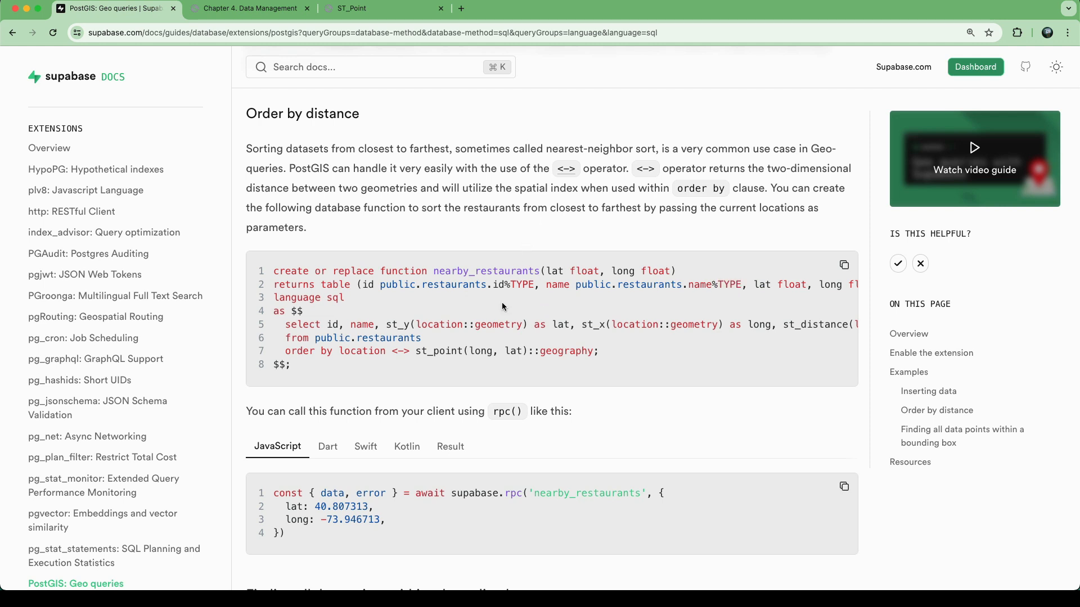
mouse_move(538, 443)
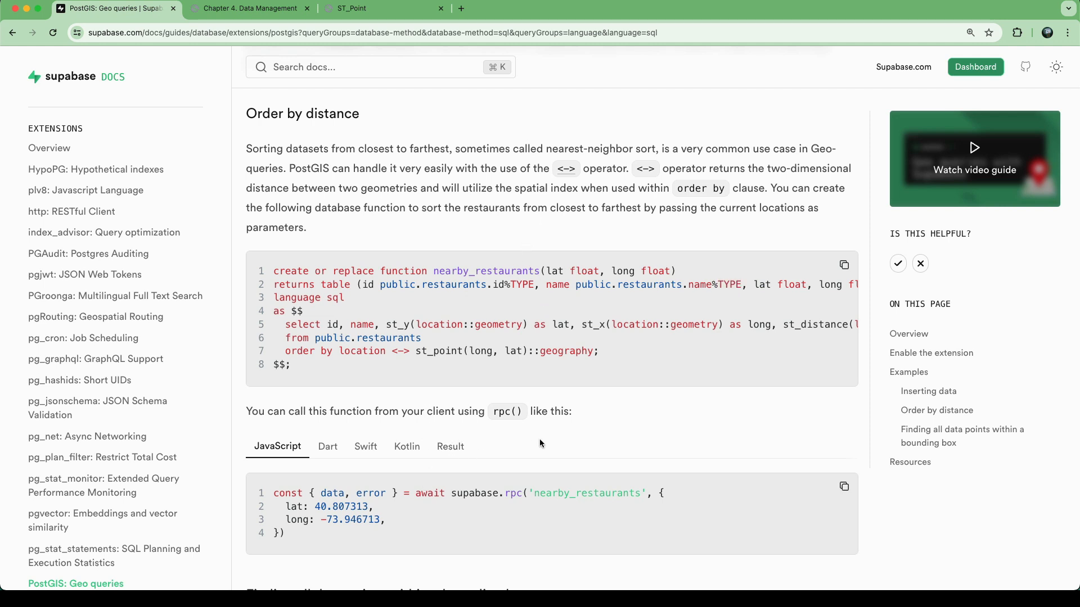
mouse_move(503, 412)
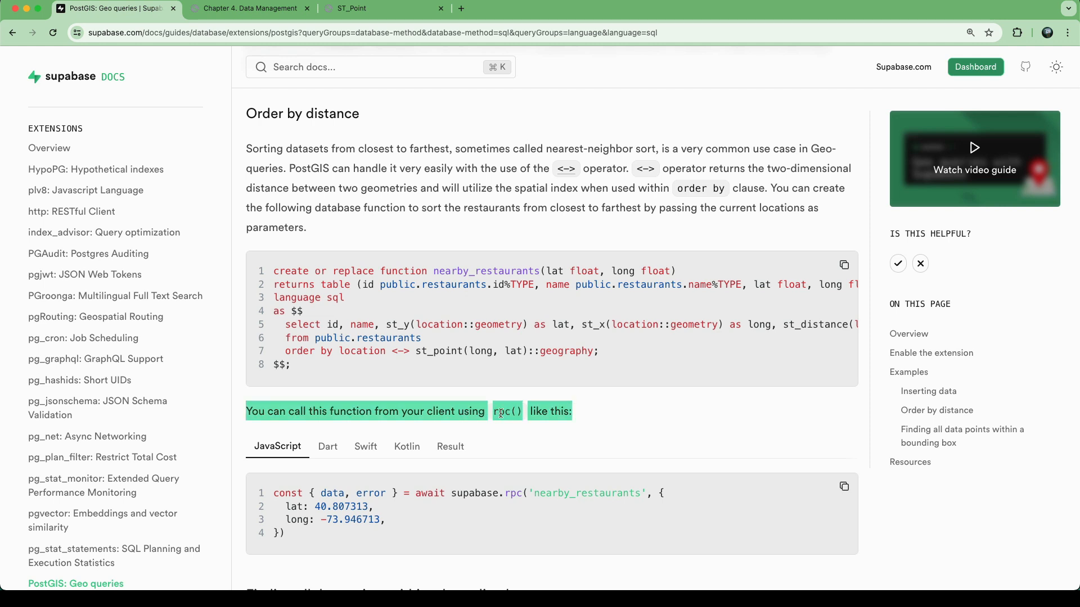
left_click(302, 270)
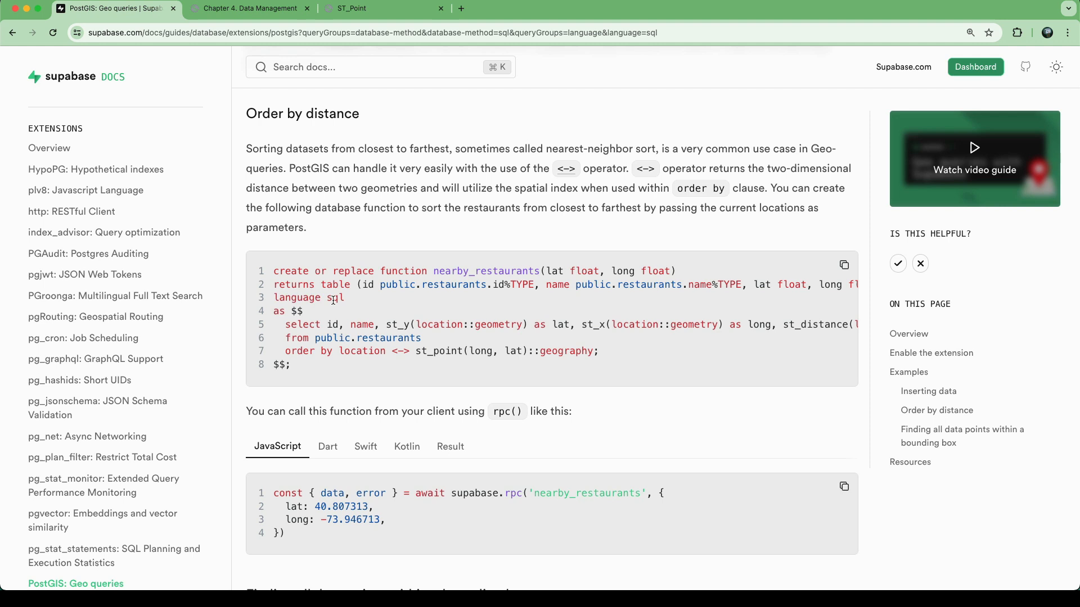
double_click(332, 296)
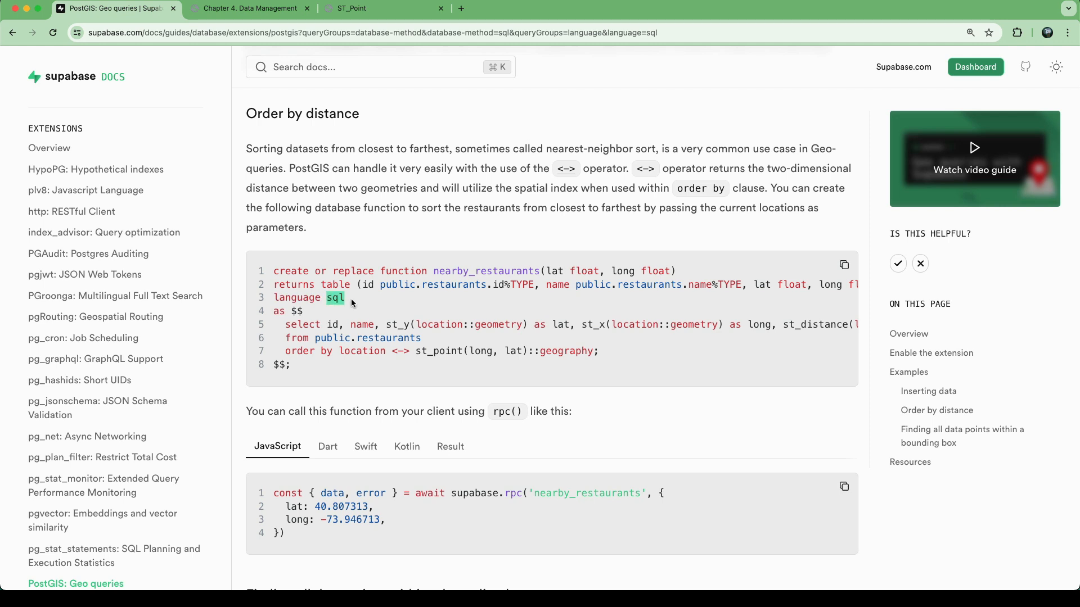
mouse_move(465, 269)
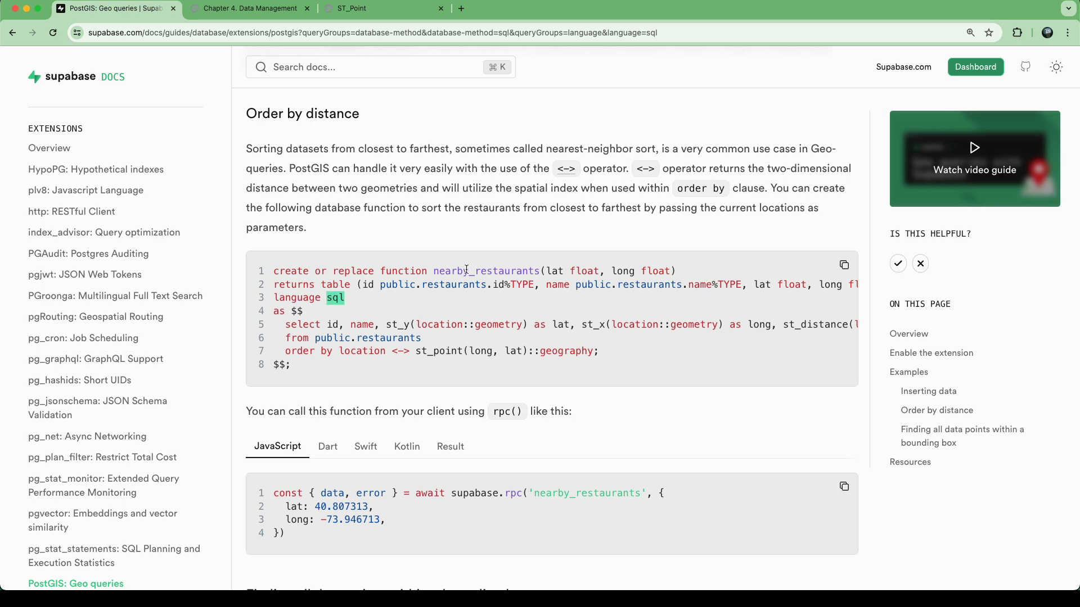
double_click(486, 272)
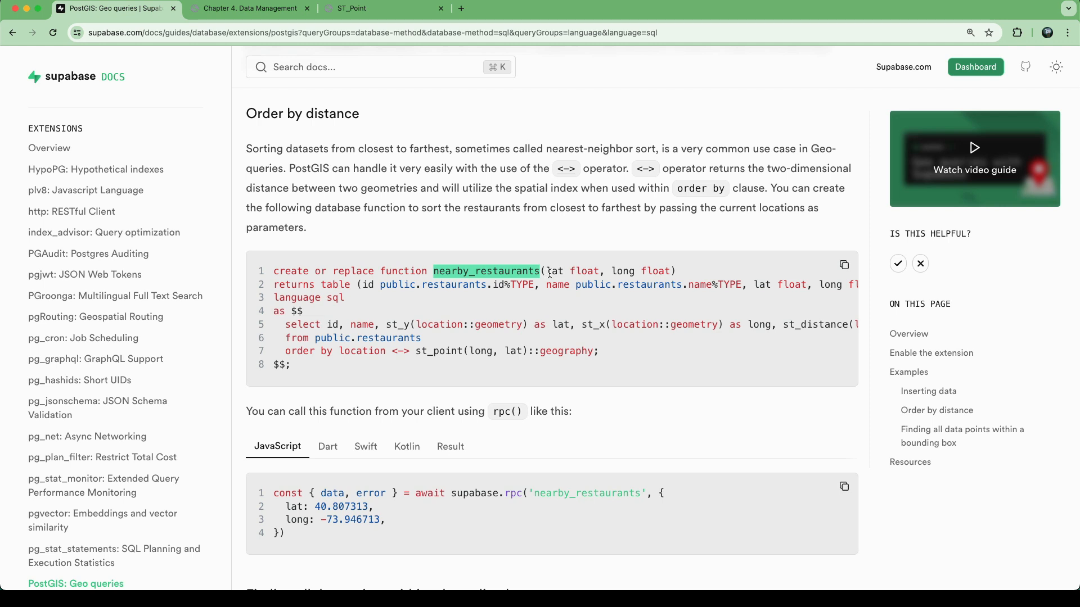
double_click(584, 271)
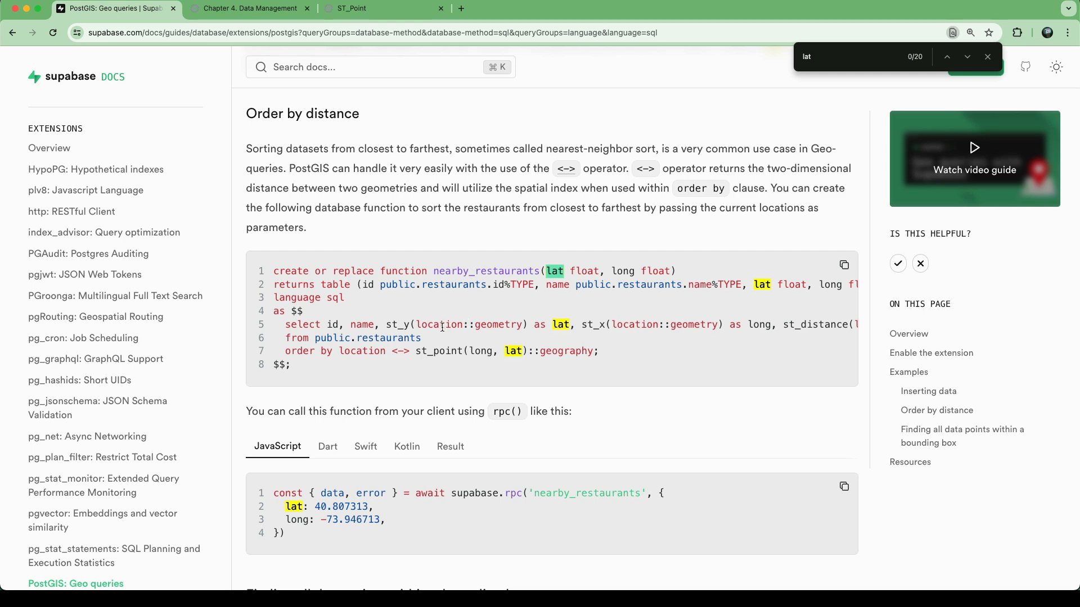
Step: Highlight the st_y call and scroll the code block sideways to read the full function lines
double_click(441, 324)
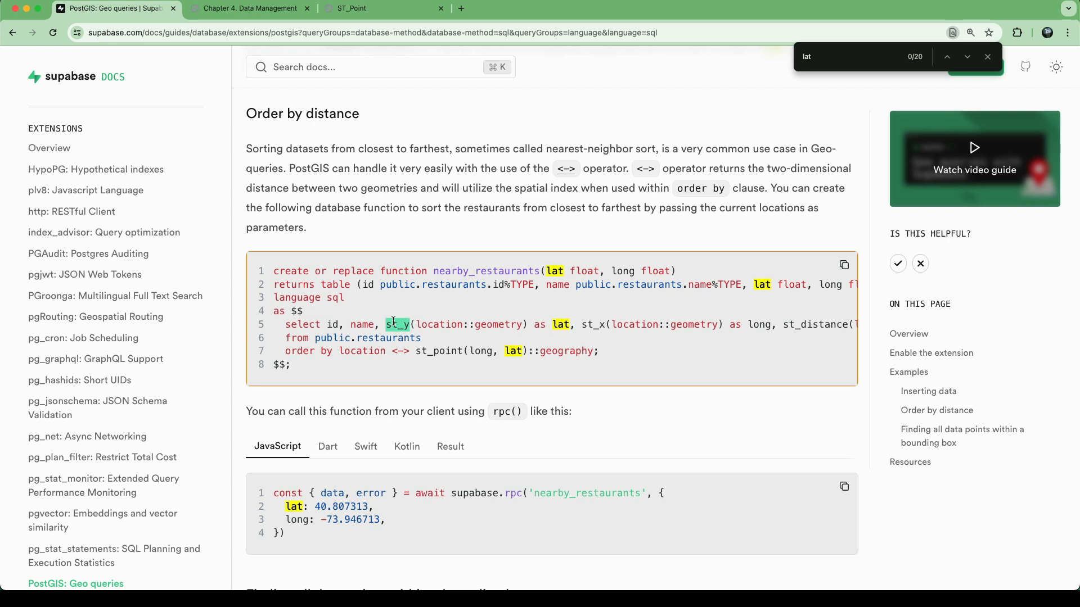
mouse_move(611, 333)
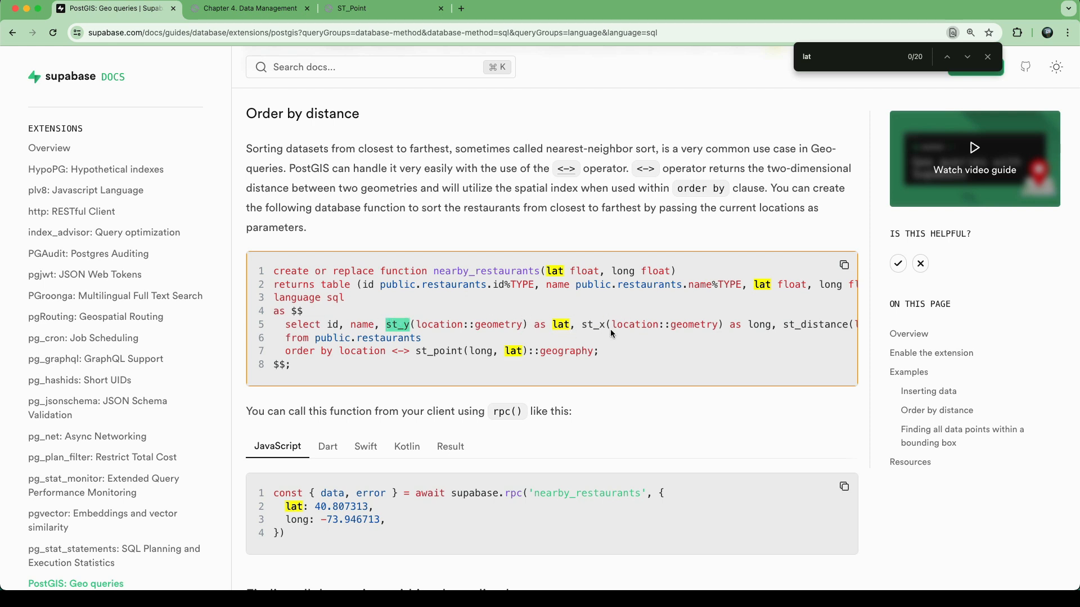
scroll("right", 3)
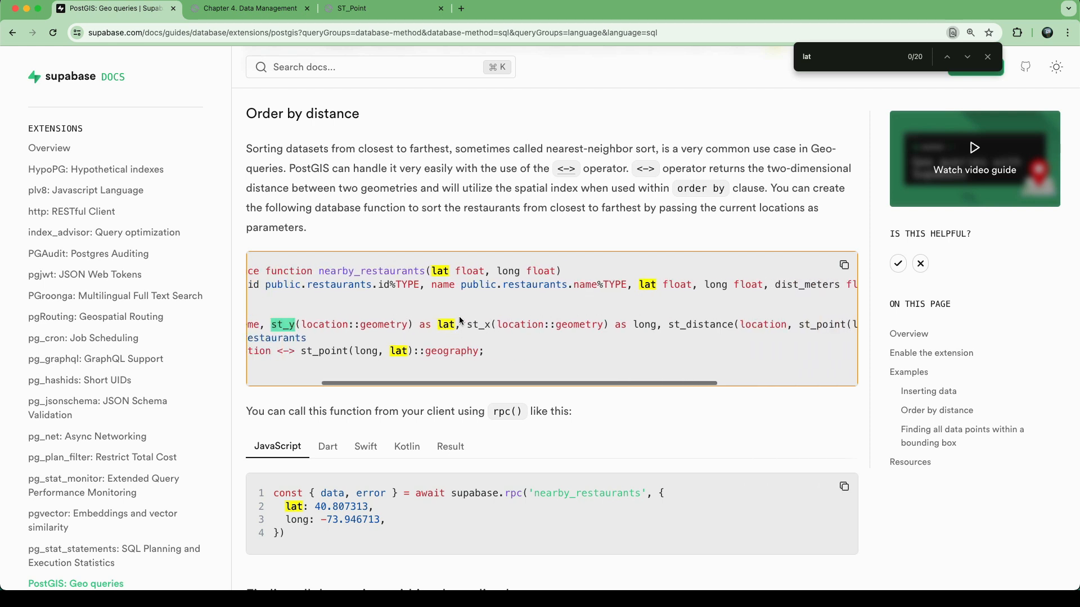
scroll("right", 3)
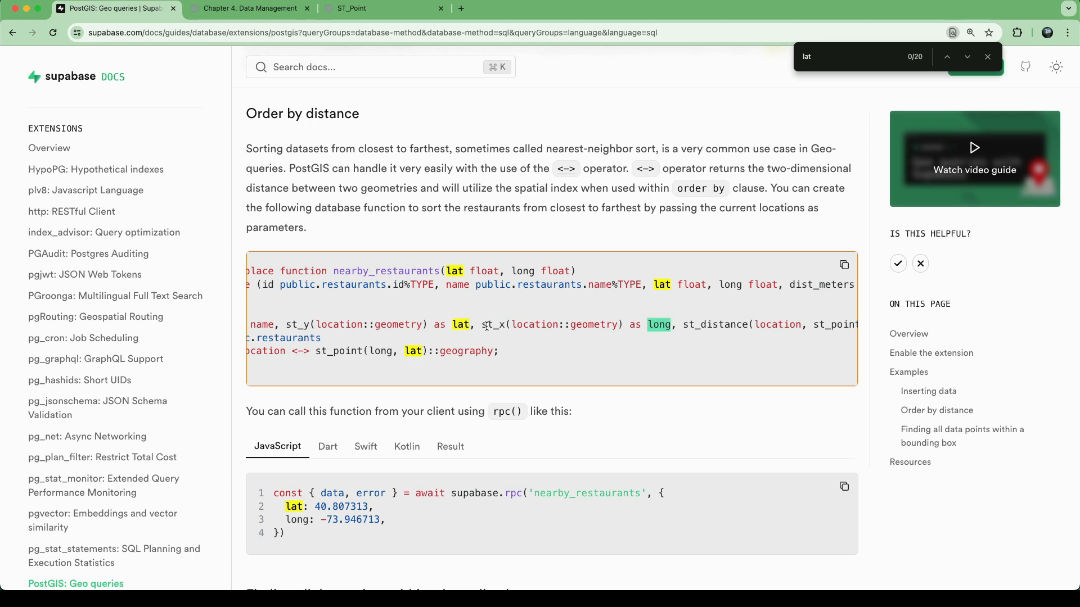
mouse_move(526, 324)
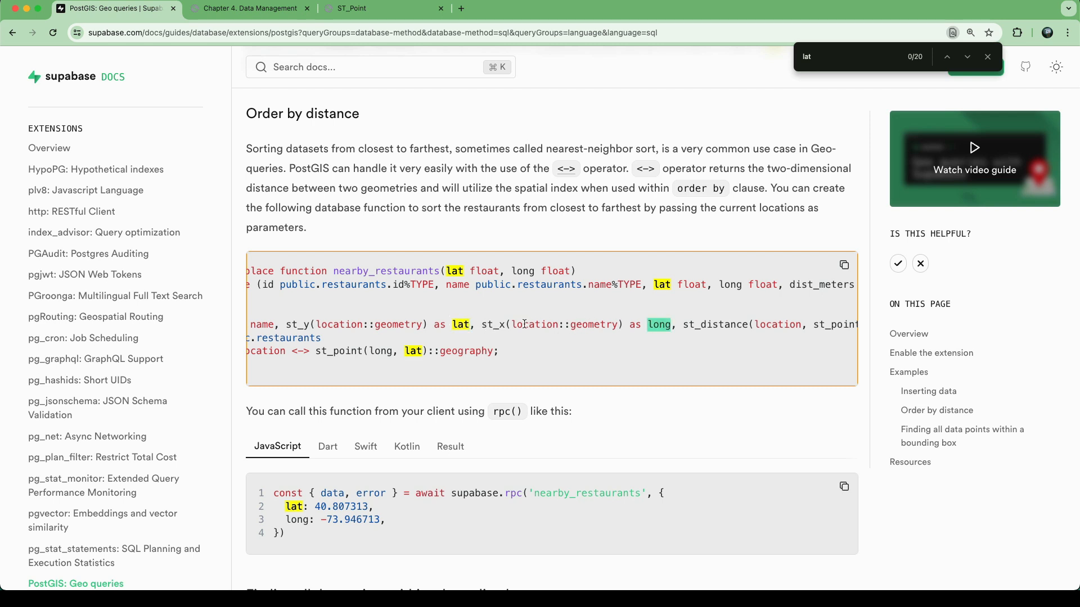
scroll("left", 3)
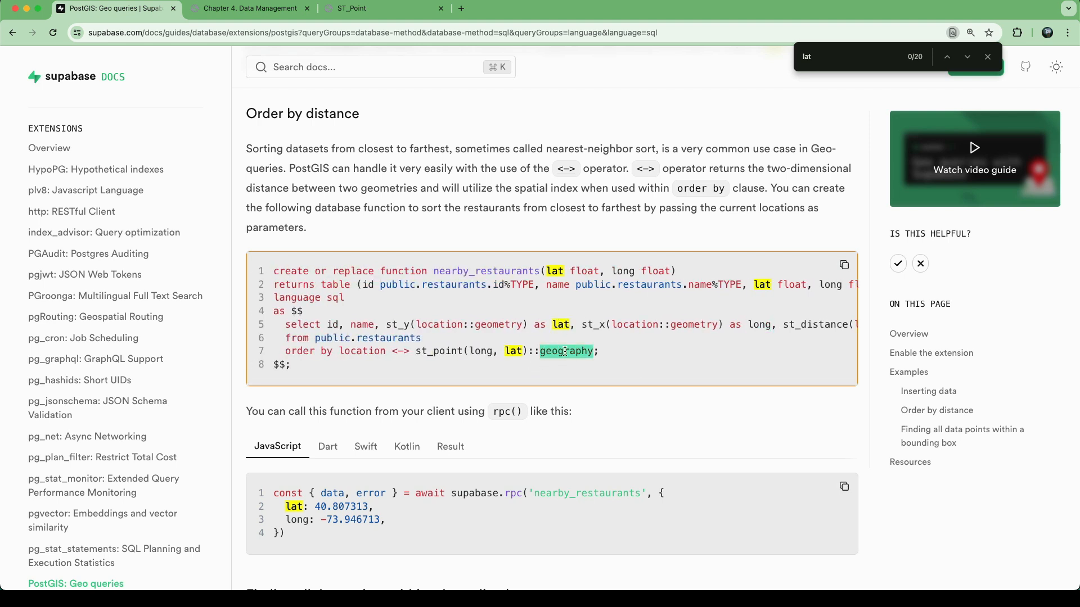
mouse_move(558, 368)
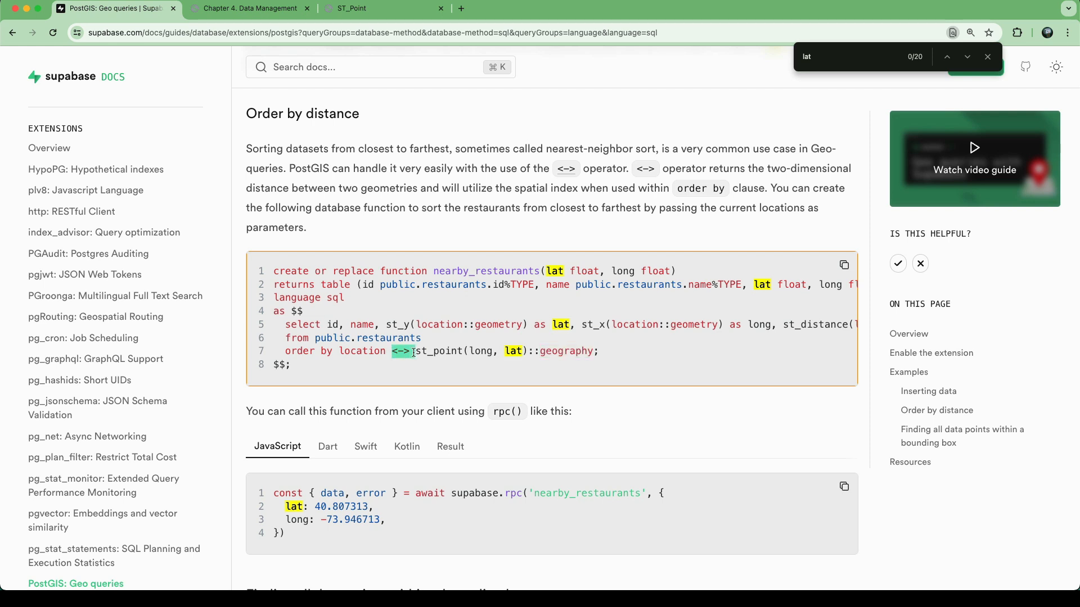
mouse_move(565, 168)
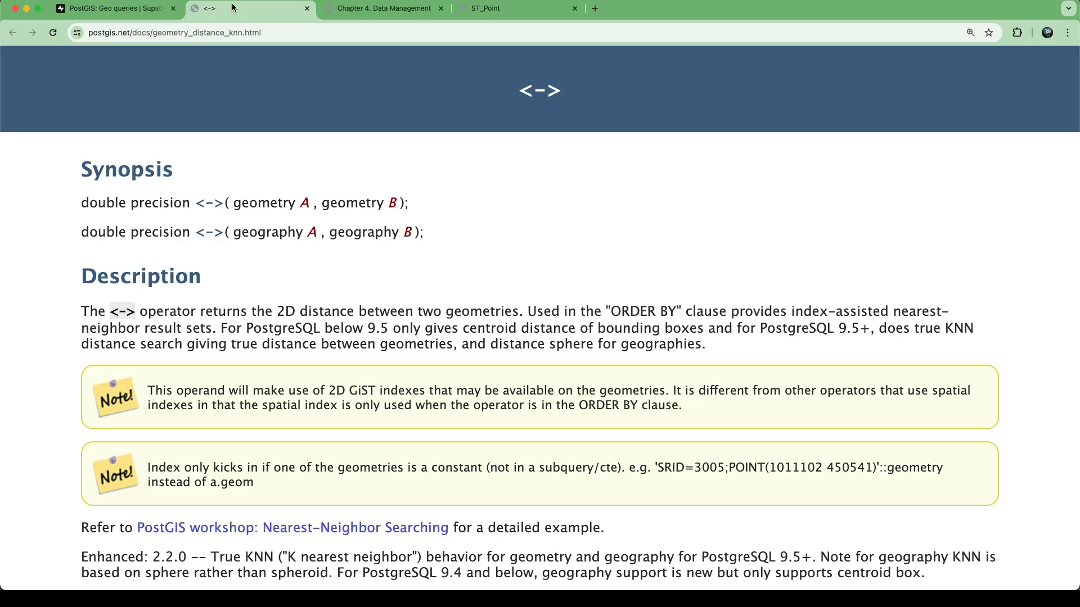
mouse_move(260, 320)
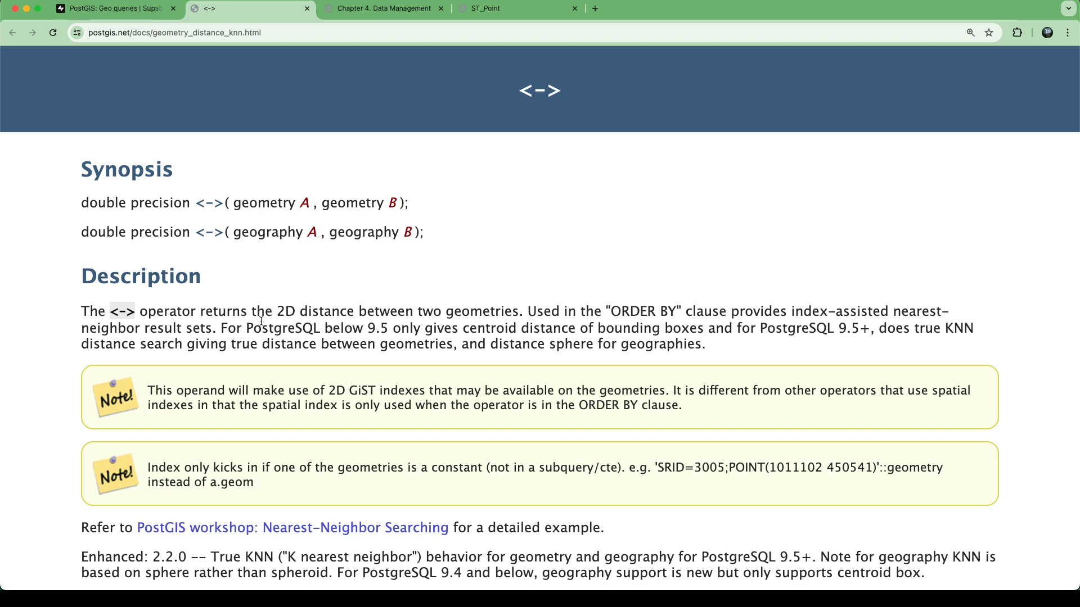
mouse_move(422, 308)
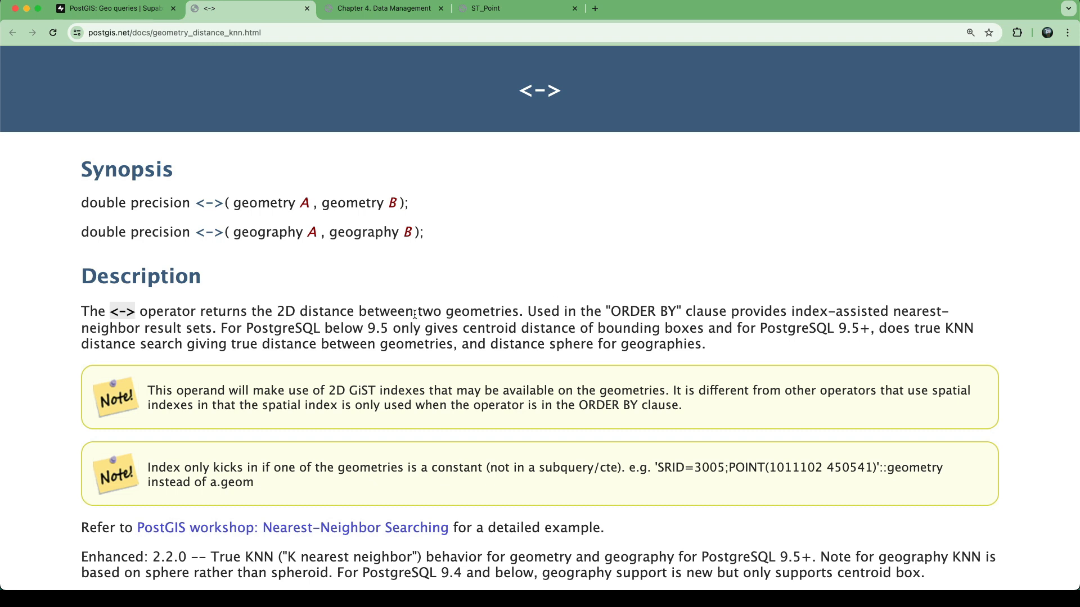
Step: Return from the PostGIS <-> operator page to the Supabase nearby_restaurants example
left_click(114, 7)
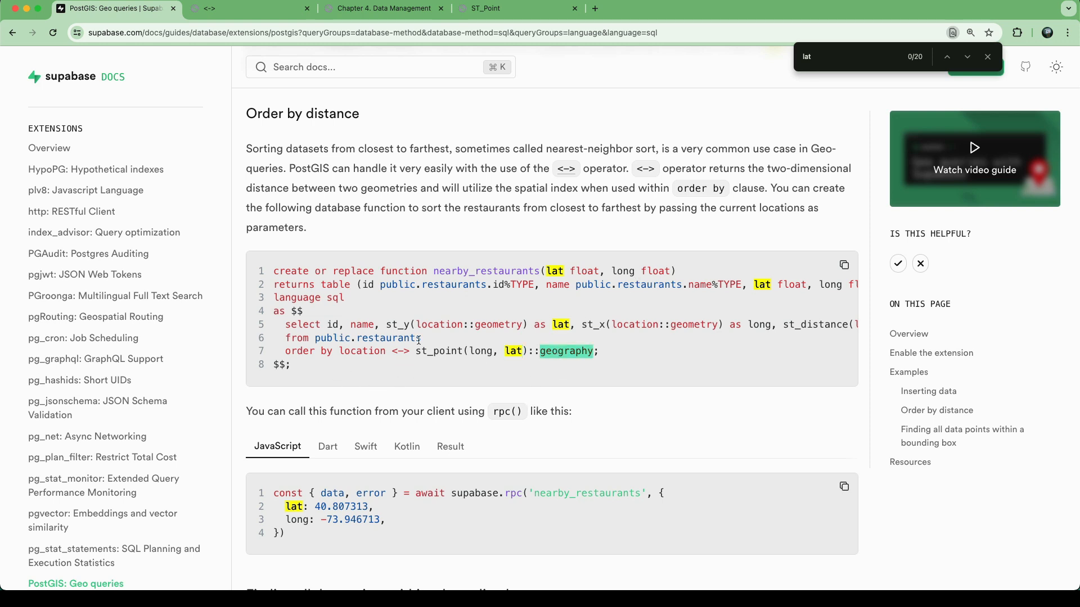
Step: Pick out the st_distance call and view the rpc client call in Dart and Kotlin
double_click(361, 351)
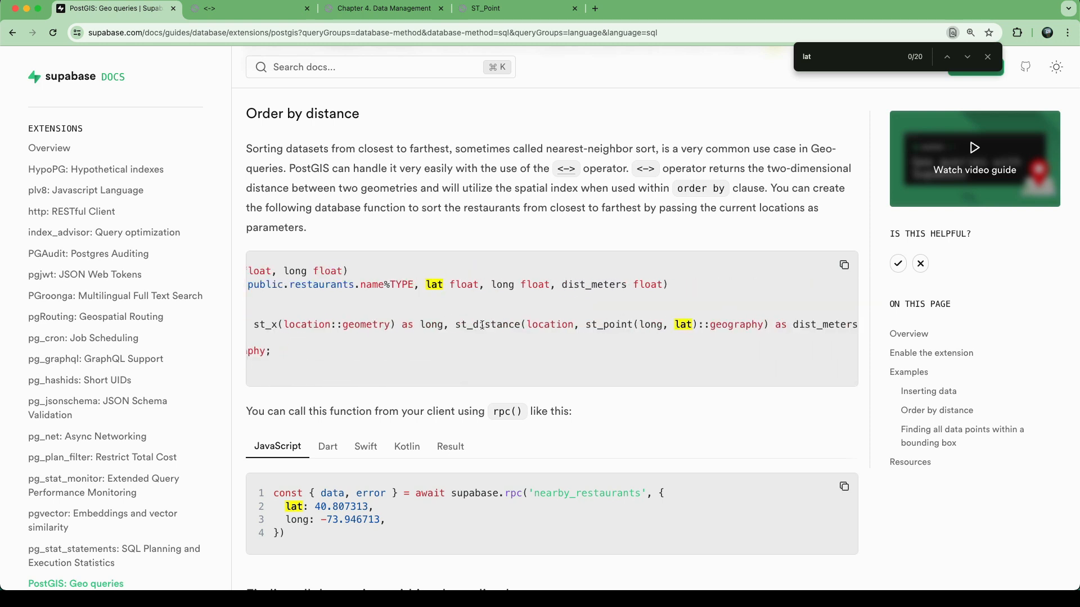
double_click(486, 324)
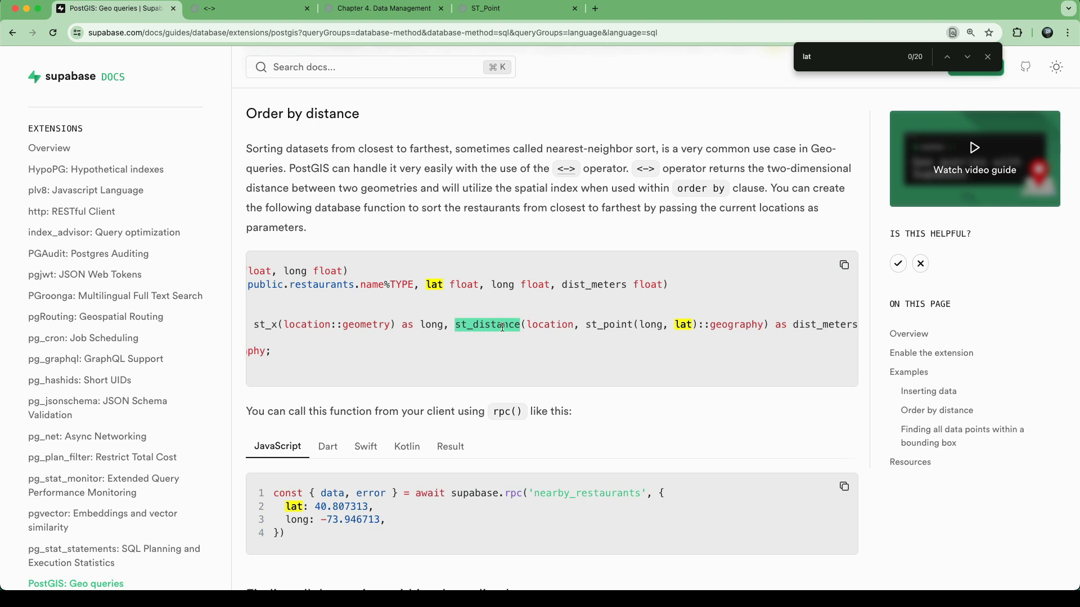
mouse_move(622, 347)
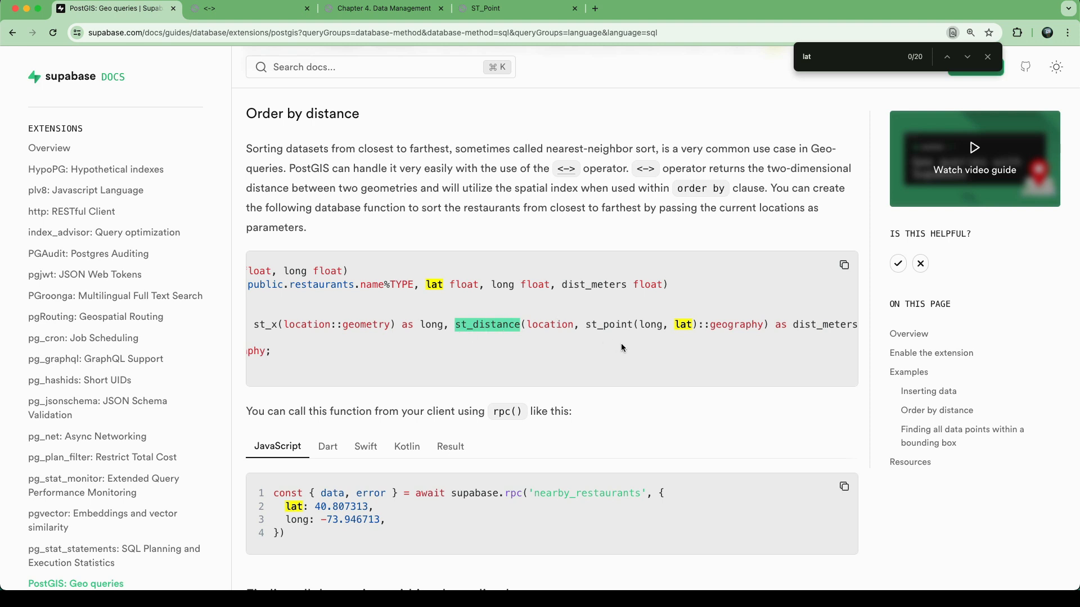
mouse_move(489, 323)
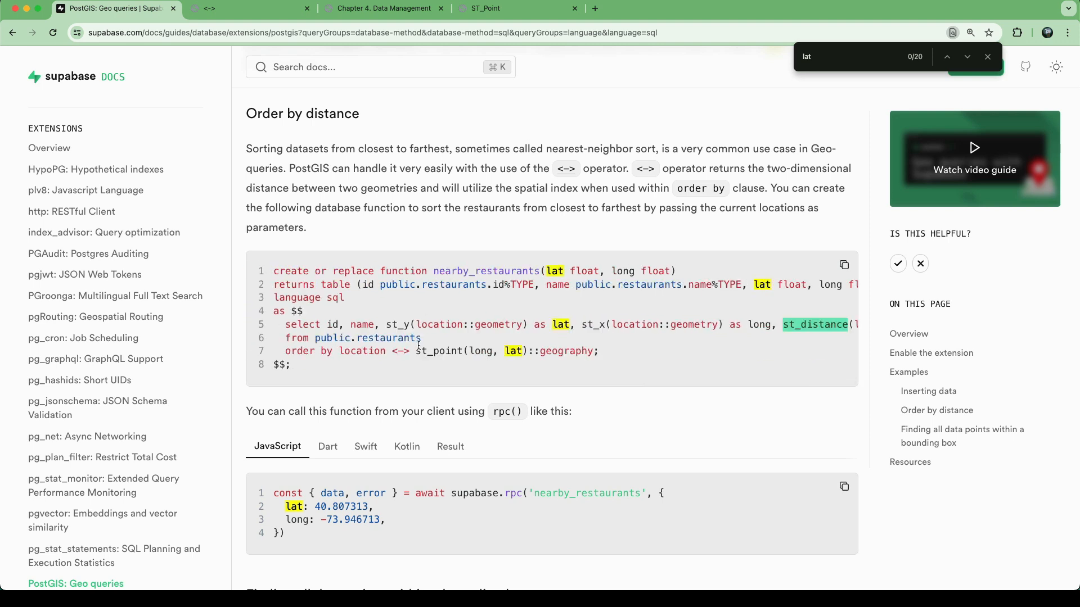
mouse_move(278, 454)
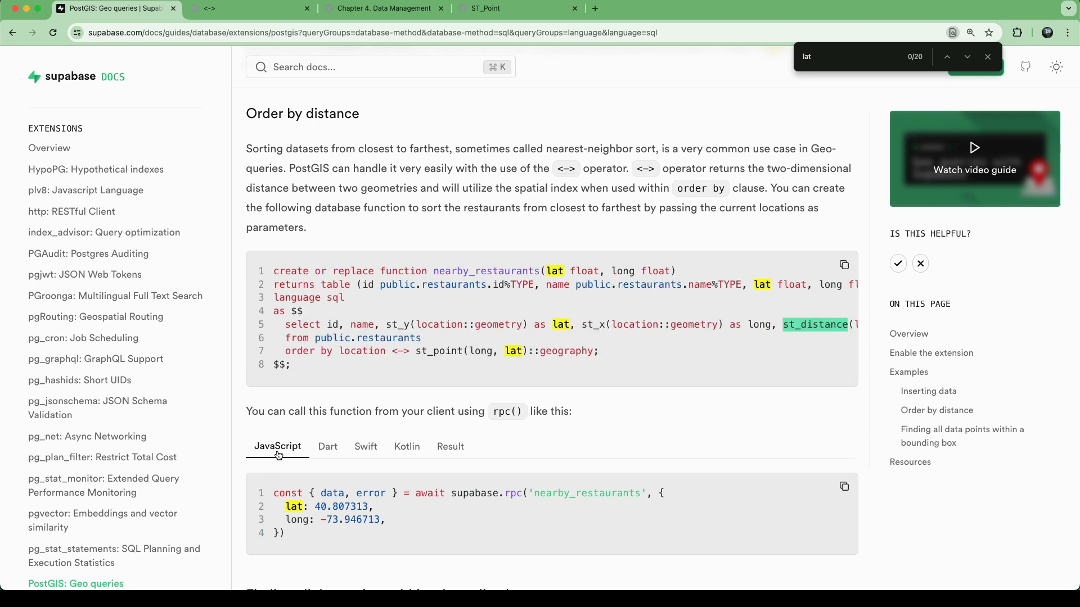
left_click(327, 404)
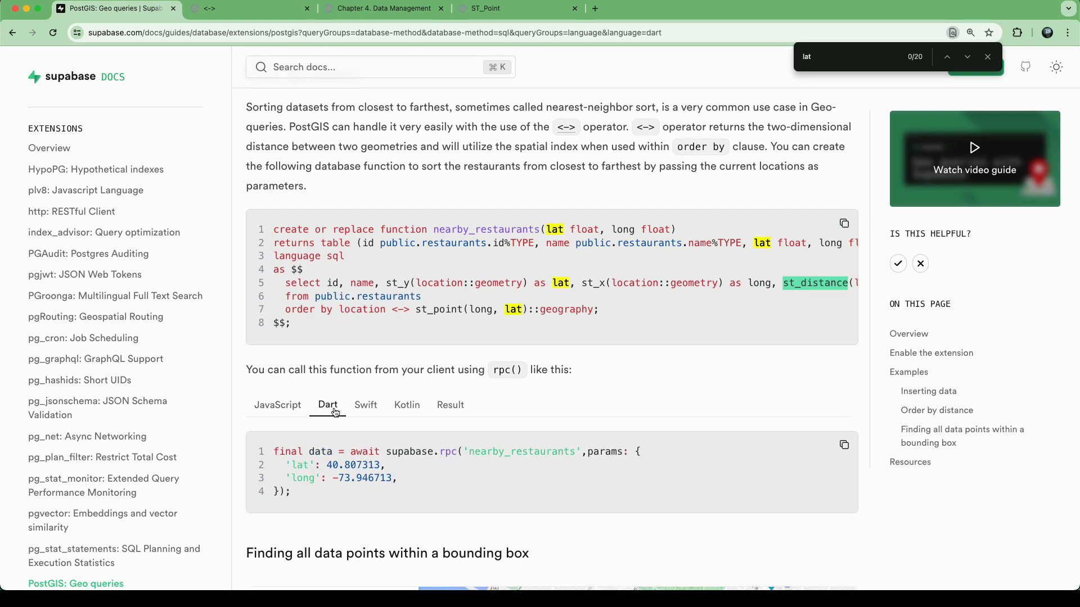
left_click(406, 405)
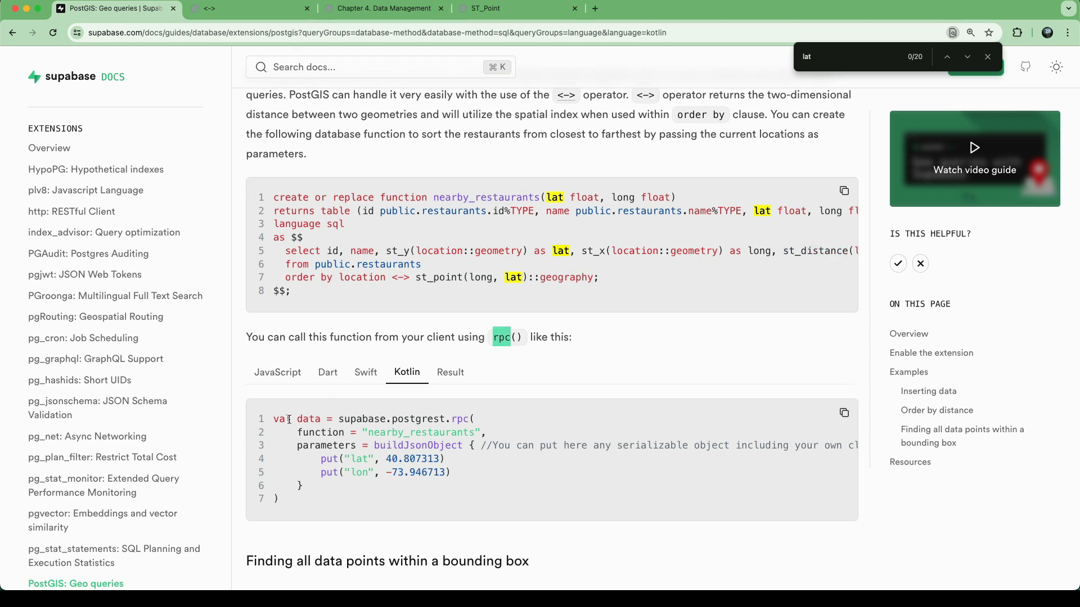
left_click(276, 372)
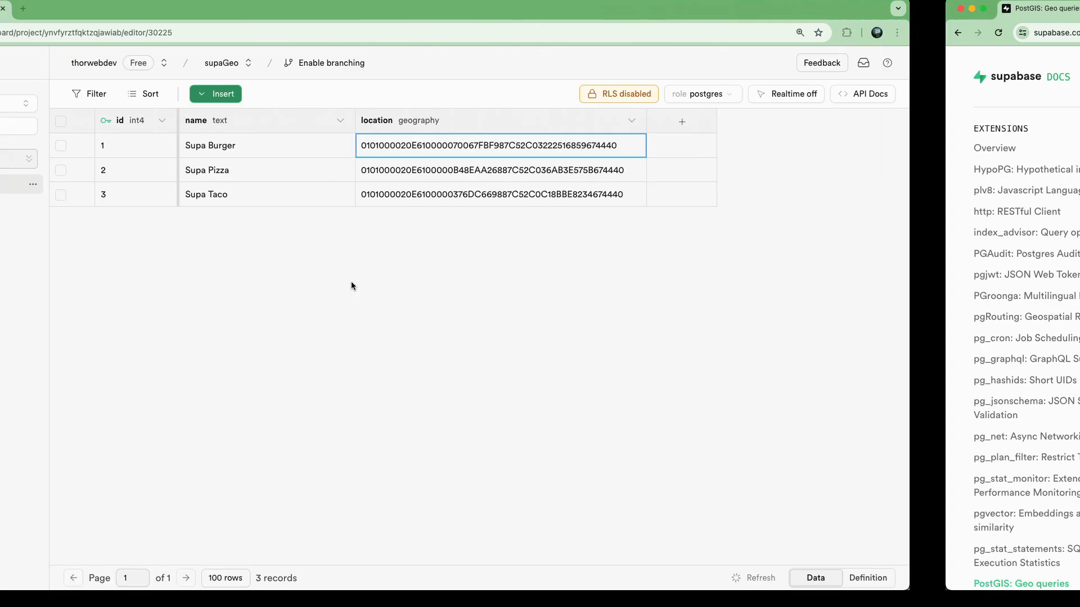
Step: Replace the ordering point's long argument with -73.946713 and run the distance query
left_click(19, 168)
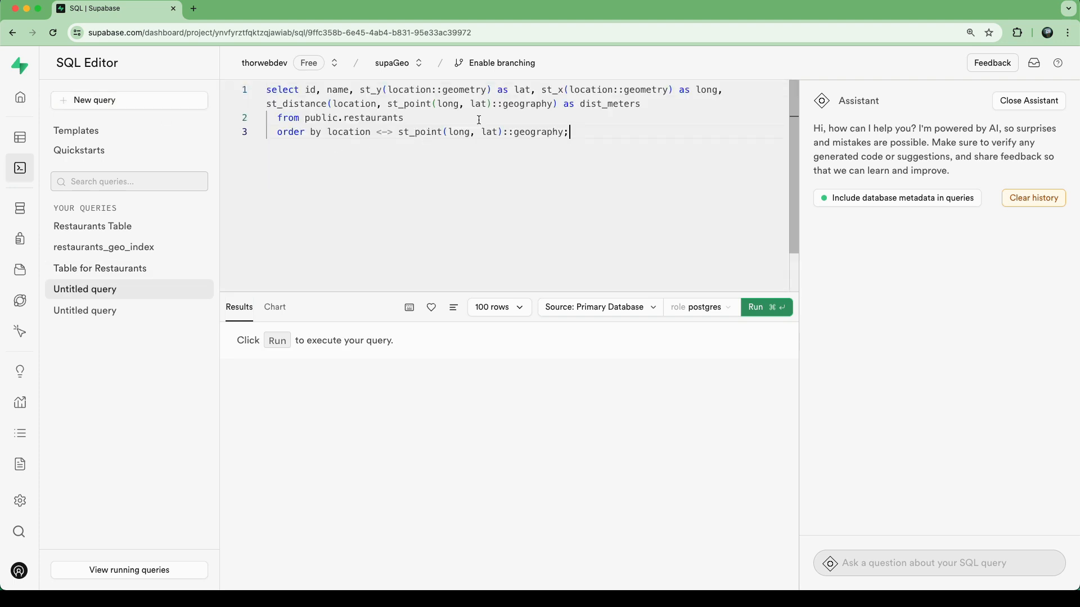
double_click(458, 131)
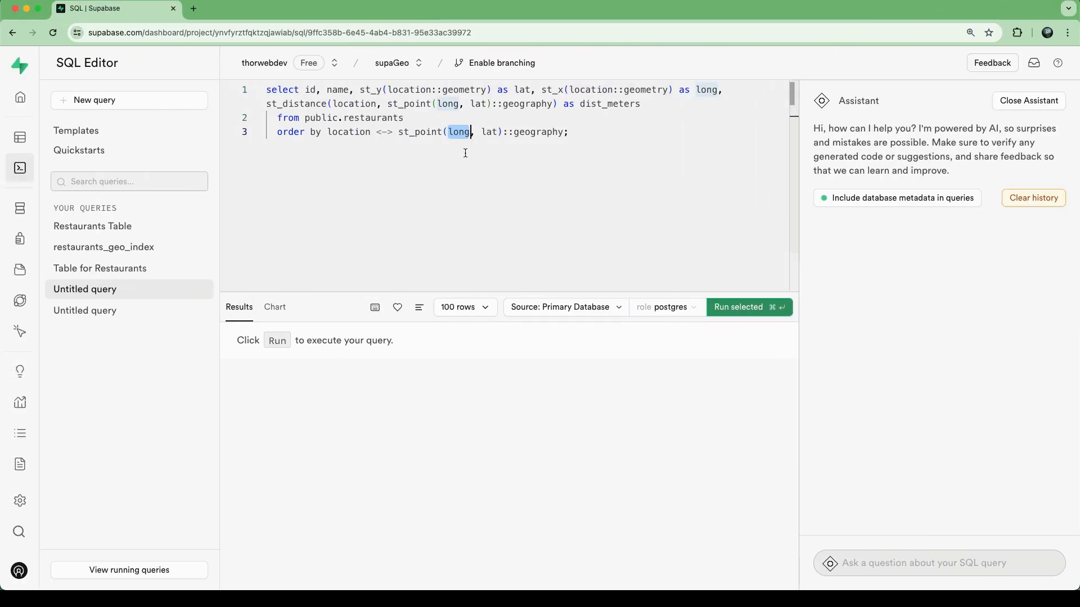
type("-73.946713")
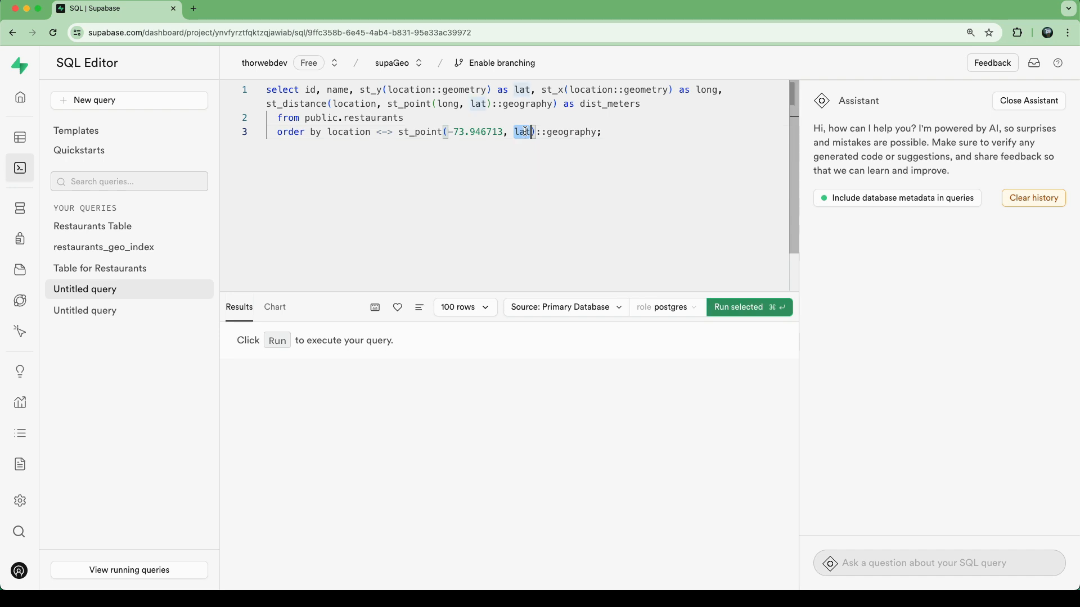
left_click(749, 306)
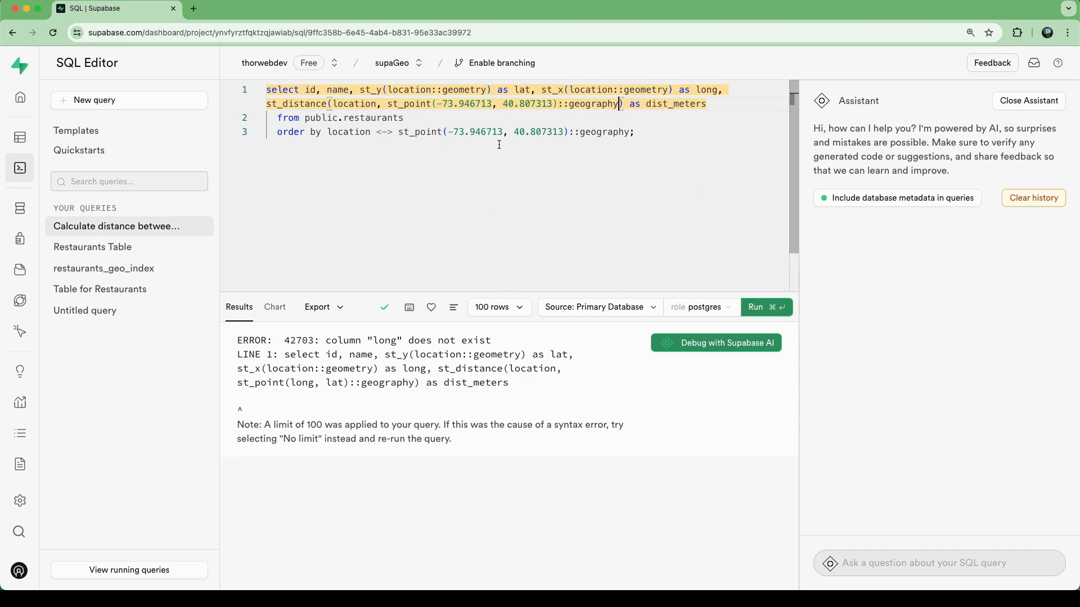
Step: Fix the st_distance point coordinates and run the query to list the three restaurants by distance
left_click(766, 307)
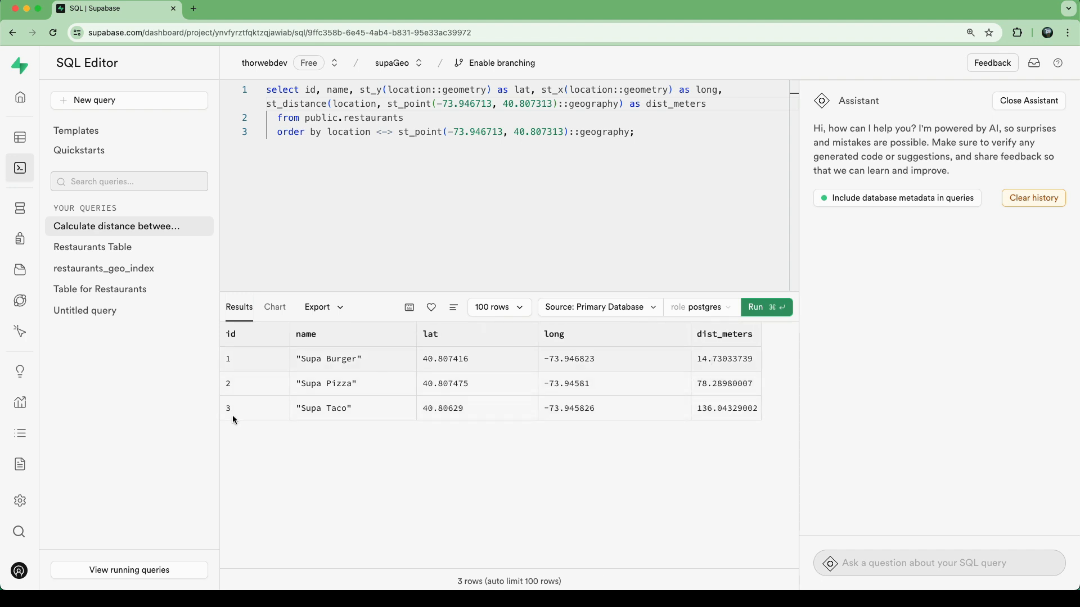
mouse_move(700, 392)
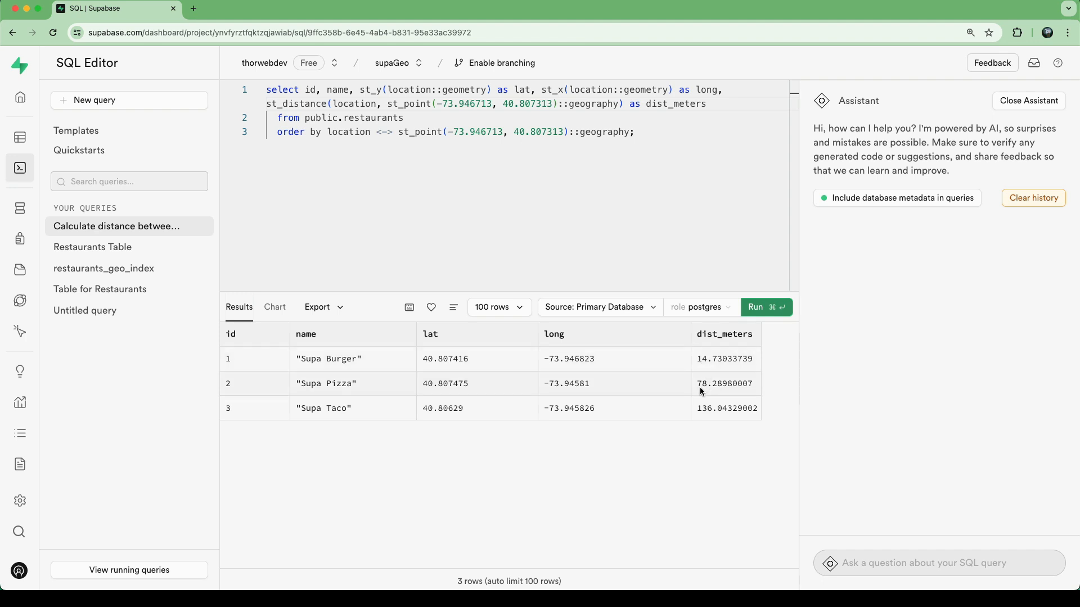
mouse_move(710, 403)
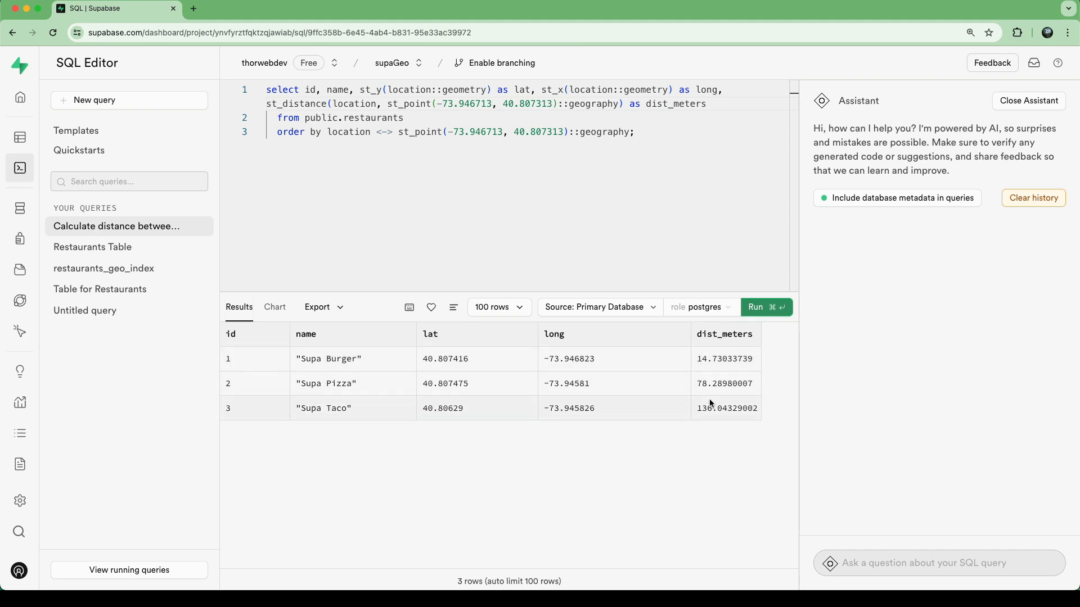
mouse_move(436, 382)
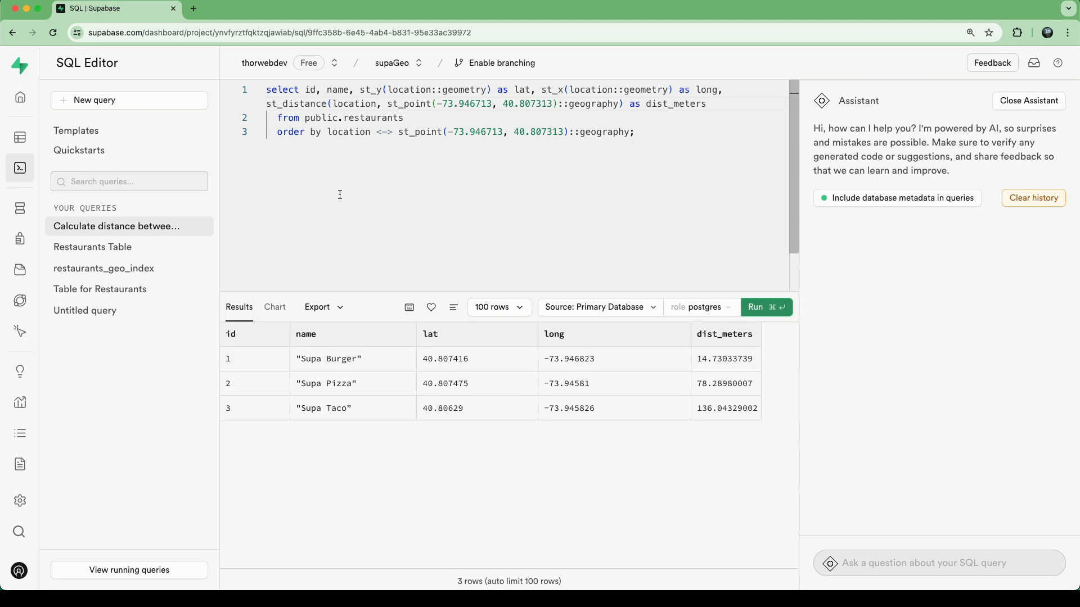
mouse_move(441, 188)
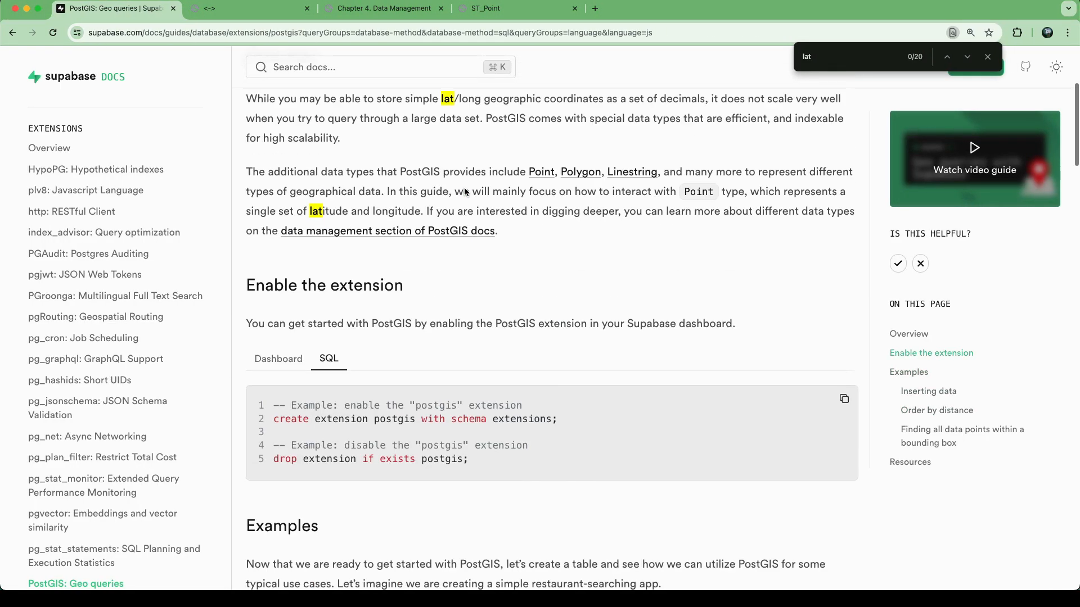
Step: Scroll the PostGIS guide to the bounding box section with the restaurants_in_view function
scroll("down", 3)
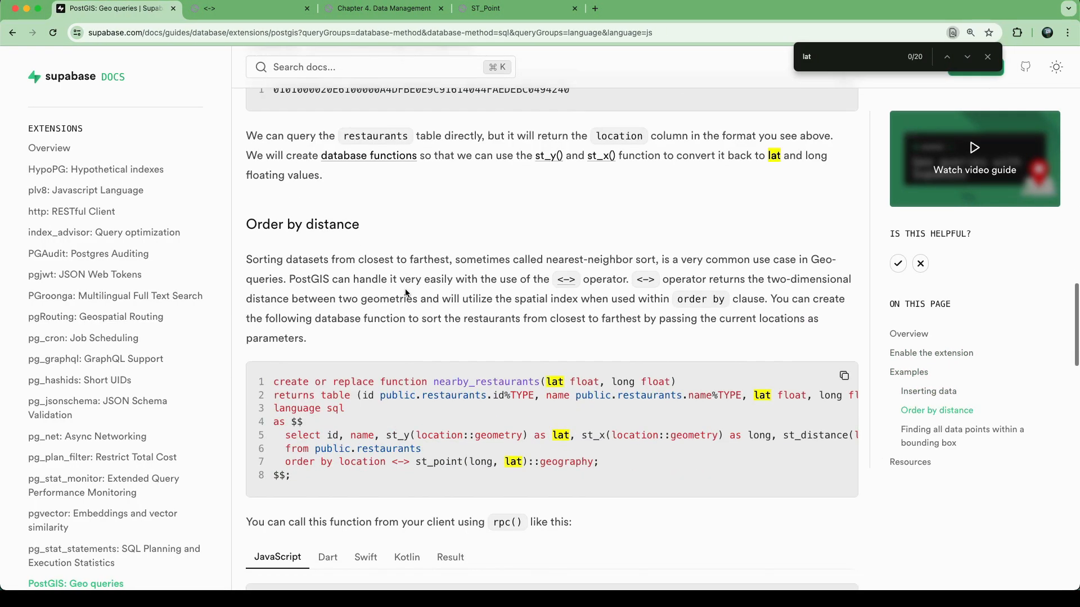
scroll("down", 3)
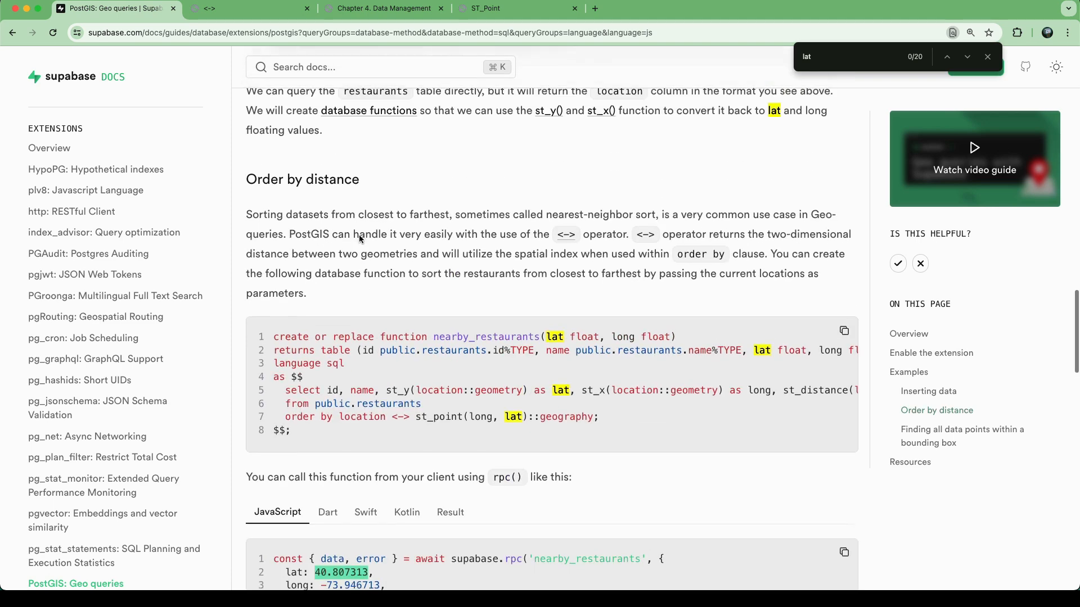
scroll("down", 3)
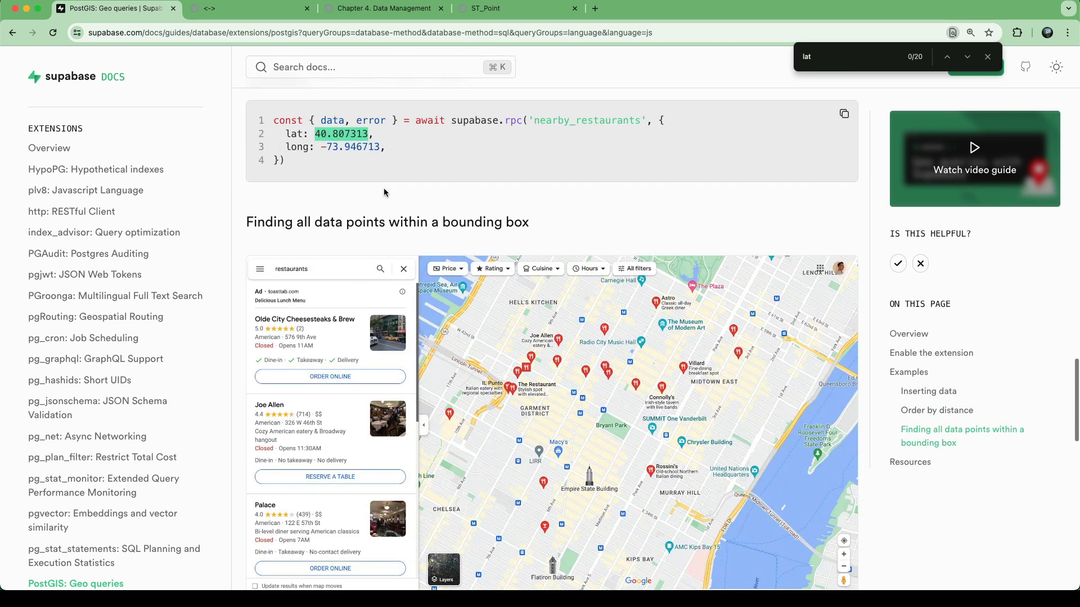
scroll("up", 3)
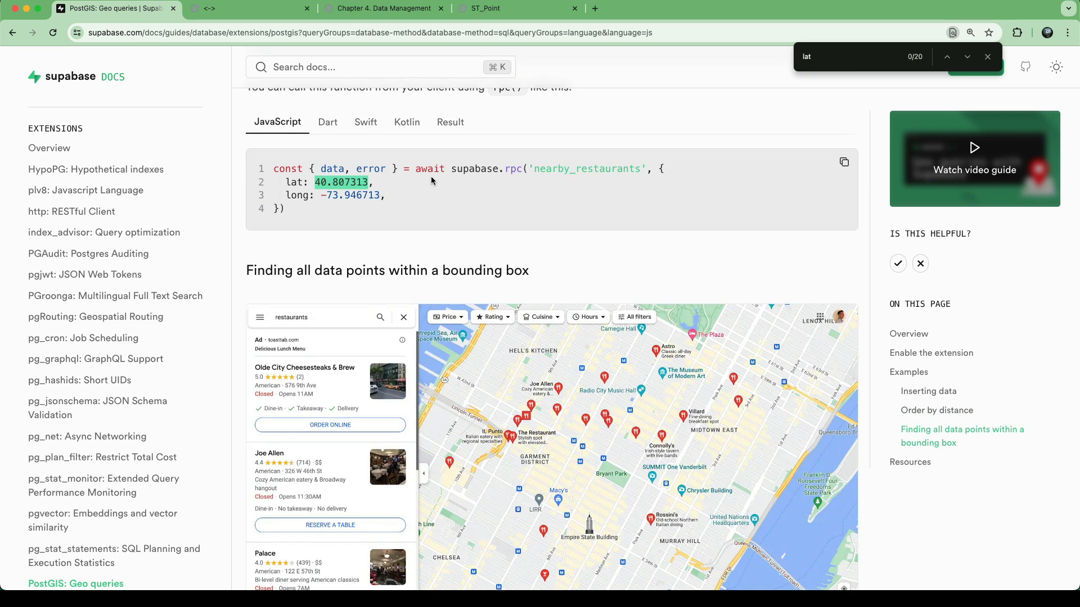
scroll("down", 3)
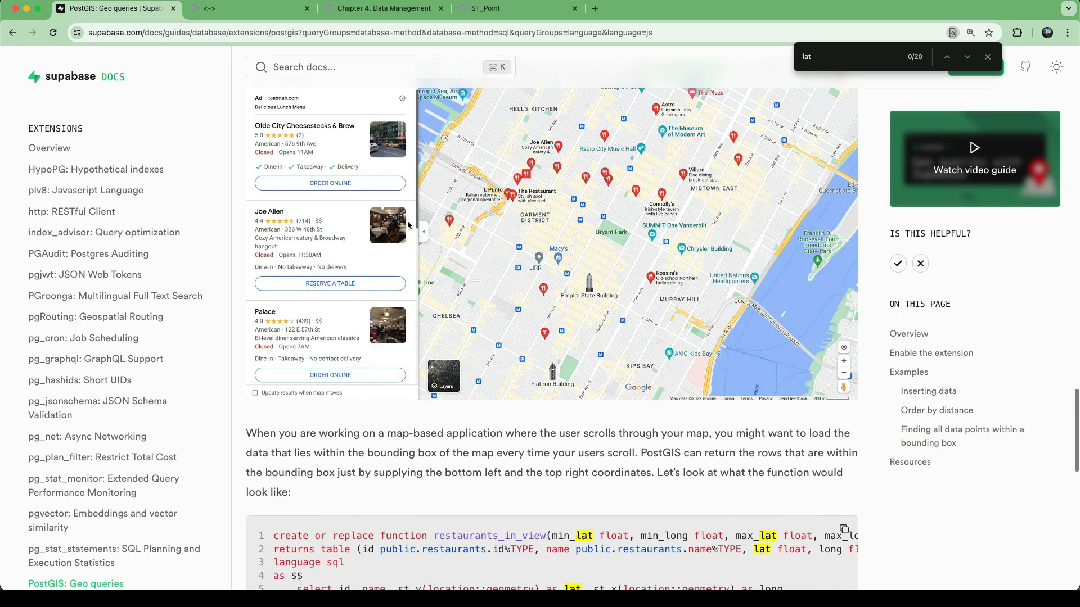
scroll("down", 3)
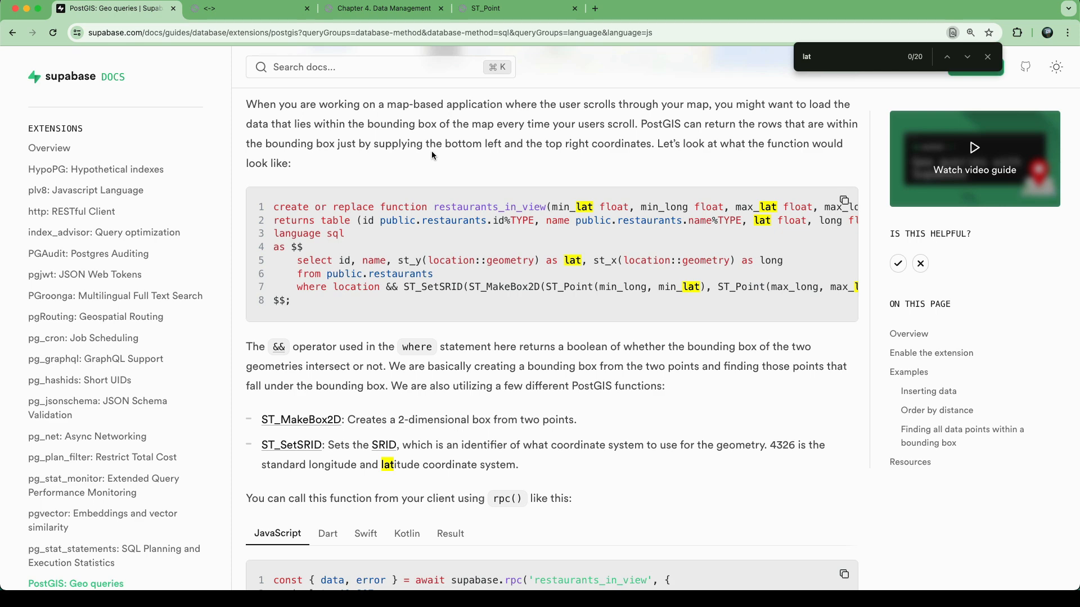
scroll("down", 3)
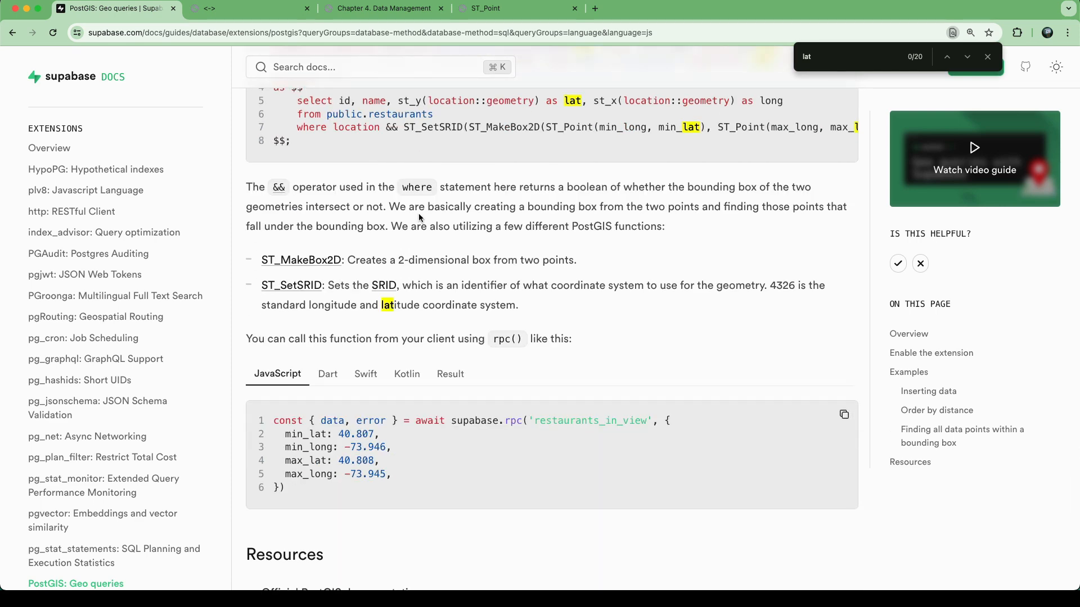
mouse_move(471, 191)
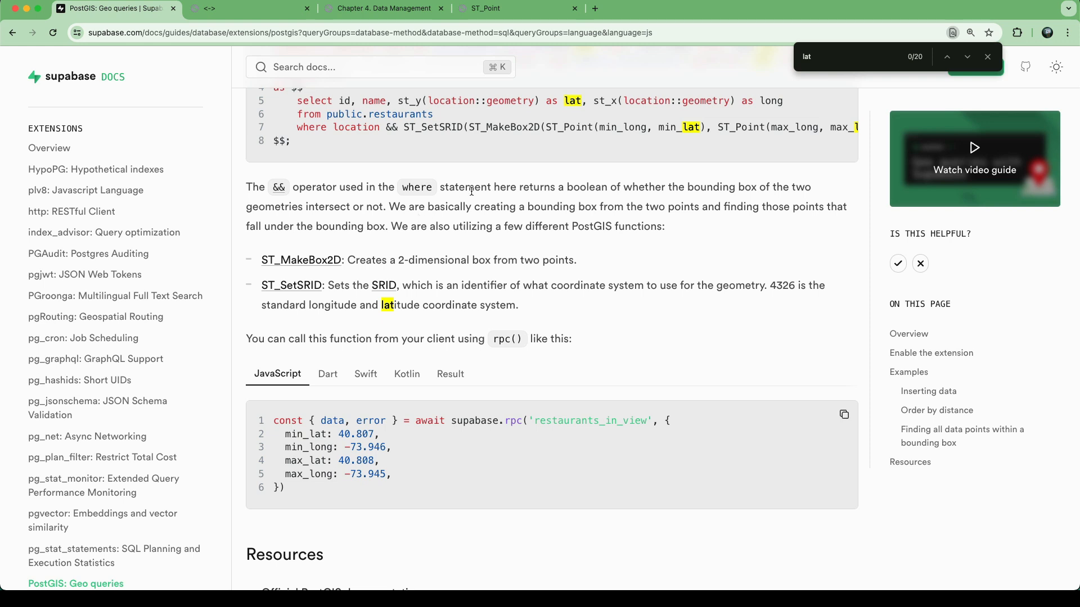
mouse_move(522, 229)
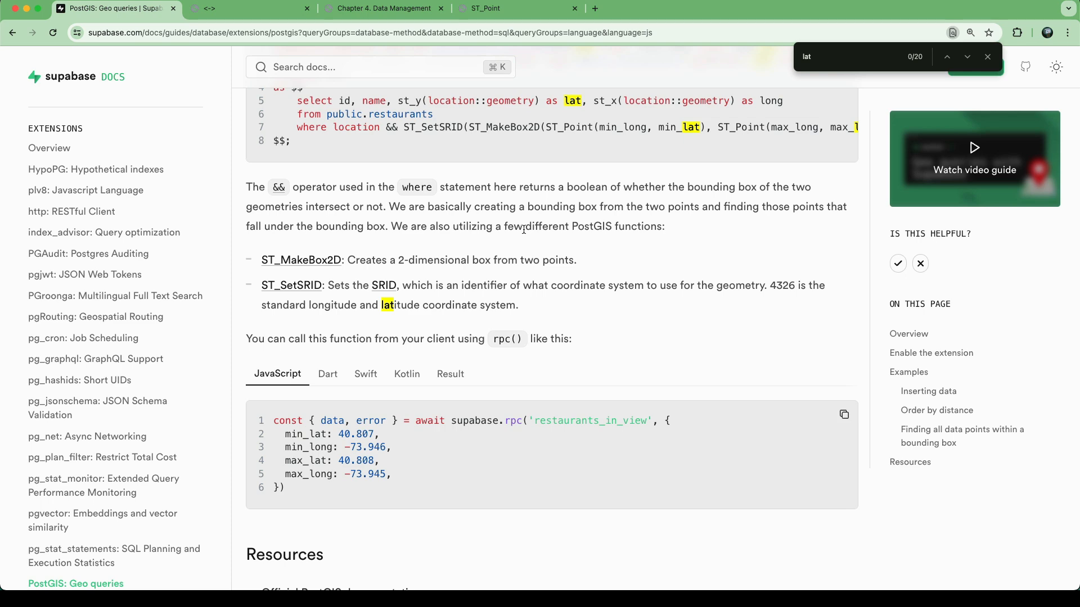
scroll("down", 3)
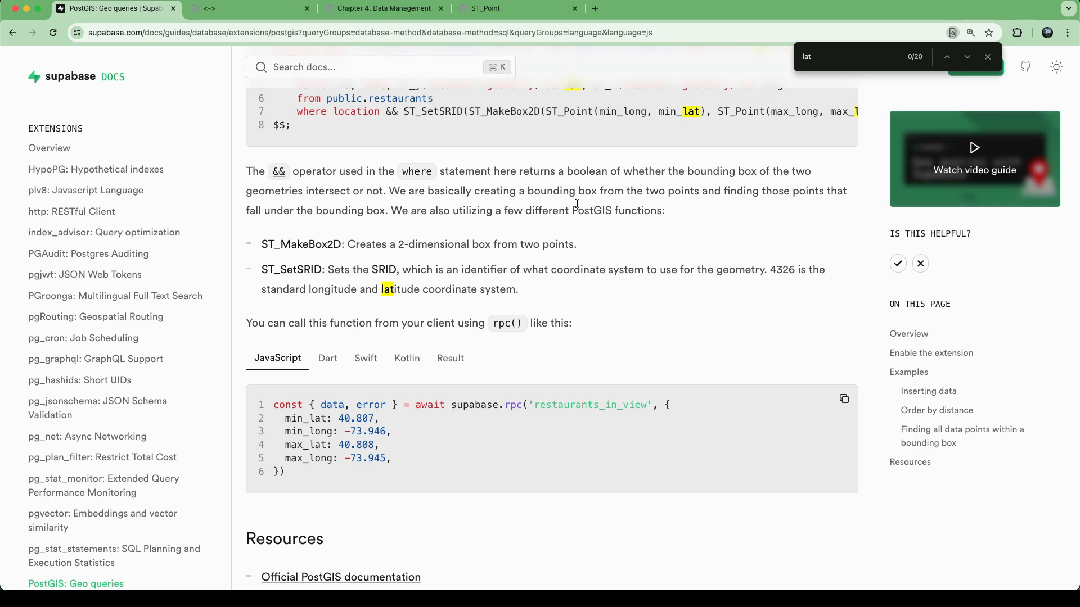
mouse_move(584, 192)
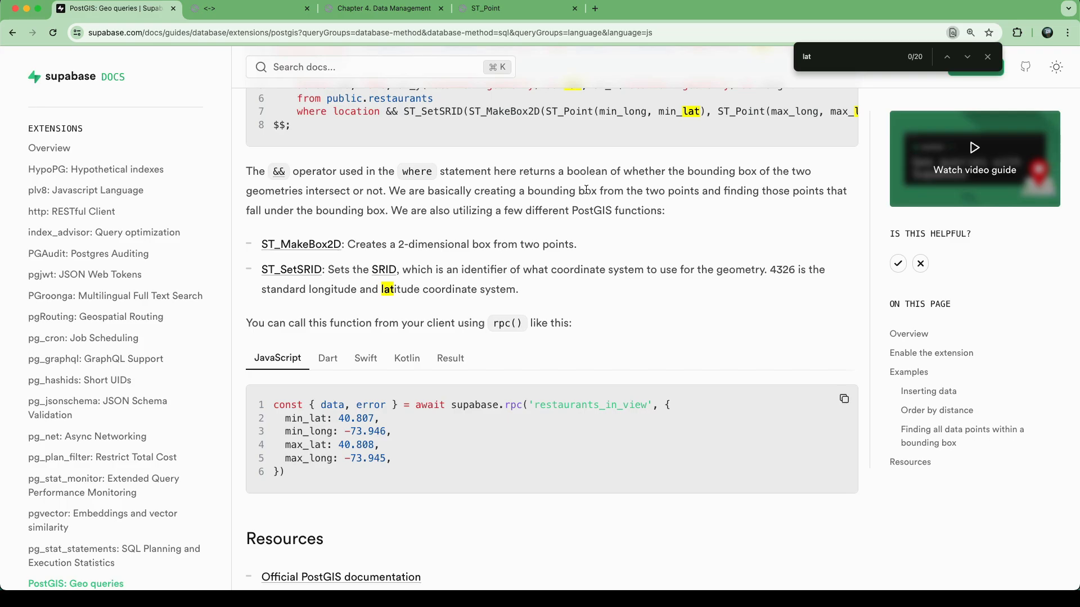